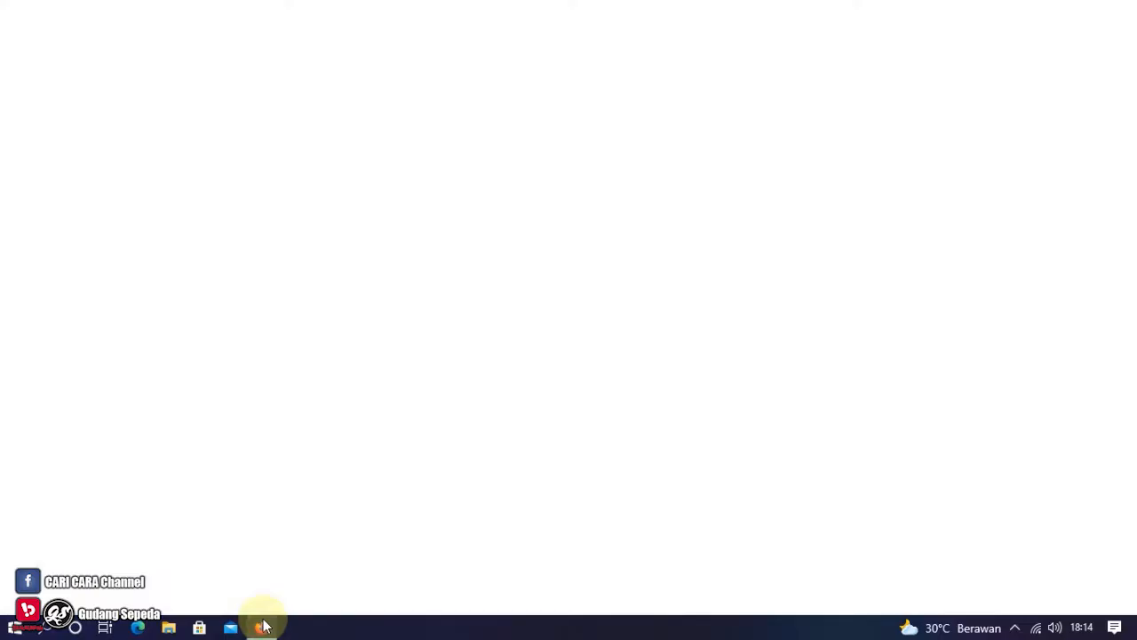
Search the web for 'msi afterburner' and go to the official msi.com Afterburner page.
click(261, 627)
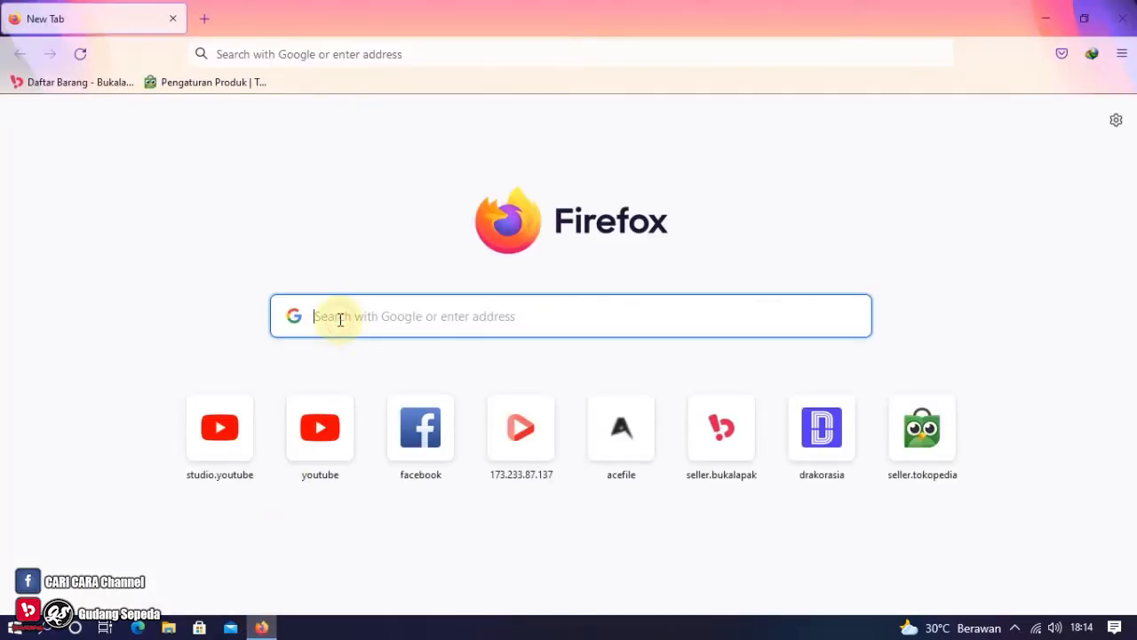
text(msi afterbunr)
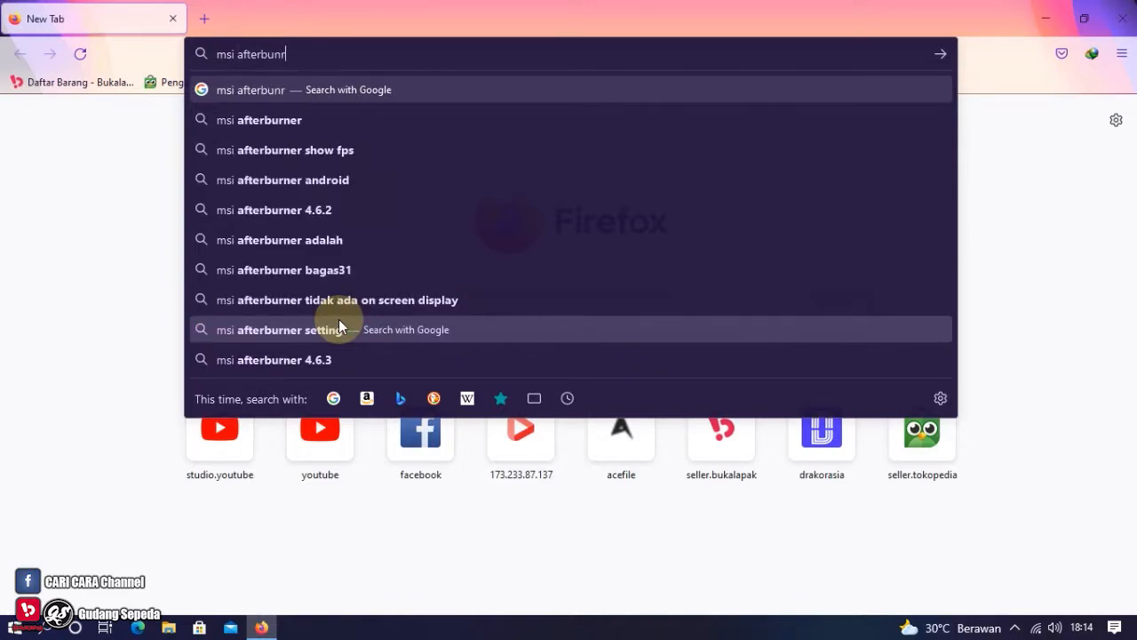
click(259, 119)
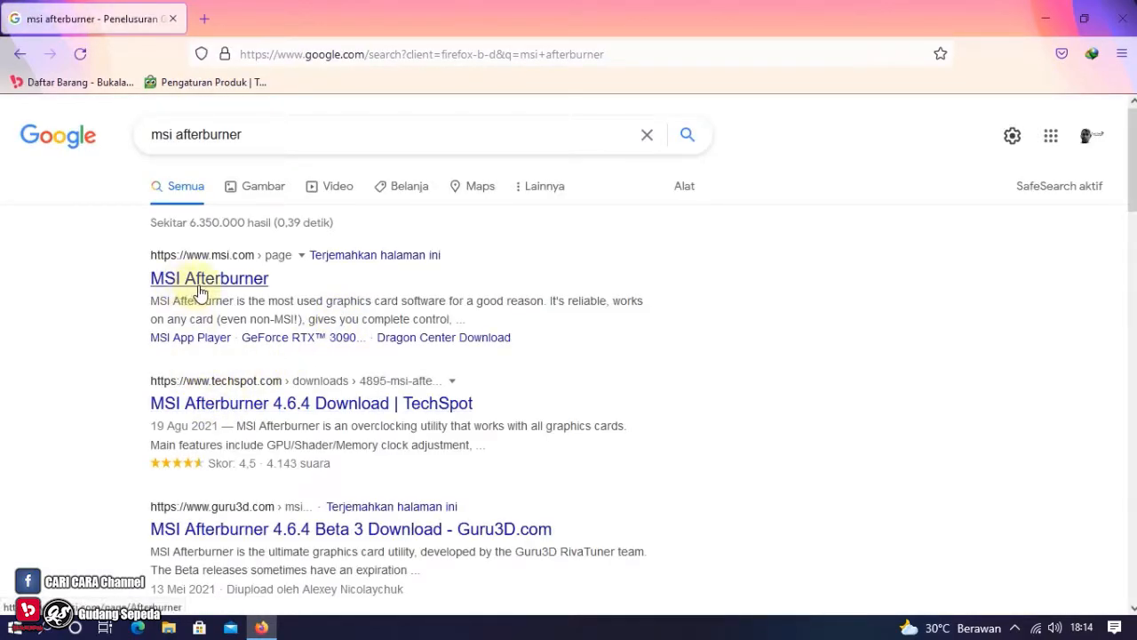
click(210, 278)
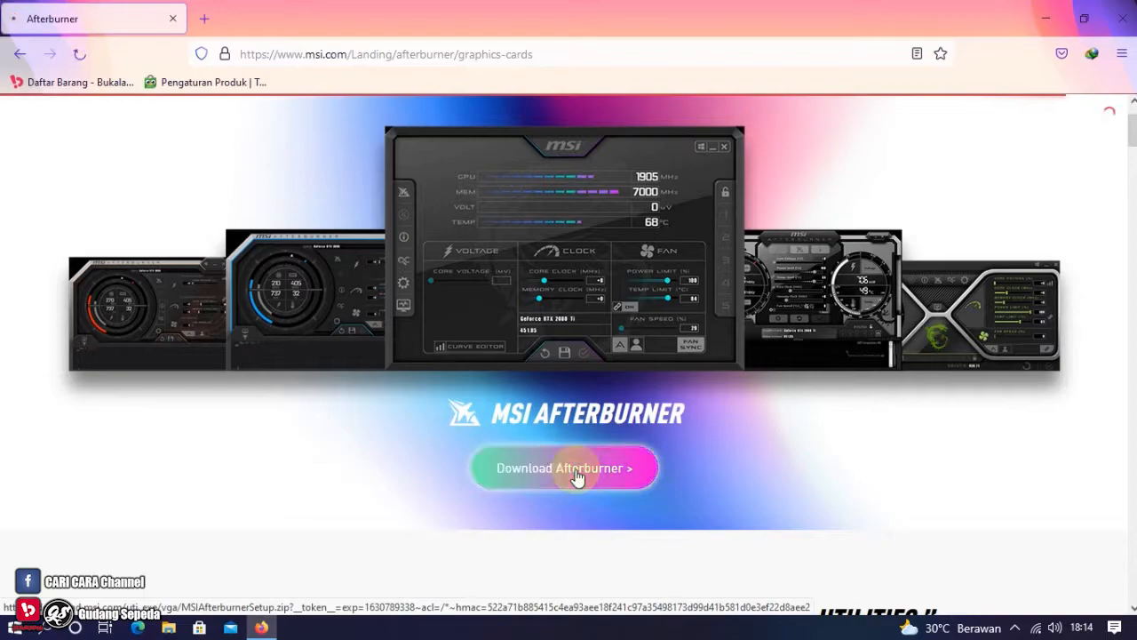
Download the MSI Afterburner installer archive via the download manager.
click(563, 469)
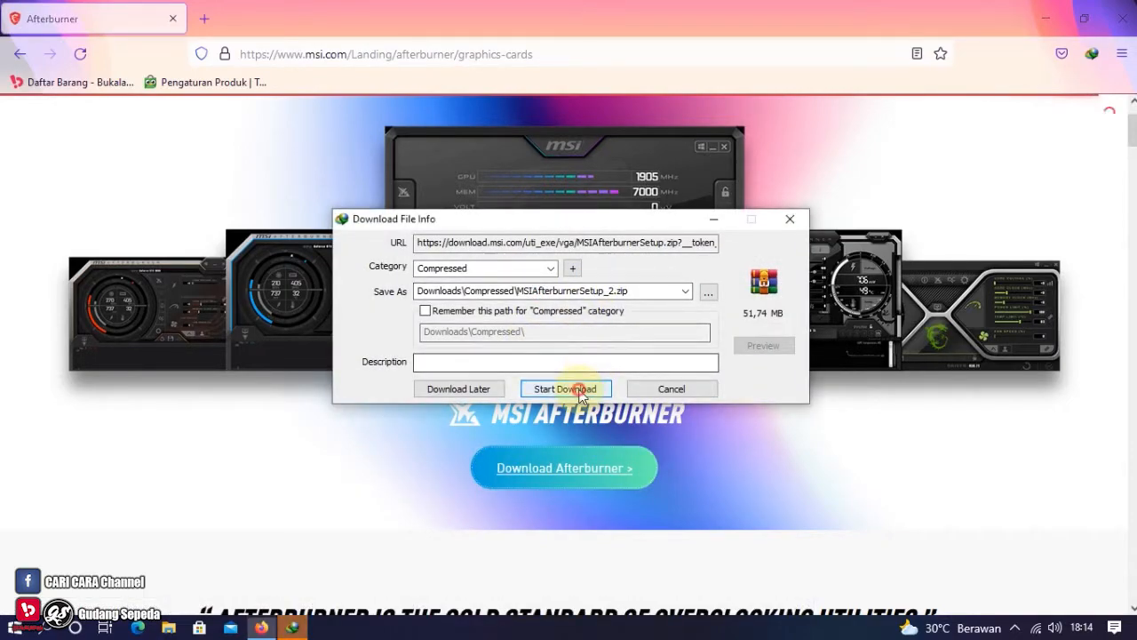
click(565, 387)
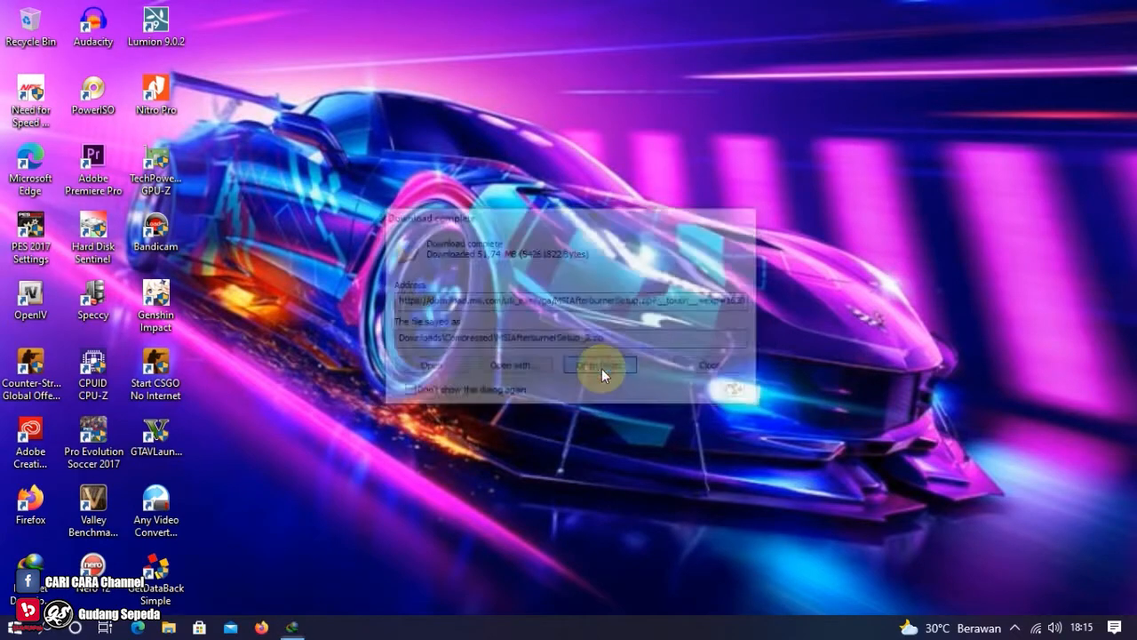
Launch the setup application from the downloaded MSIAfterburnerSetup_2 archive.
click(601, 364)
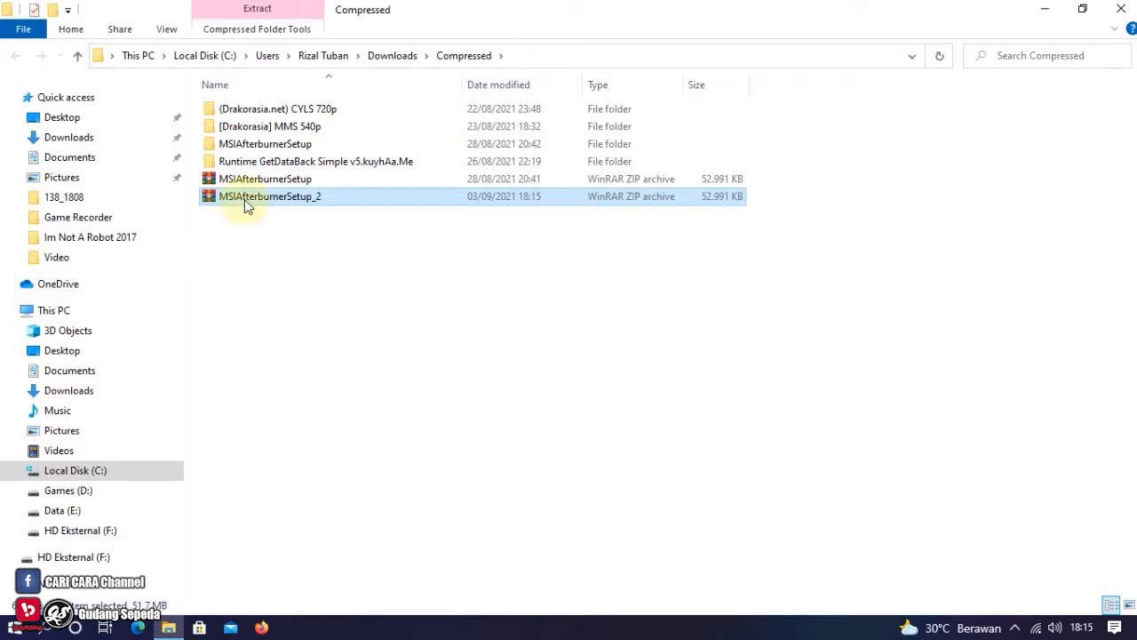
double_click(270, 195)
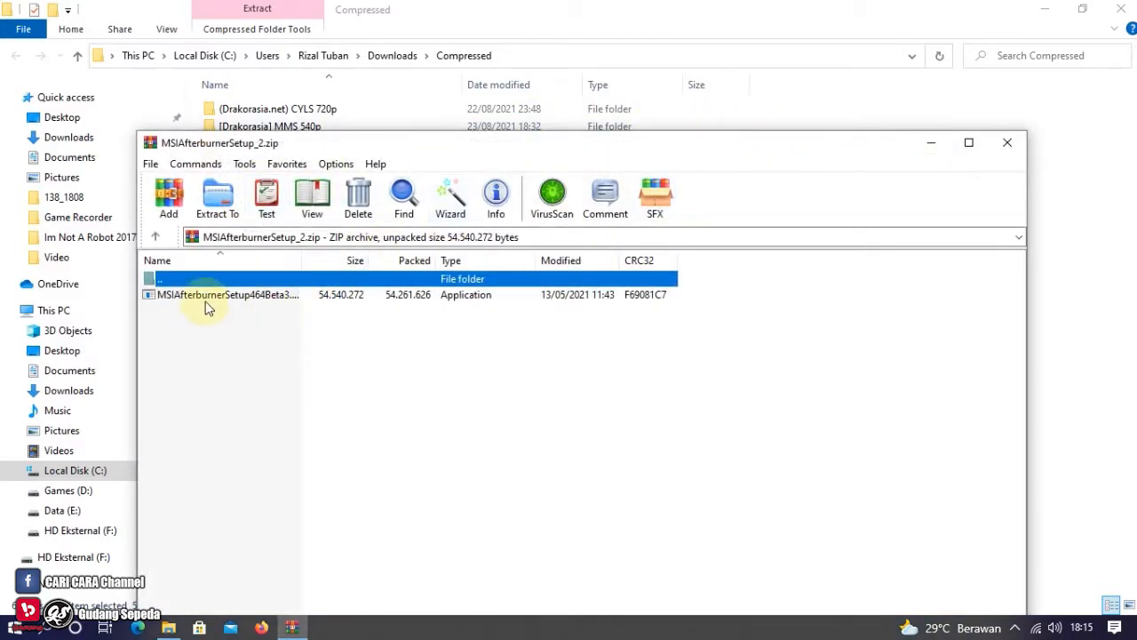
click(227, 295)
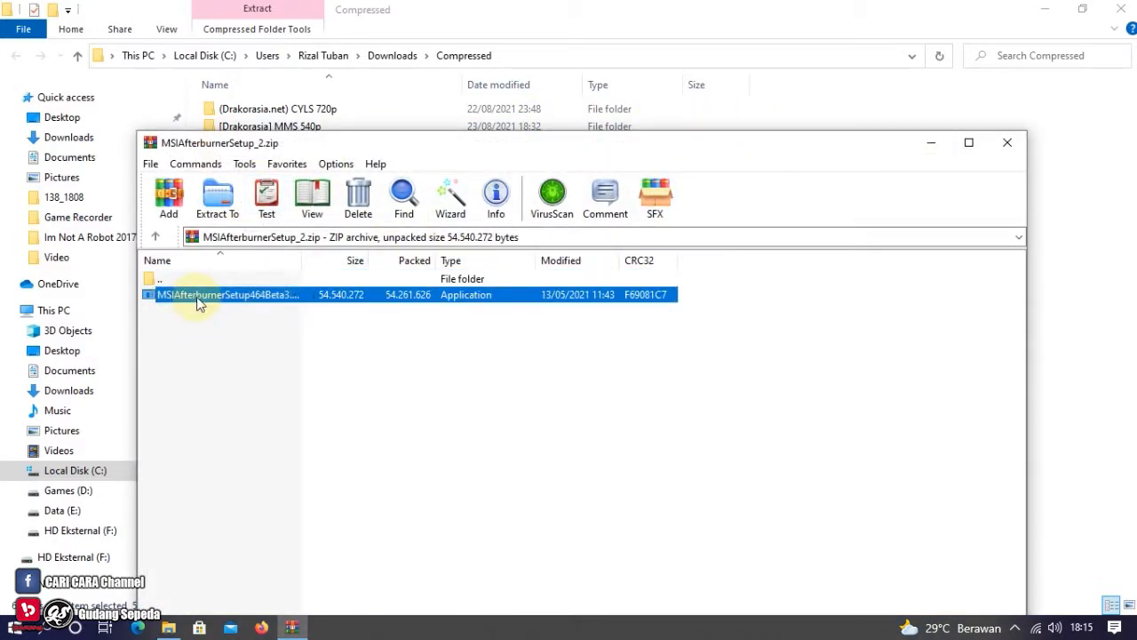
double_click(227, 295)
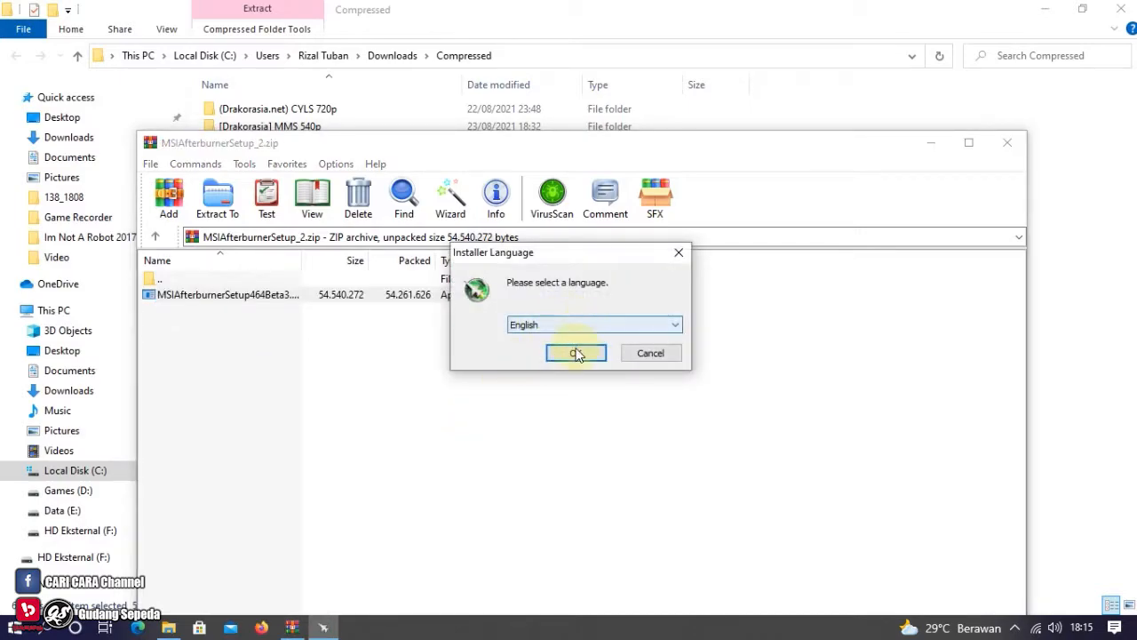
Install in English, accepting the license, keeping both components and the default Program Files folder.
click(575, 351)
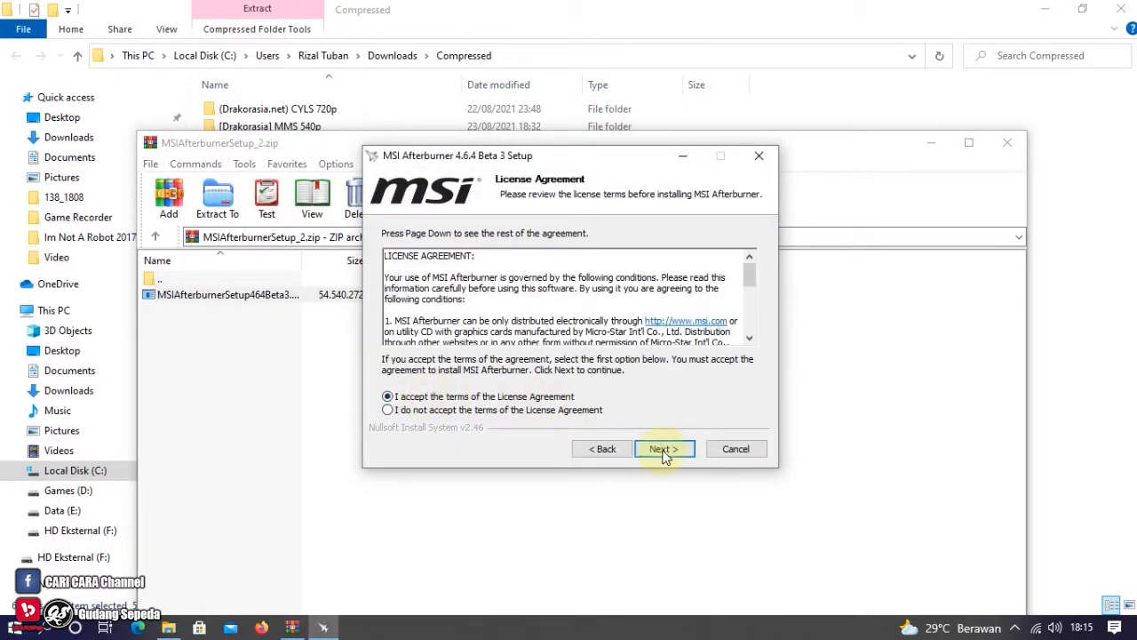
click(664, 448)
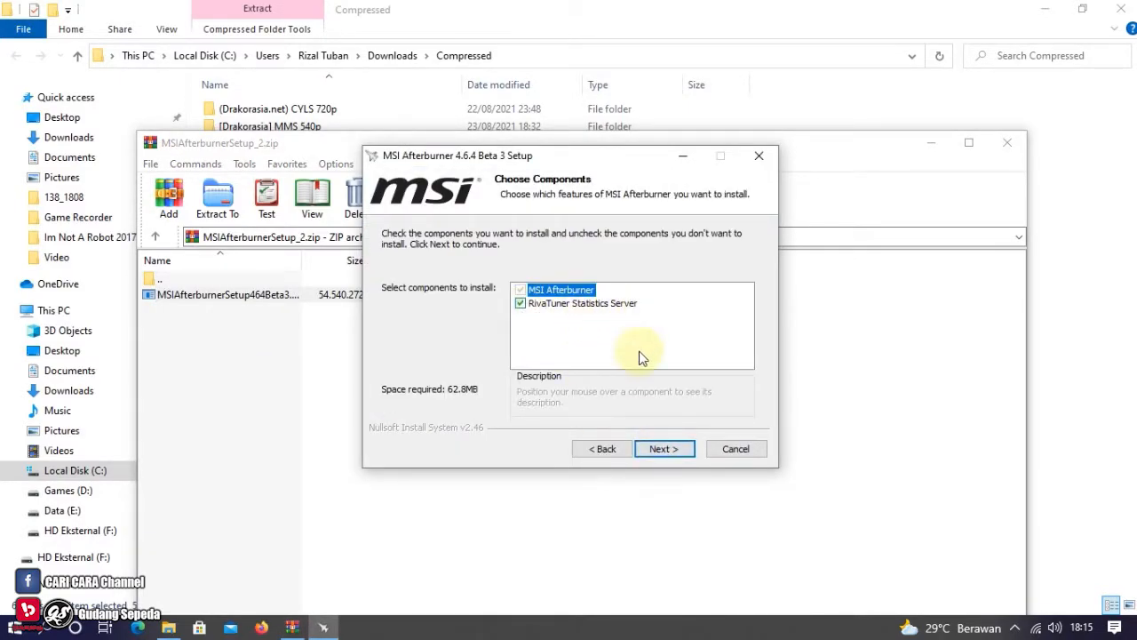
click(665, 448)
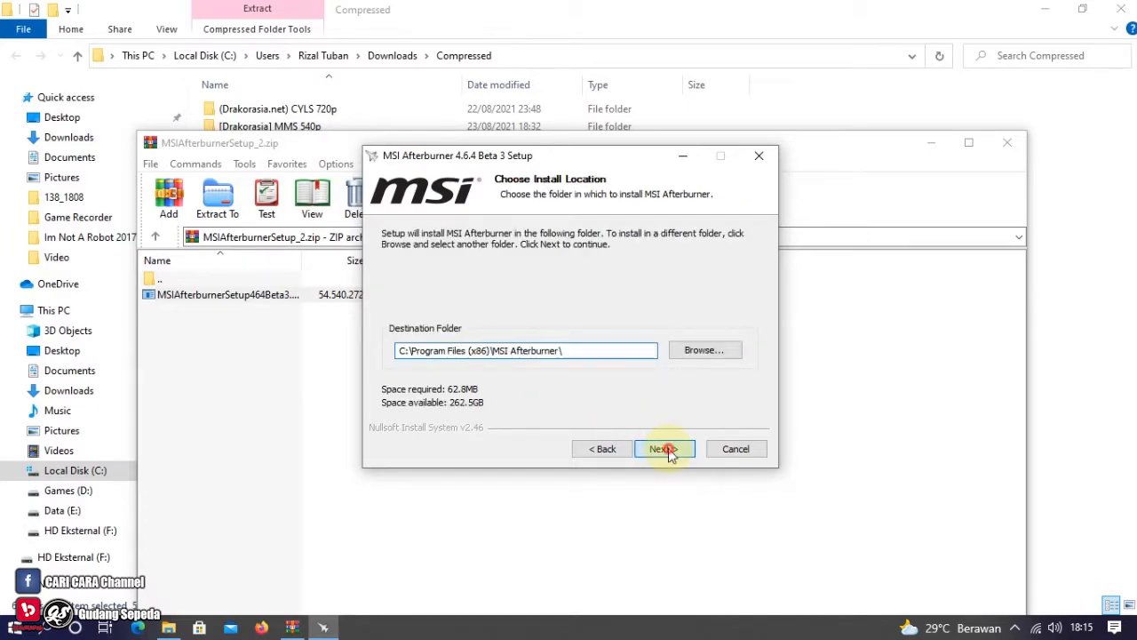
click(664, 448)
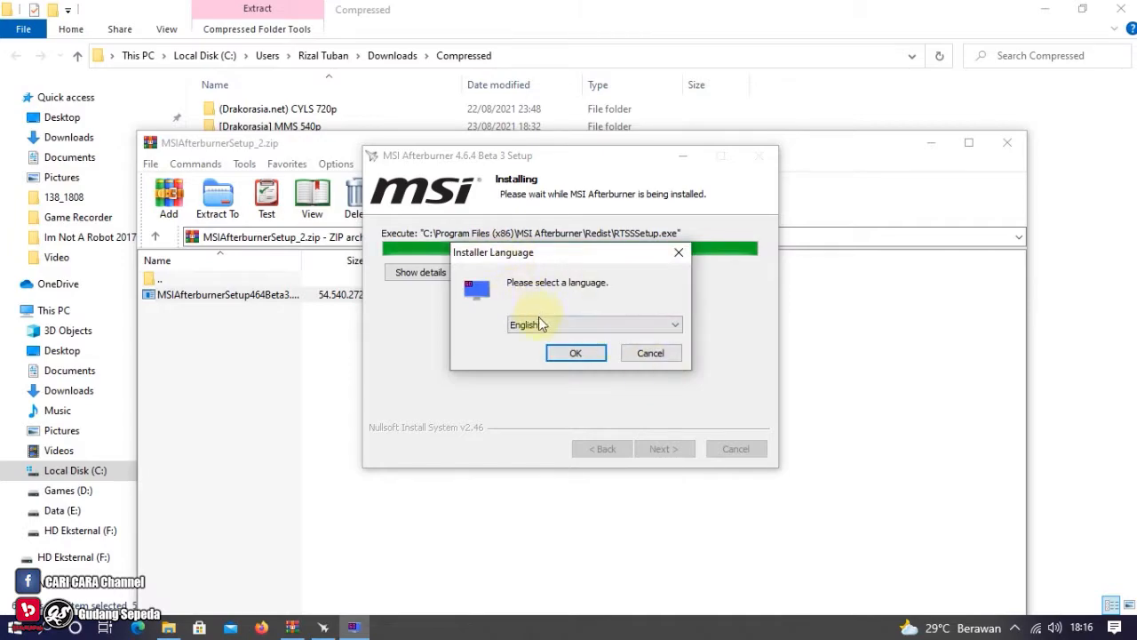
Install RivaTuner Statistics Server in English with the license accepted and default shortcuts.
click(575, 352)
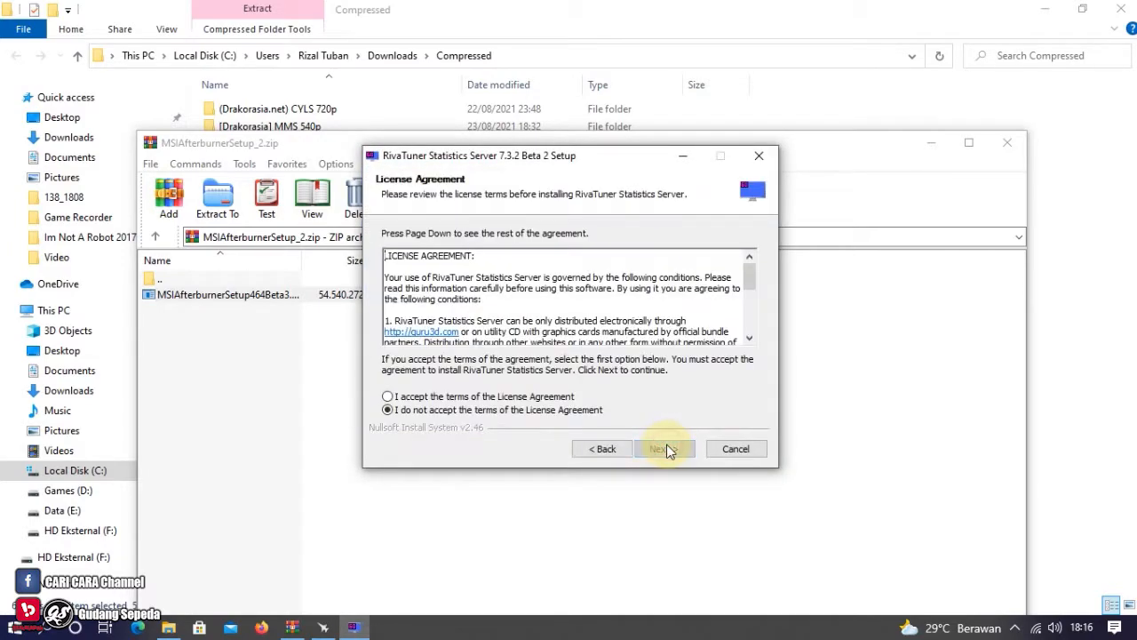
click(665, 448)
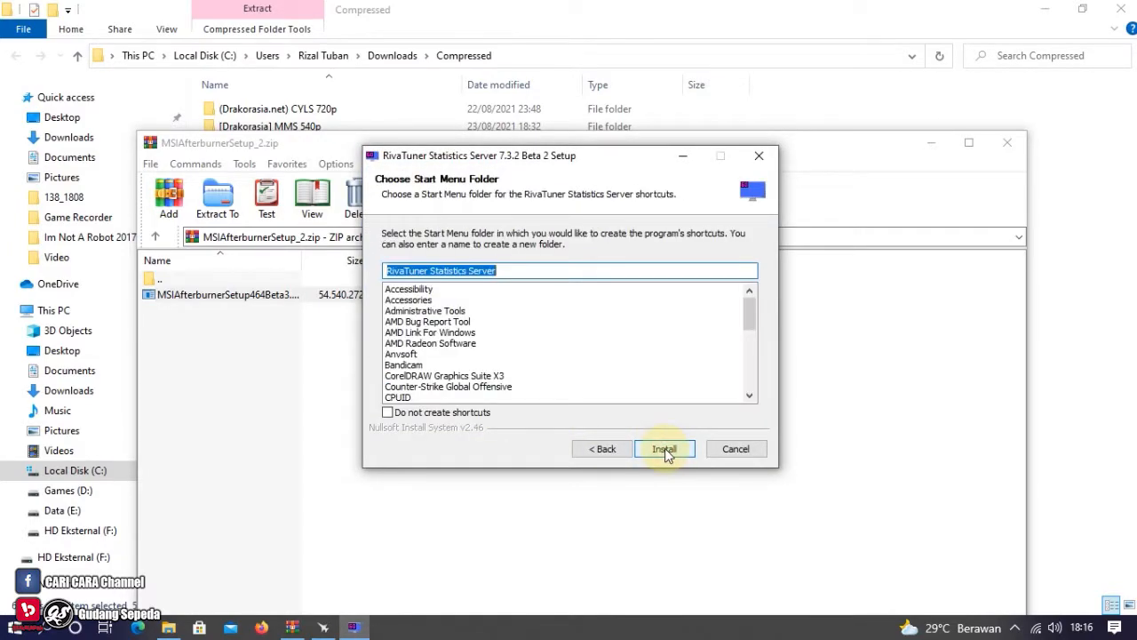
click(664, 447)
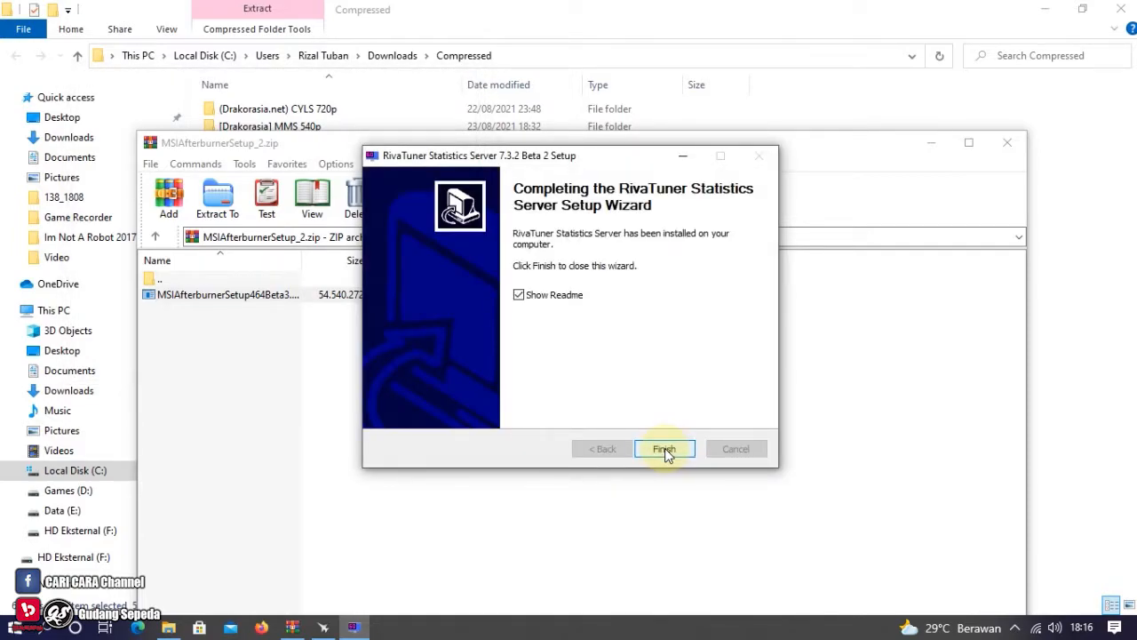
mouse_move(536, 302)
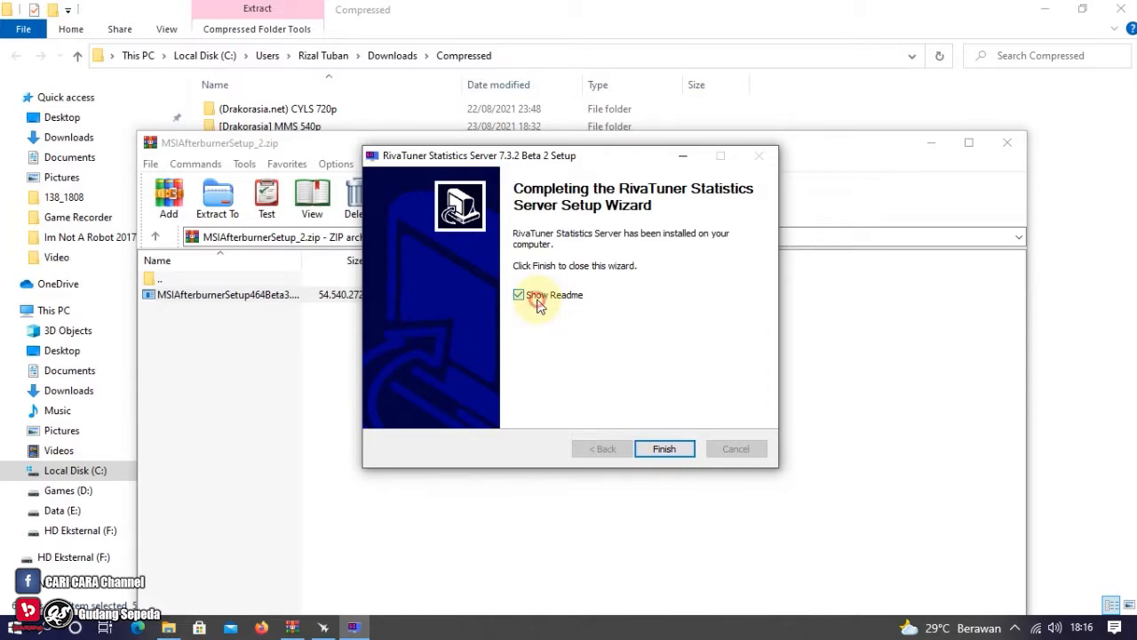
Finish both installers without showing readmes and let MSI Afterburner launch.
click(665, 448)
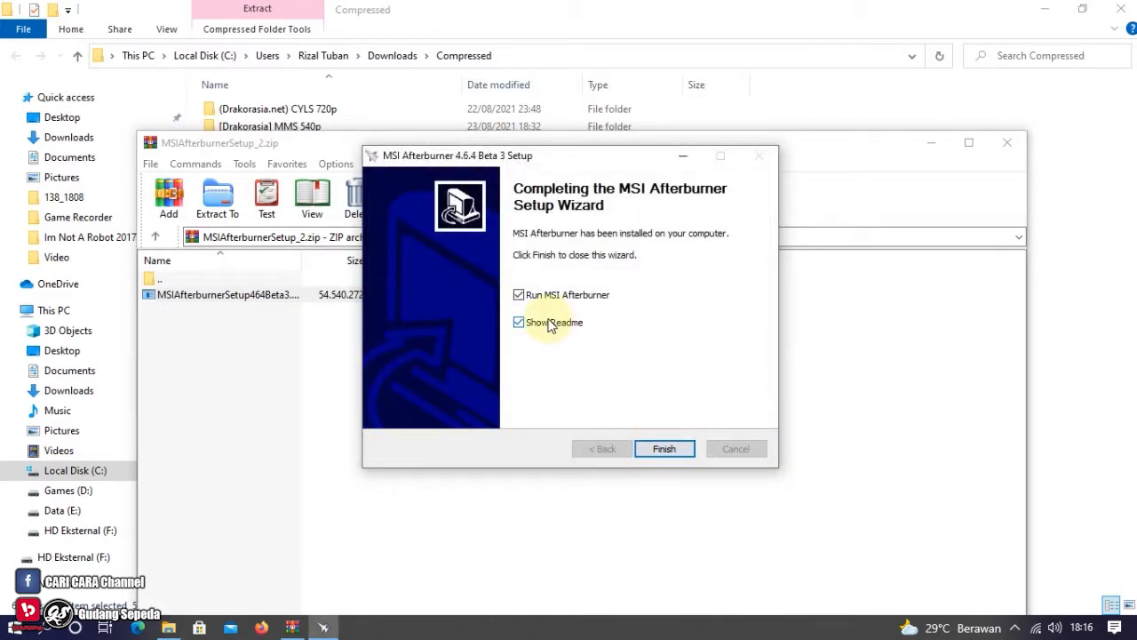
click(519, 321)
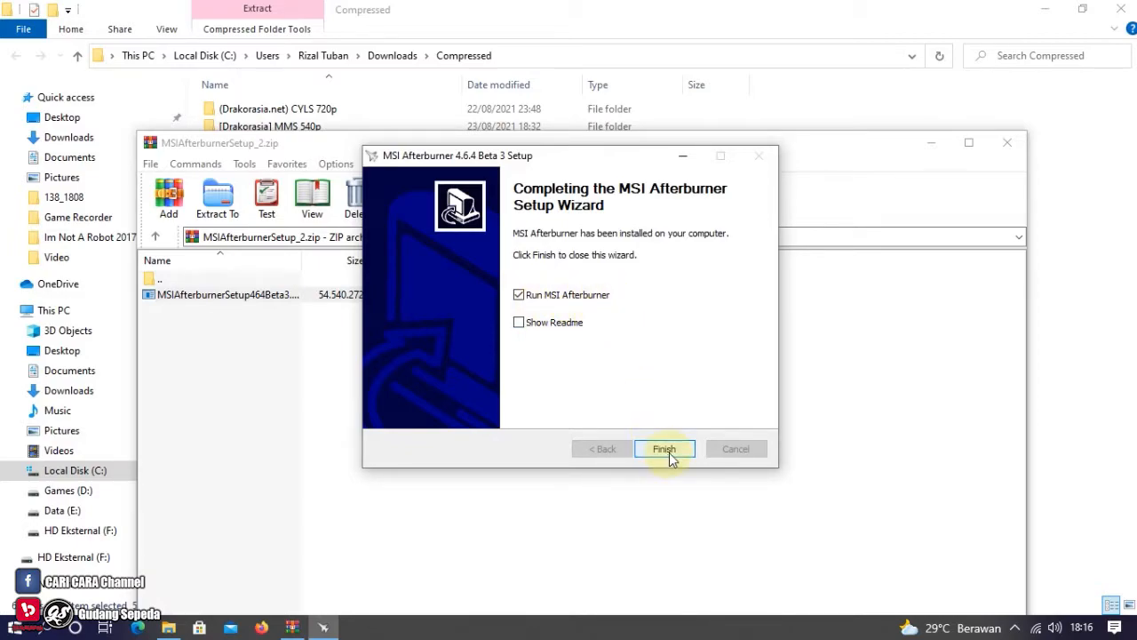
click(665, 448)
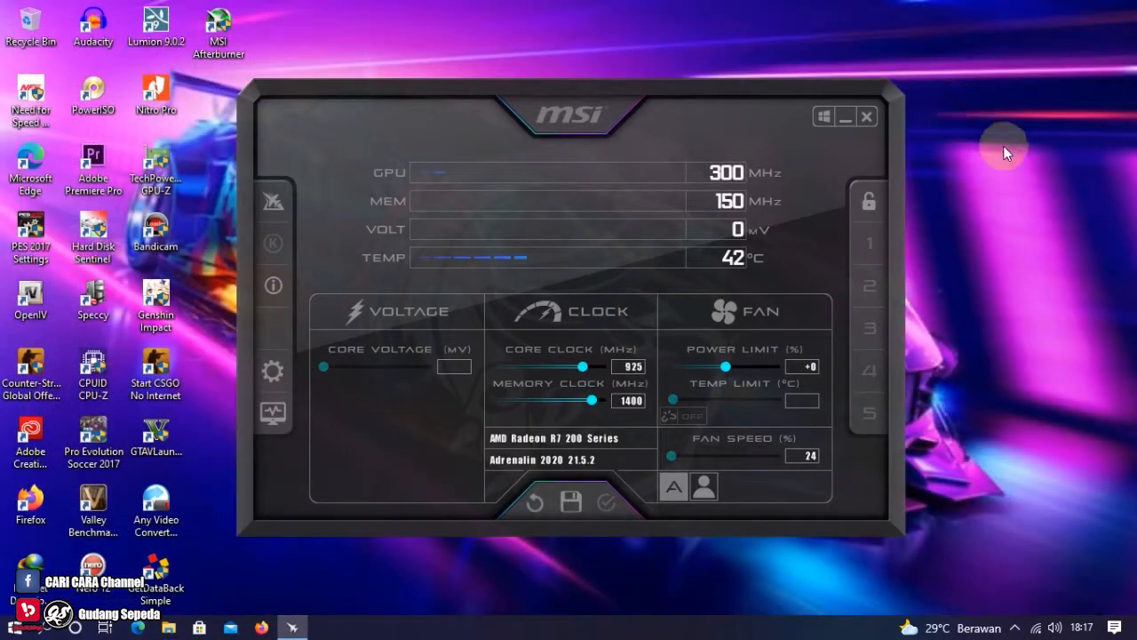
mouse_move(453, 466)
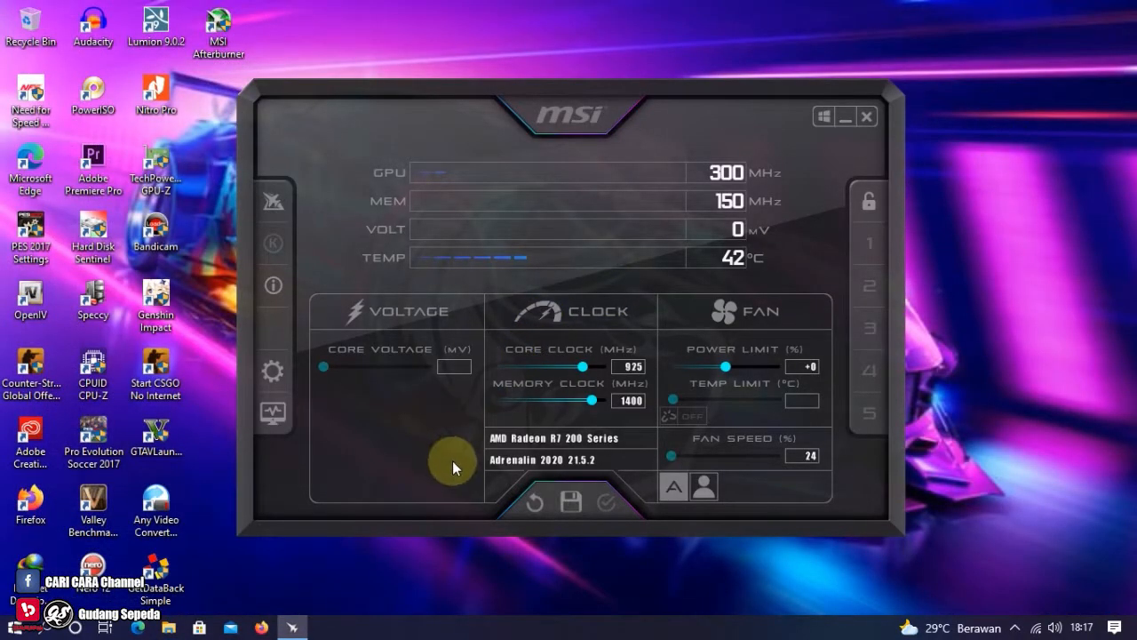
mouse_move(673, 186)
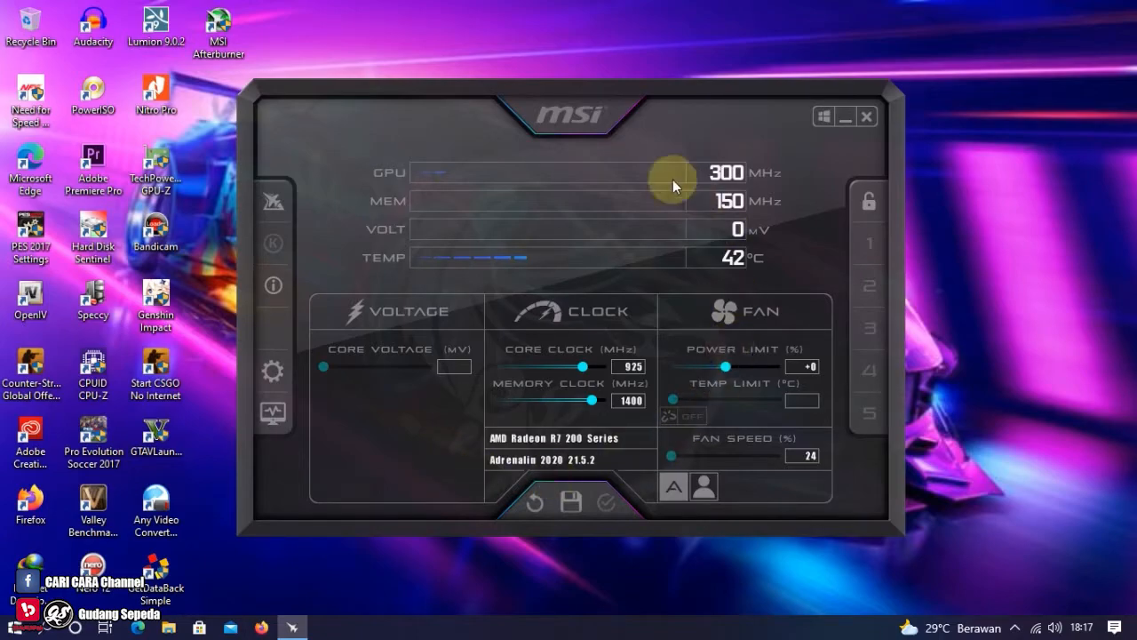
mouse_move(933, 233)
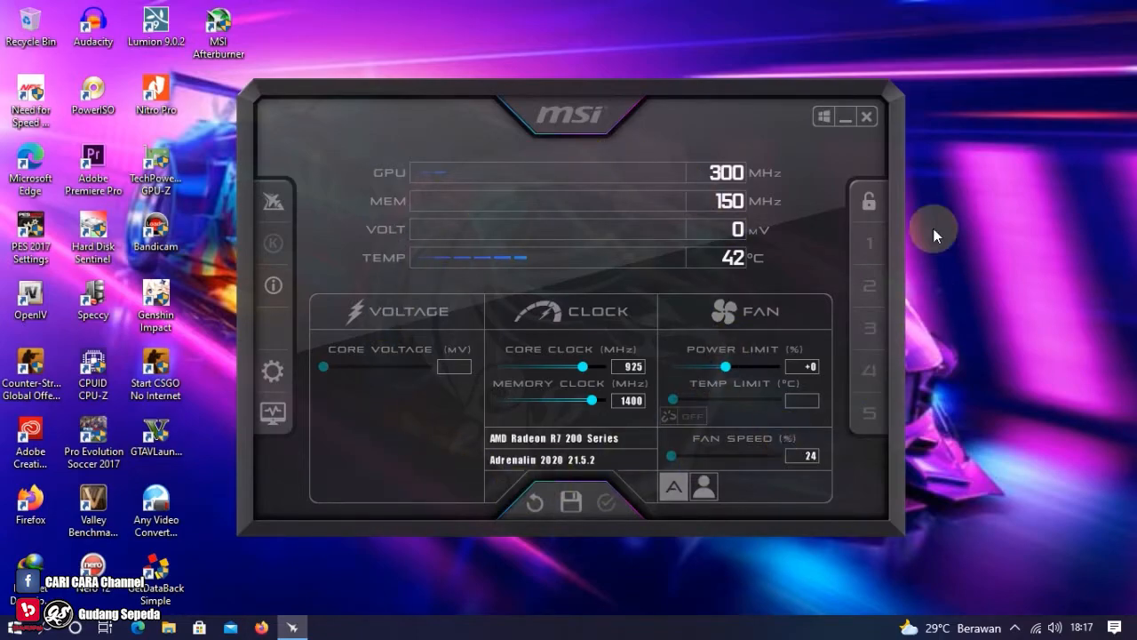
mouse_move(519, 459)
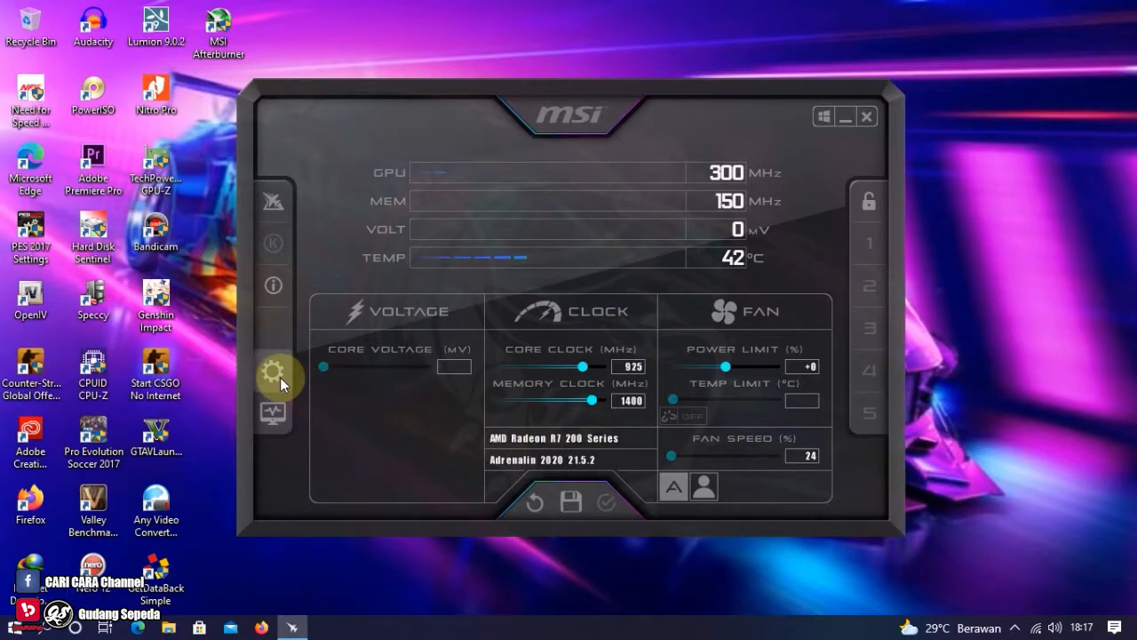
Show the Monitoring page of MSI Afterburner's properties with its active graphs list.
click(273, 371)
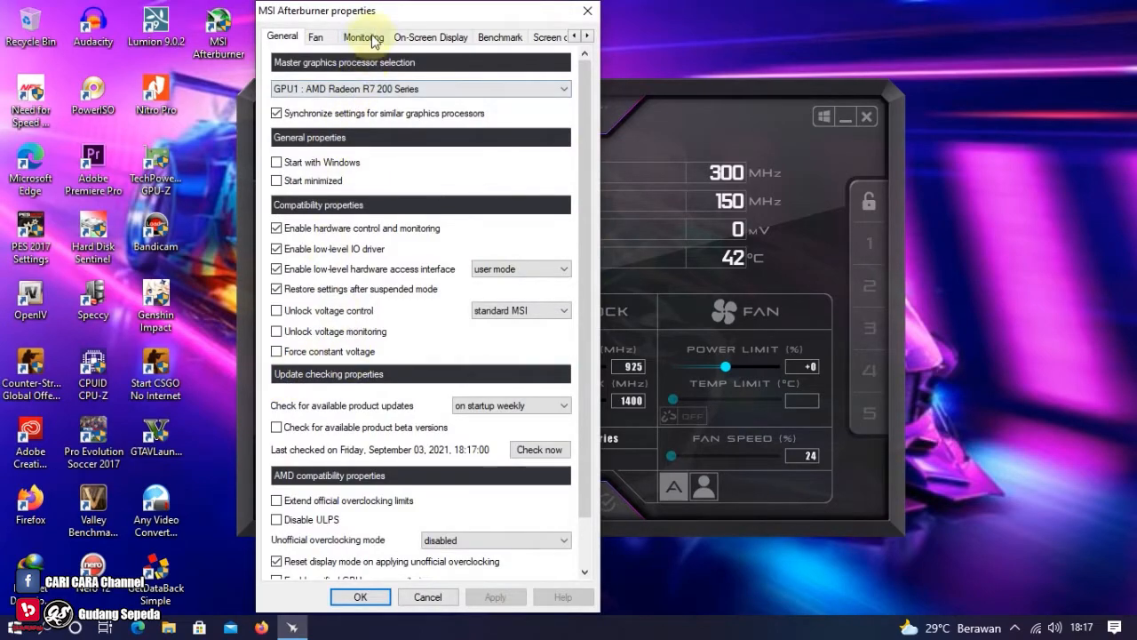
click(363, 35)
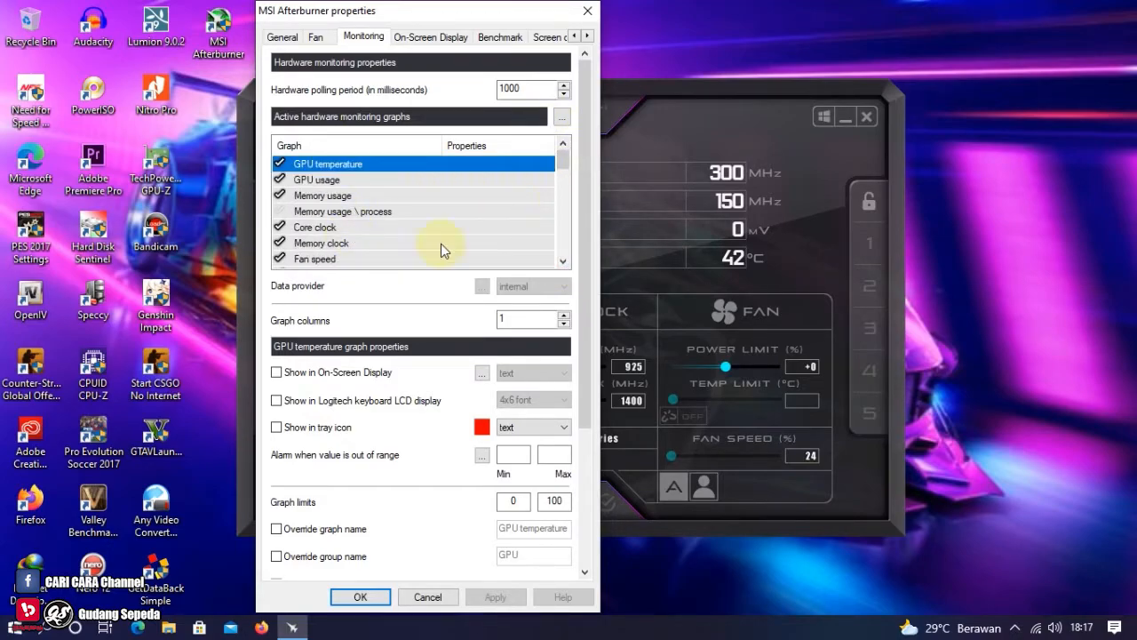
mouse_move(298, 213)
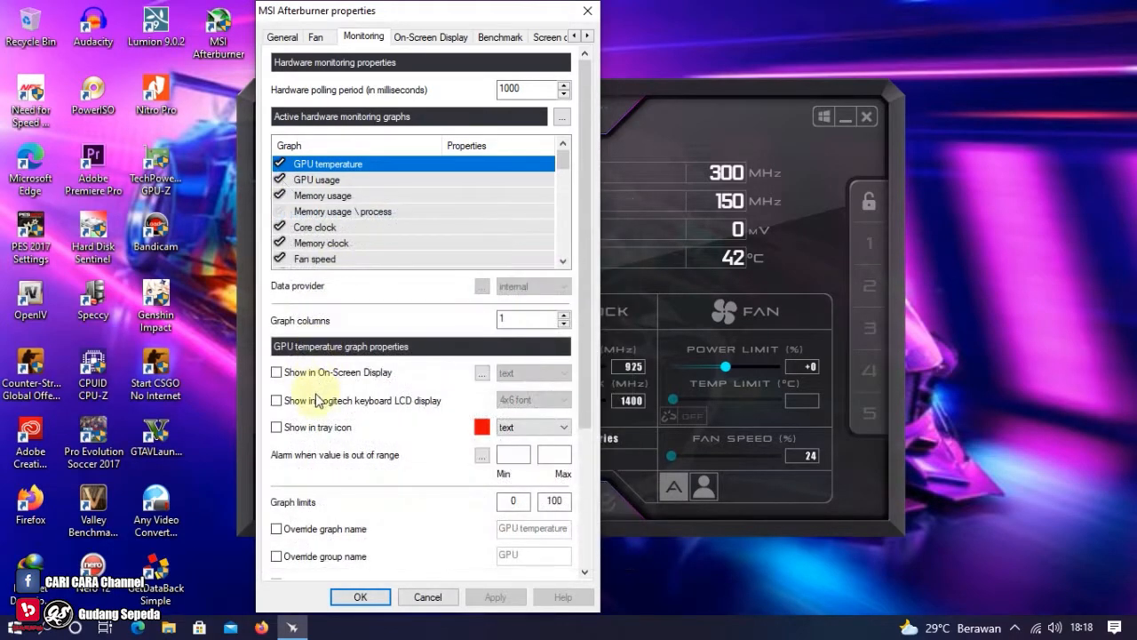
Show GPU temperature, GPU usage and memory usage in the on-screen display.
click(277, 371)
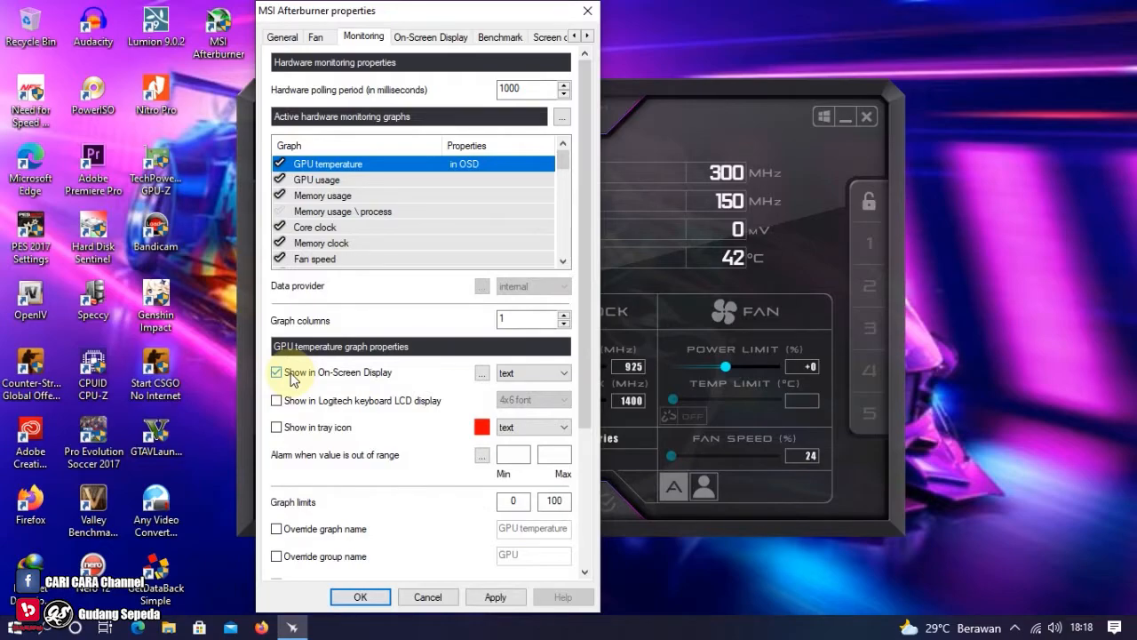
click(320, 179)
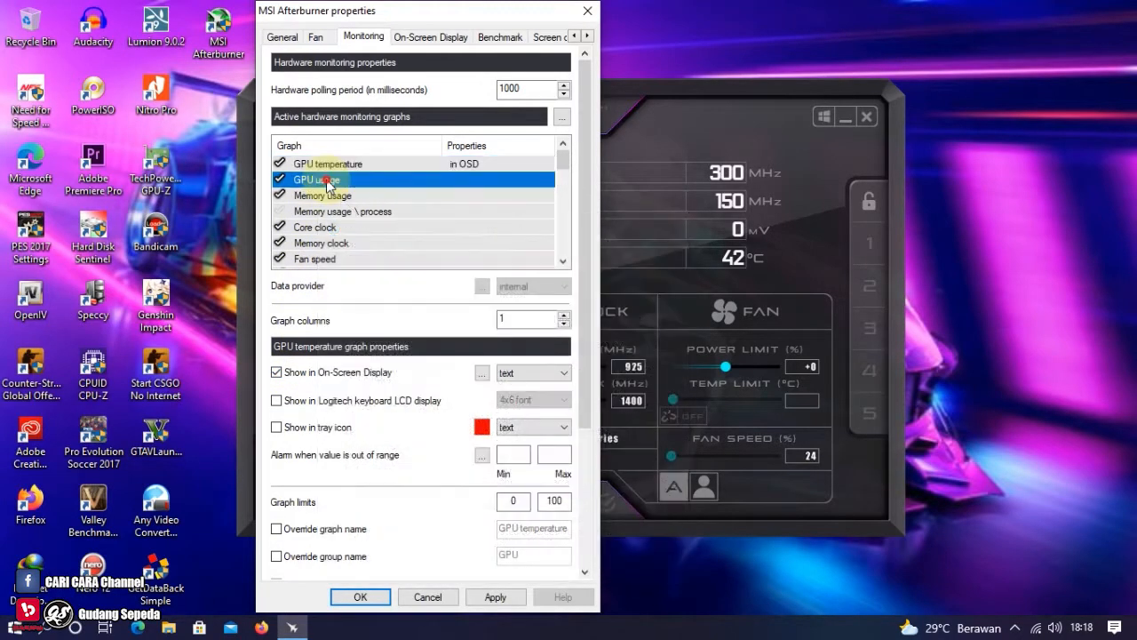
click(316, 178)
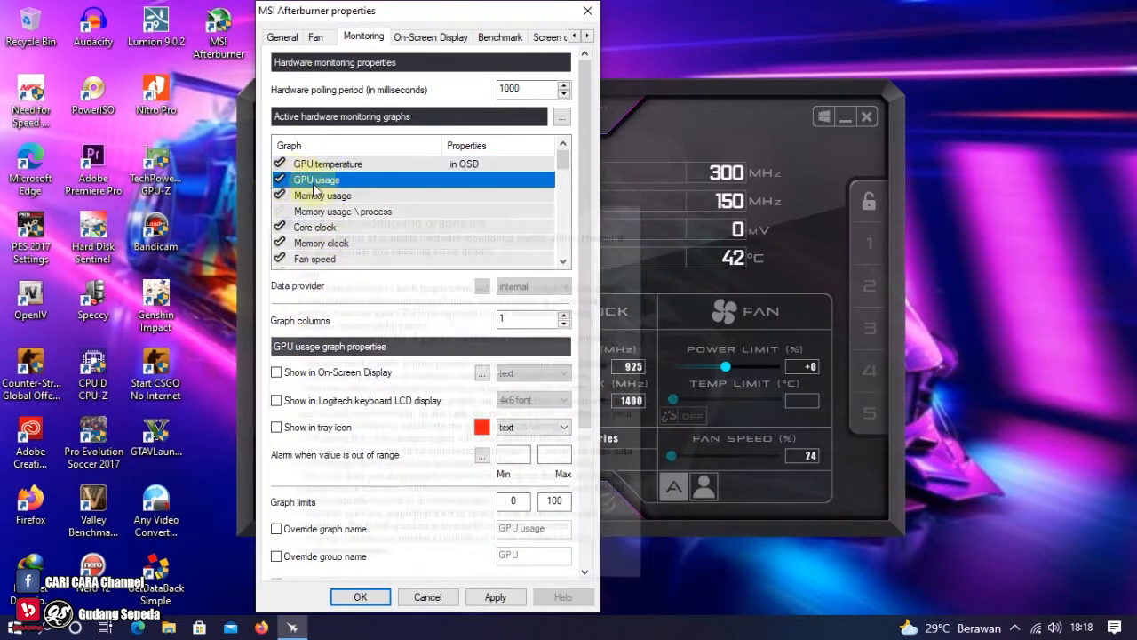
click(277, 371)
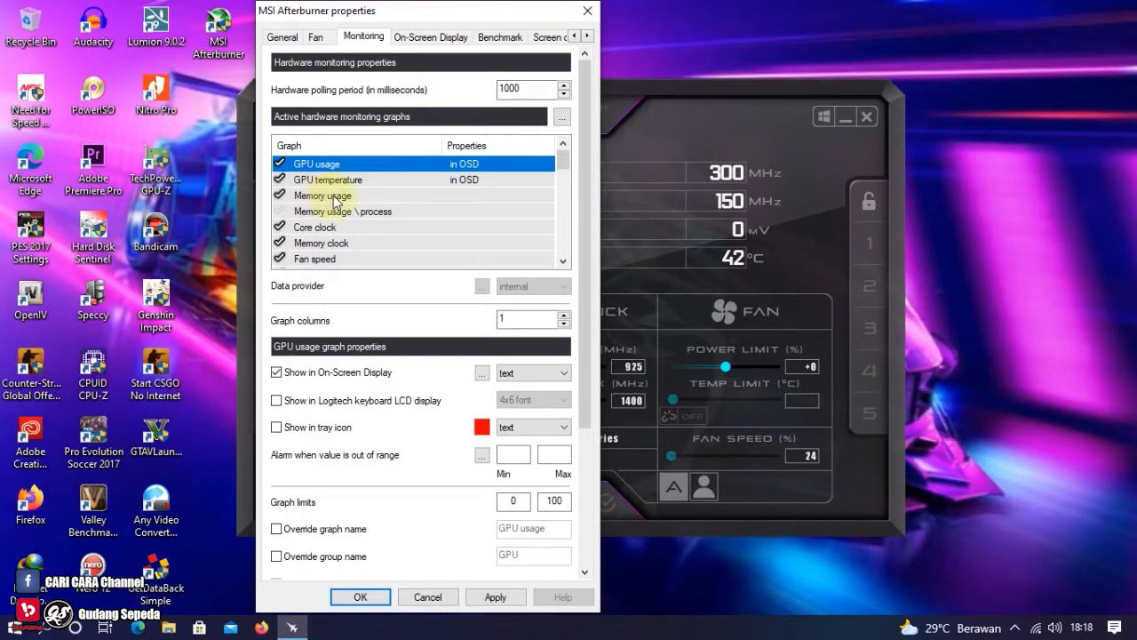
click(321, 193)
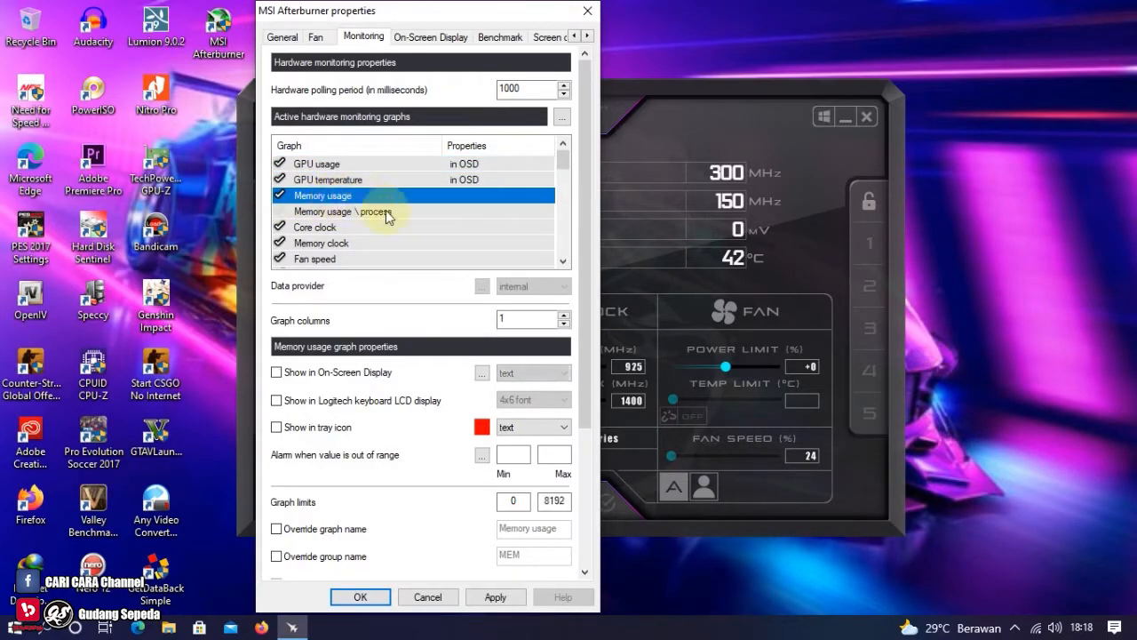
click(277, 371)
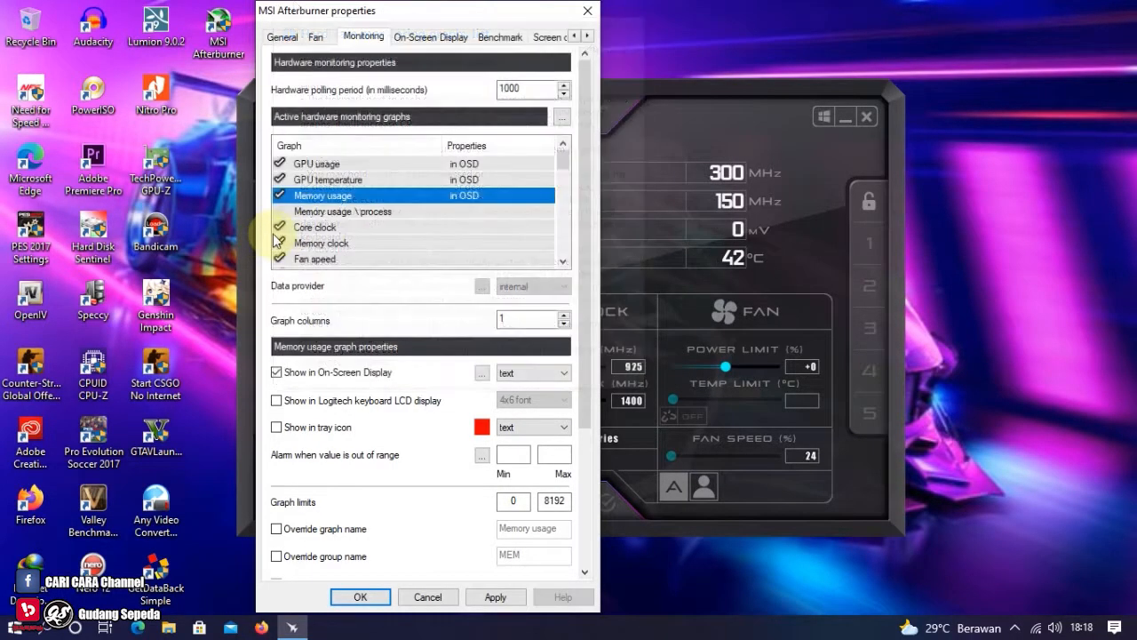
Show core clock and memory clock in the OSD, move Memory clock above Memory usage, and disable Fan speed.
click(313, 227)
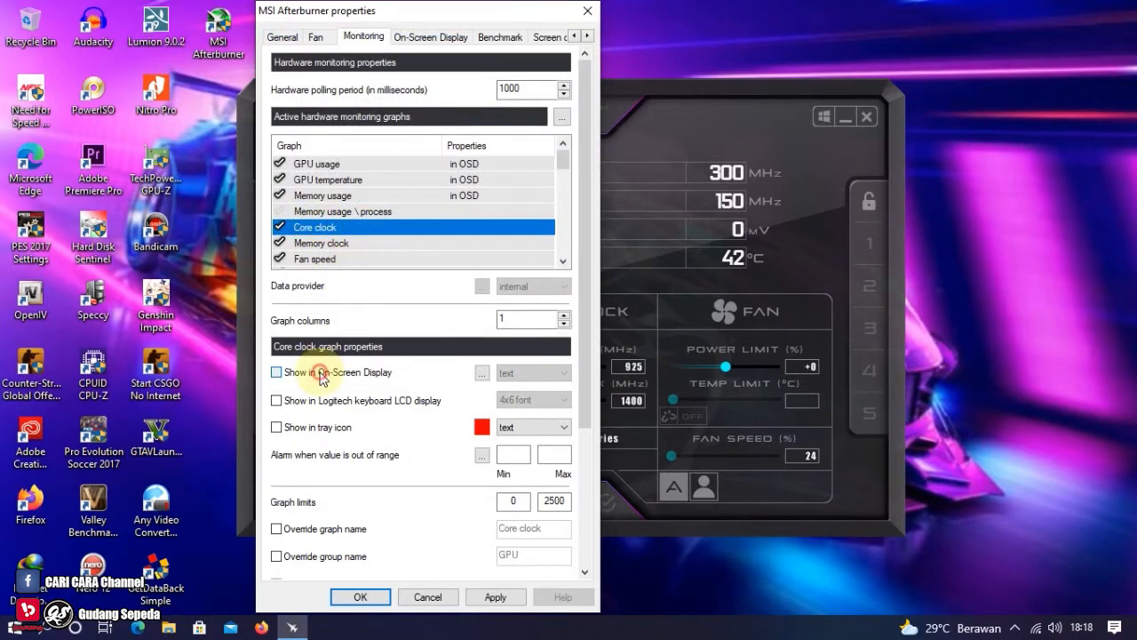
click(277, 372)
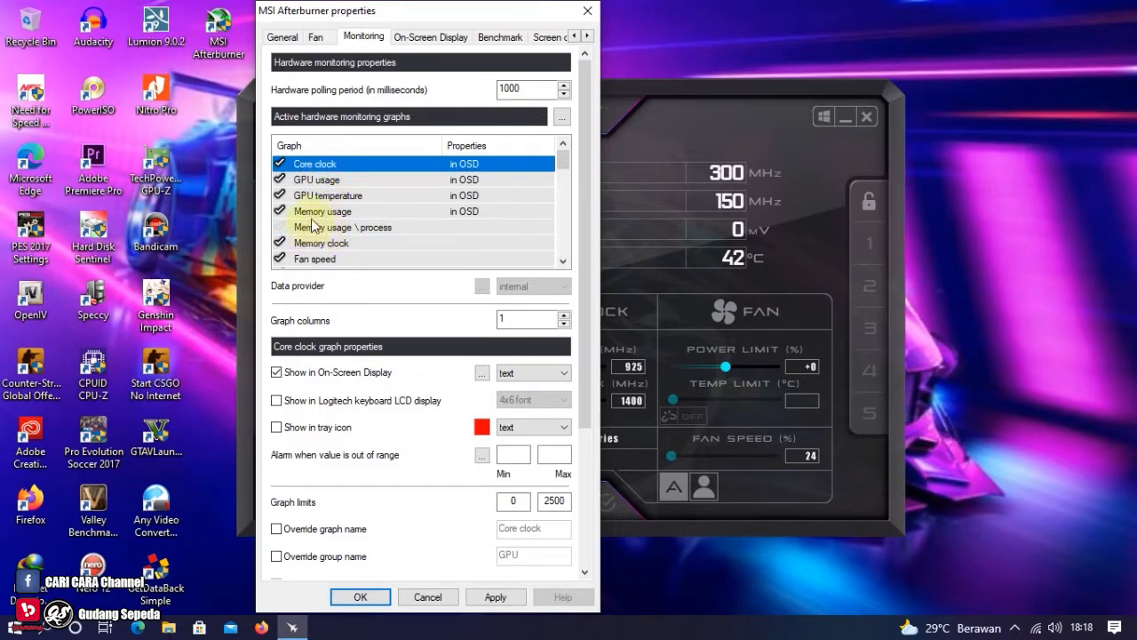
click(319, 242)
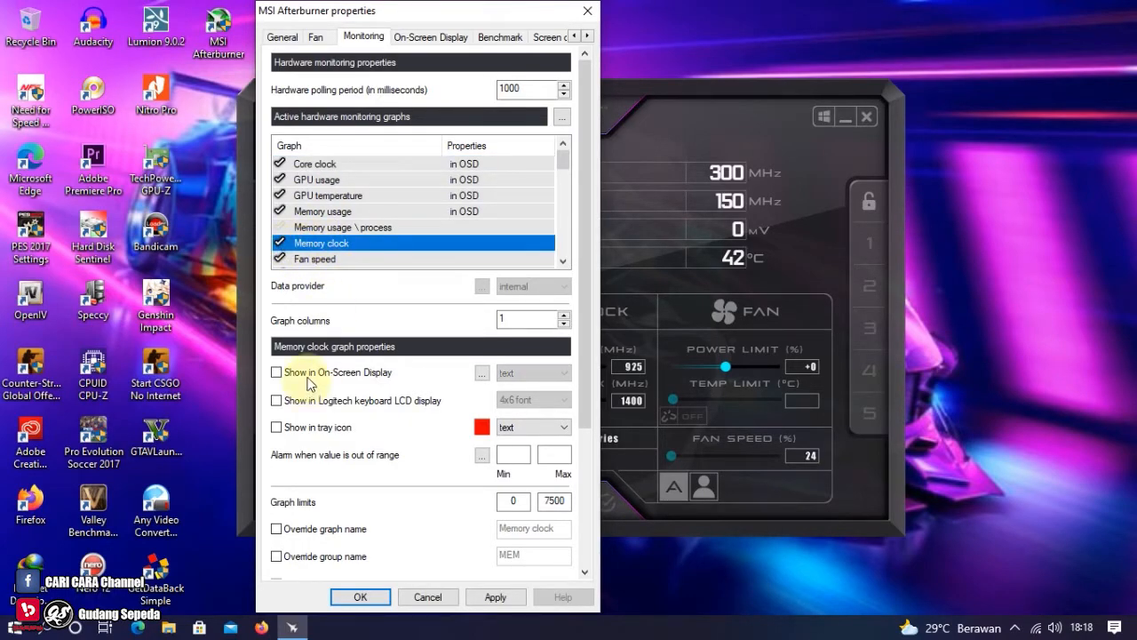
click(278, 372)
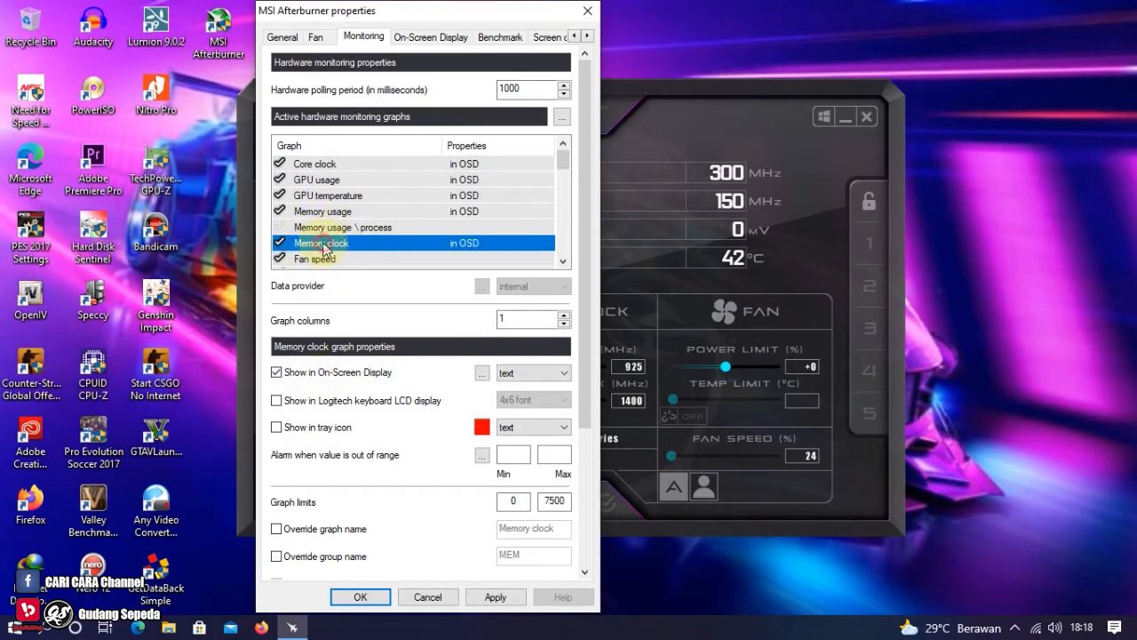
drag(319, 241, 320, 210)
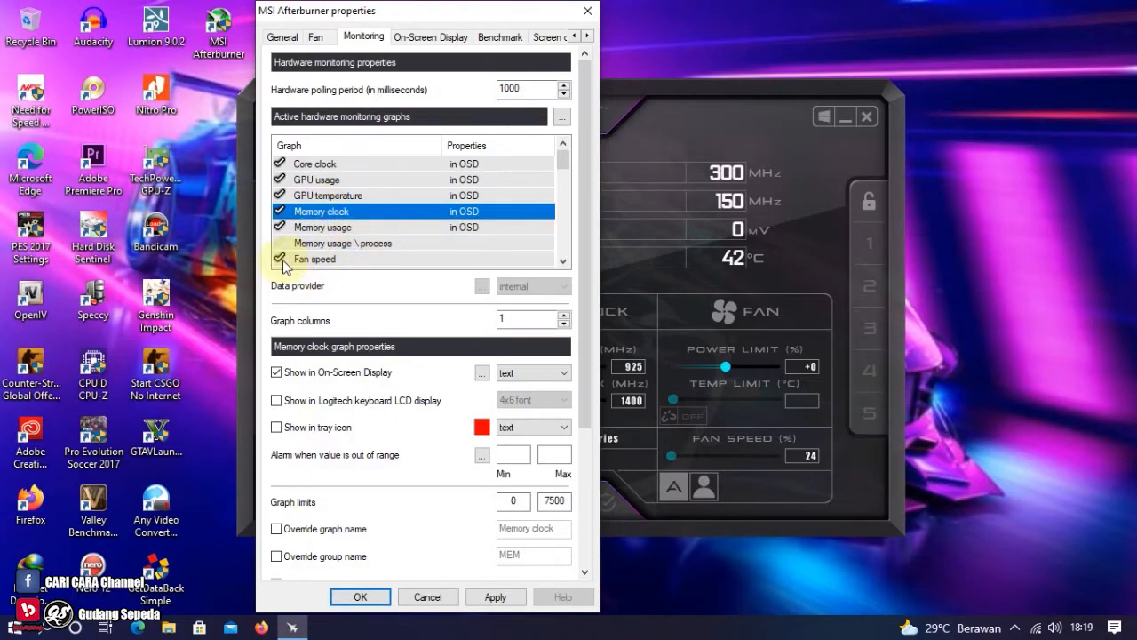
click(314, 260)
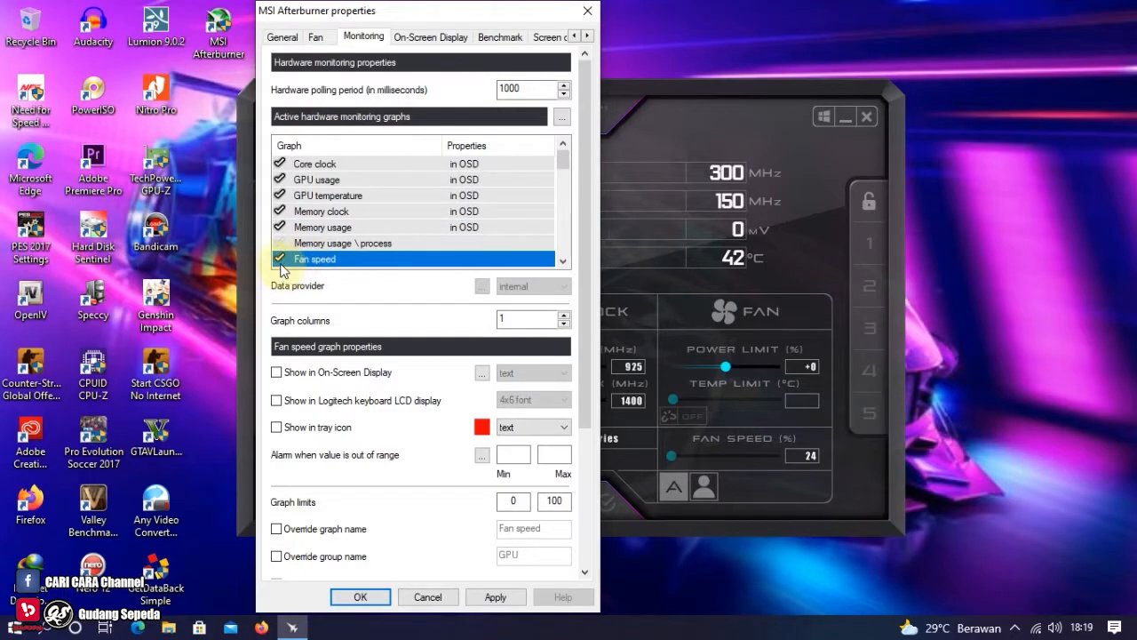
click(279, 260)
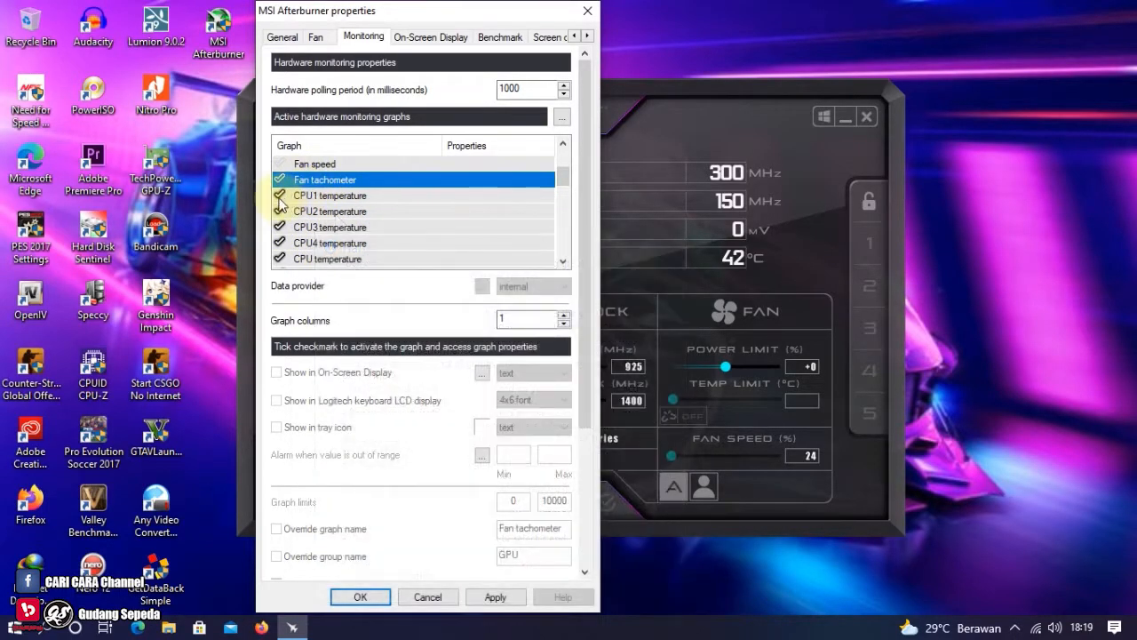
Disable the per-core CPU temperature graphs and show CPU temperature in the on-screen display.
click(281, 195)
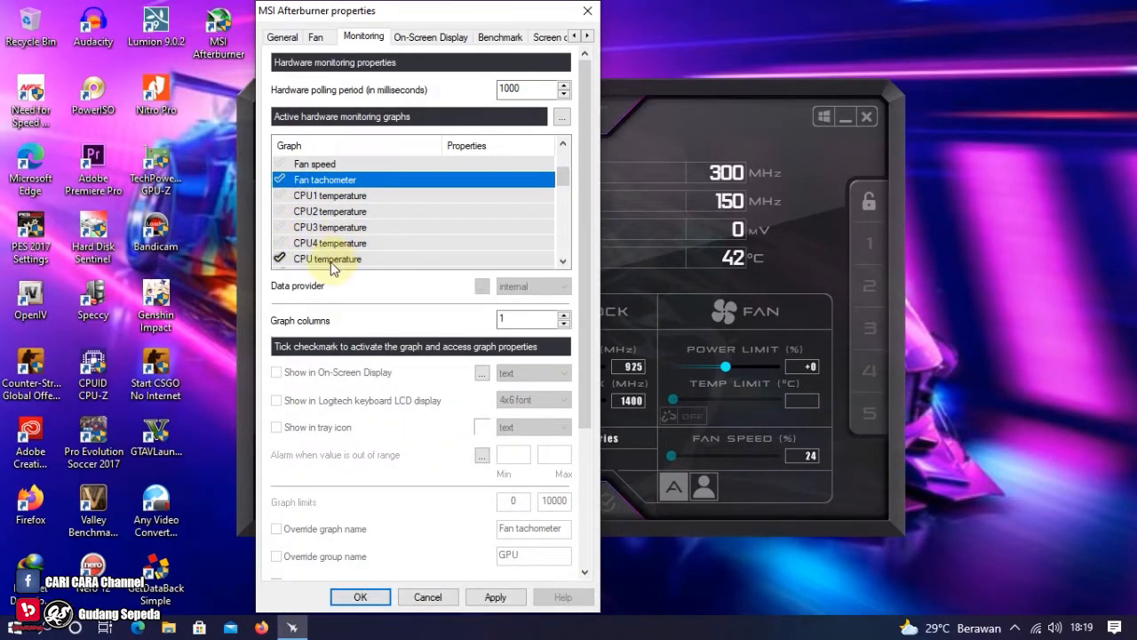
click(327, 259)
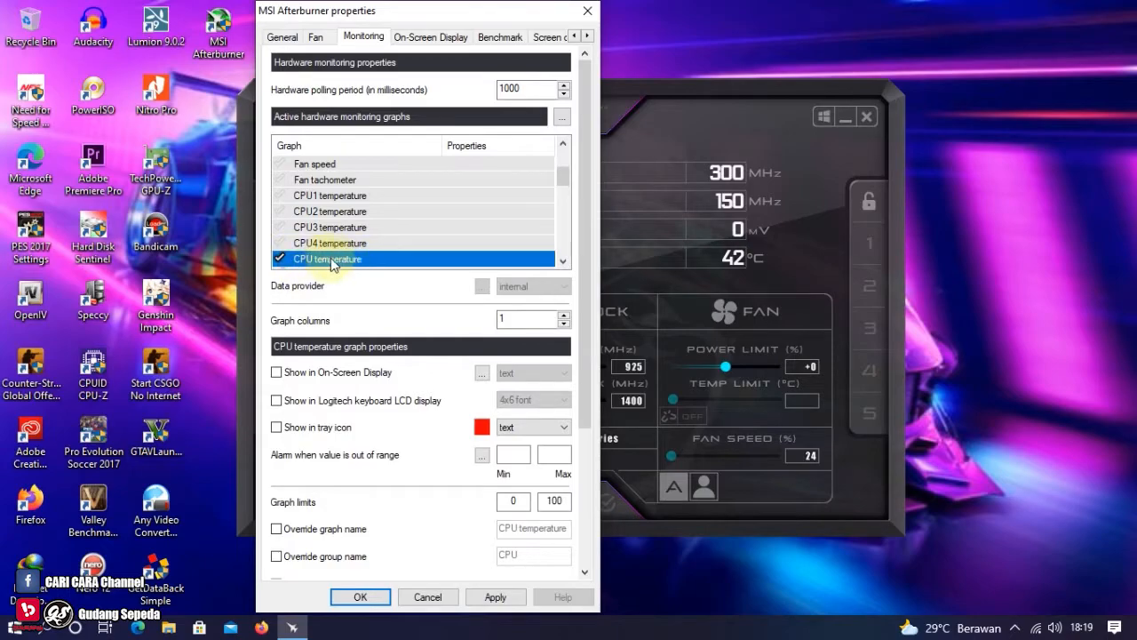
mouse_move(336, 373)
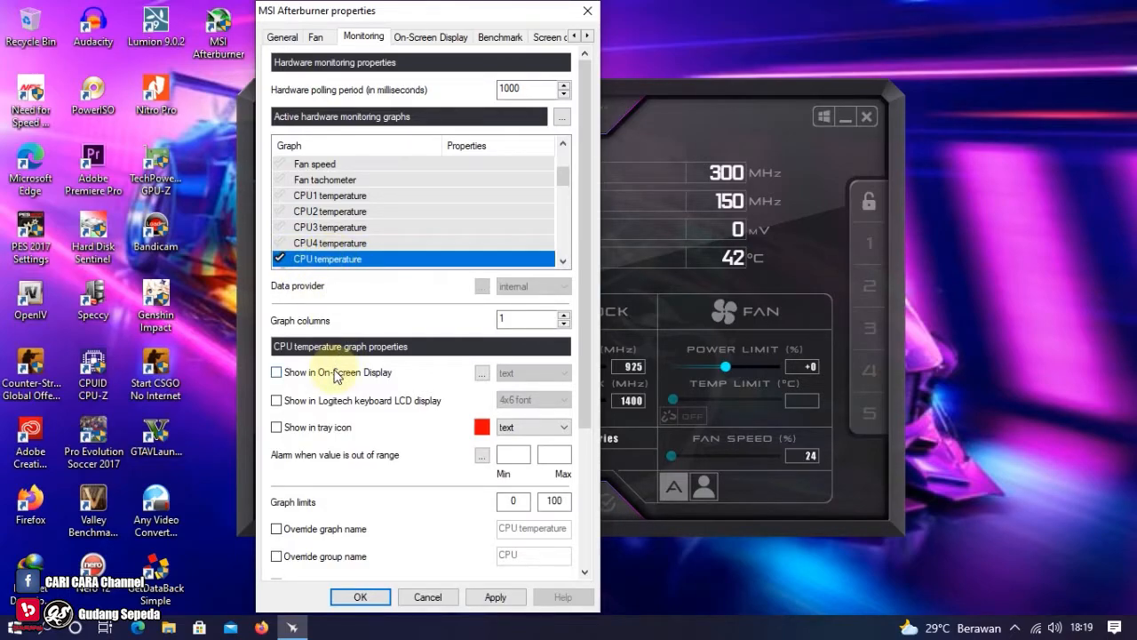
click(277, 371)
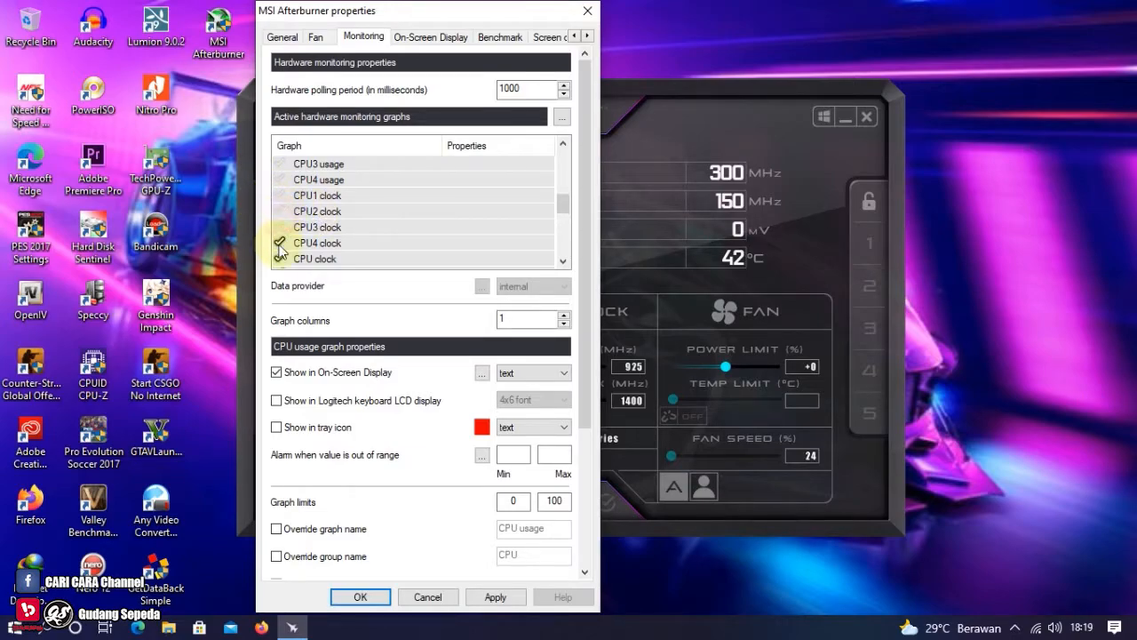
Show CPU clock and RAM usage in the on-screen display.
click(312, 259)
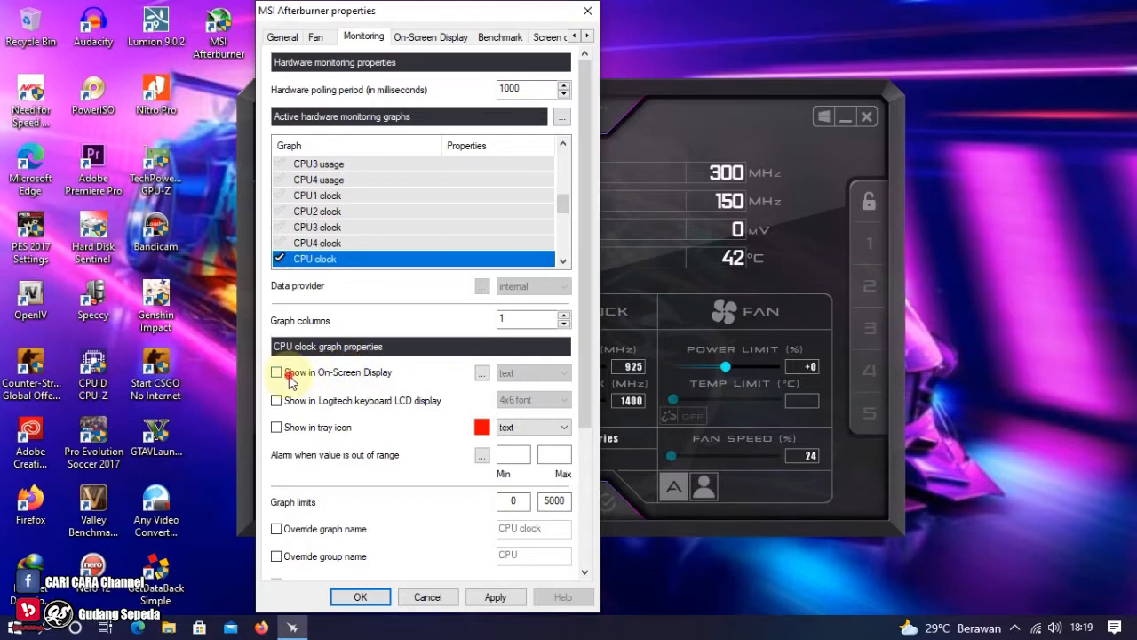
click(277, 371)
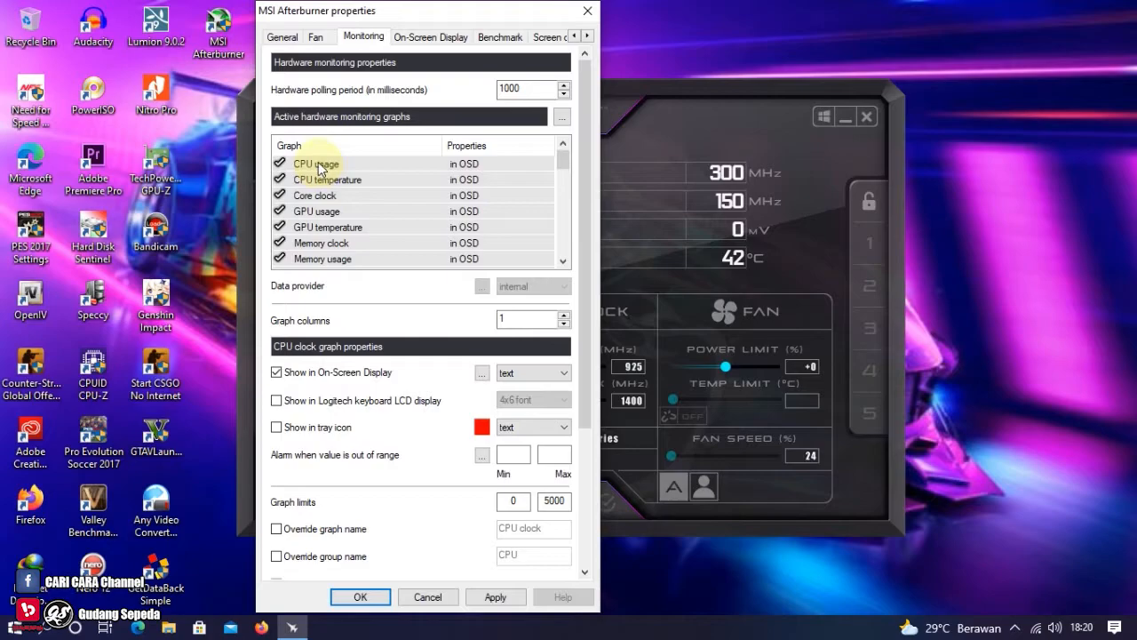
click(313, 164)
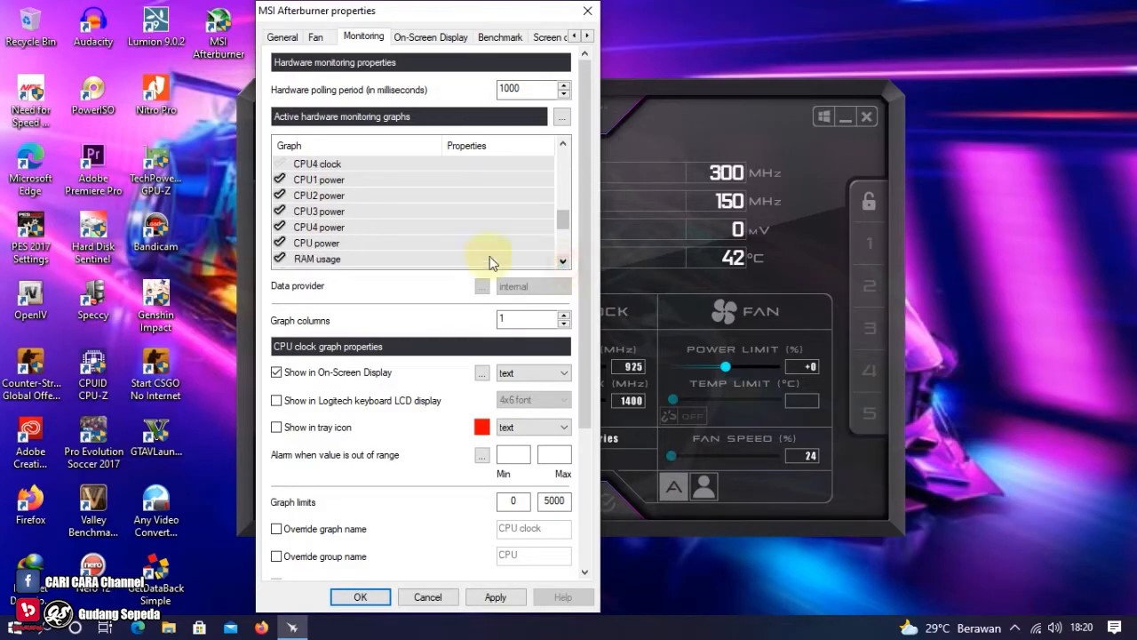
click(280, 193)
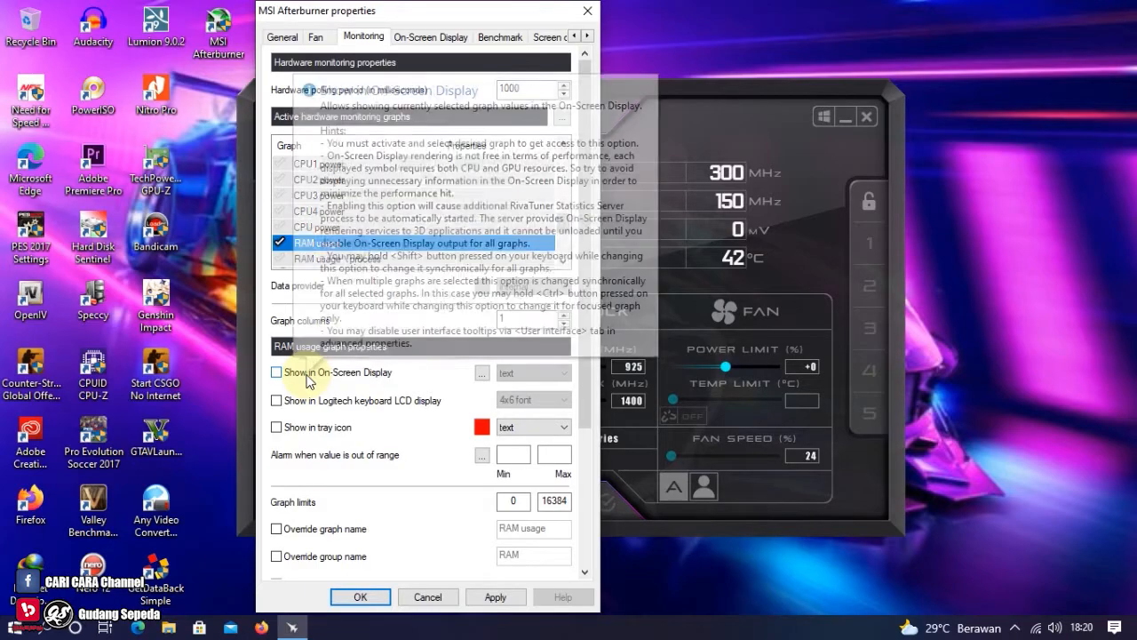
click(277, 374)
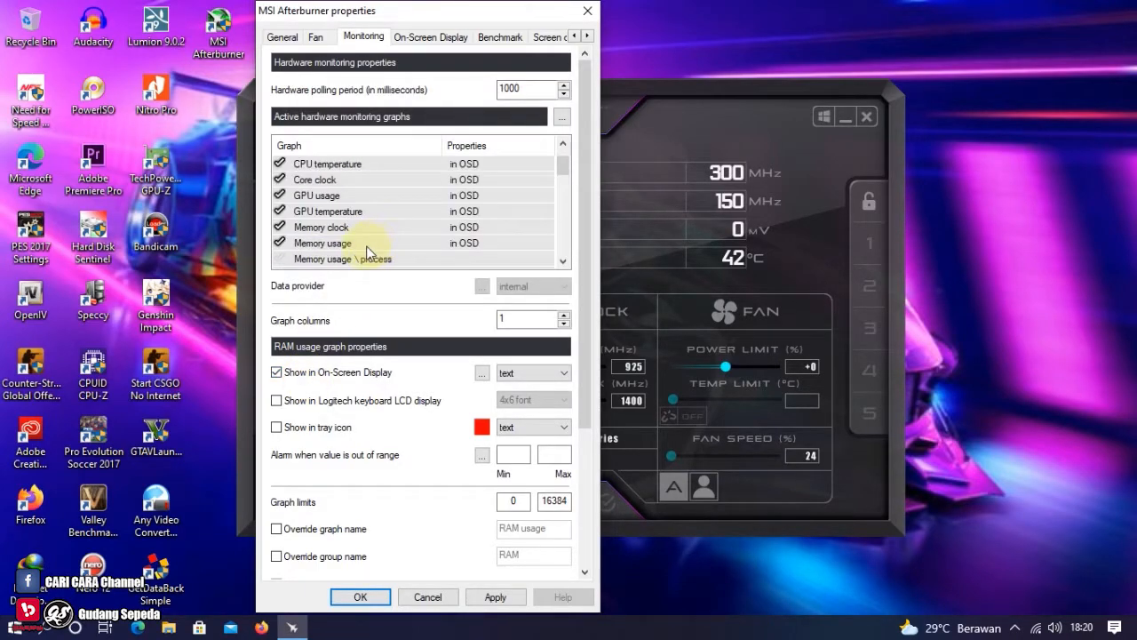
click(338, 259)
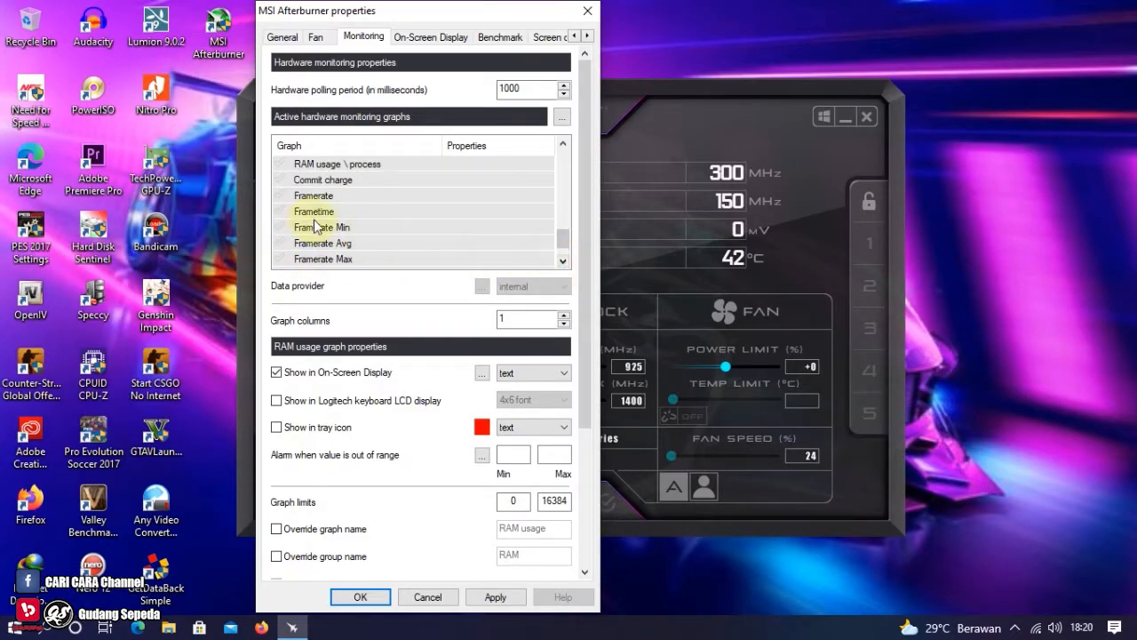
Enable the Framerate graph, show it in the OSD, and review the remaining active graphs list.
click(313, 193)
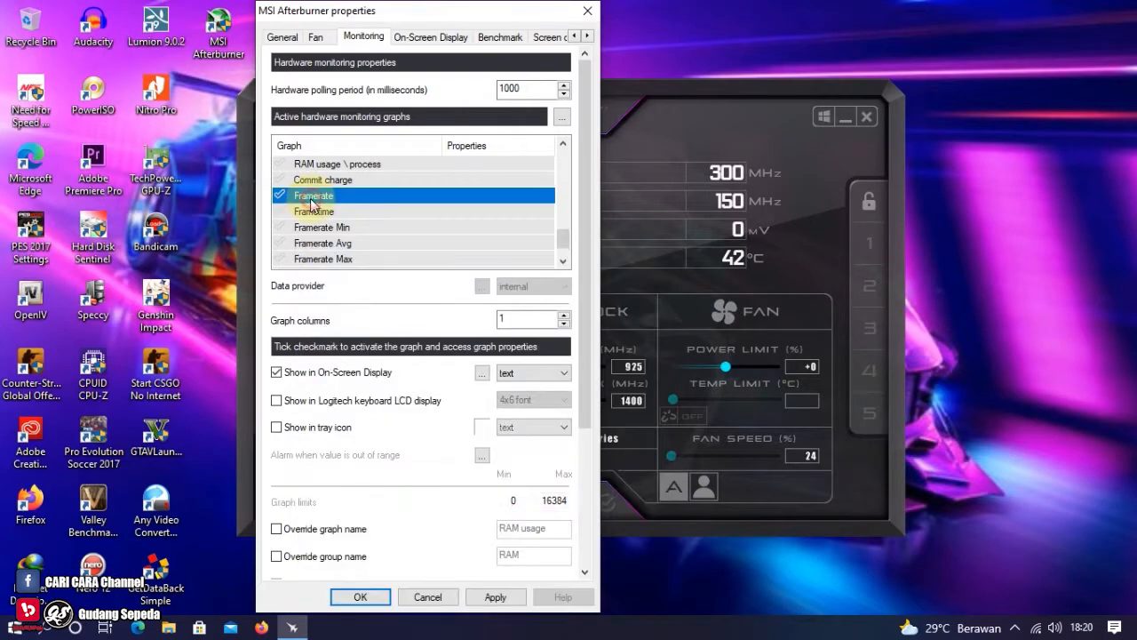
click(313, 193)
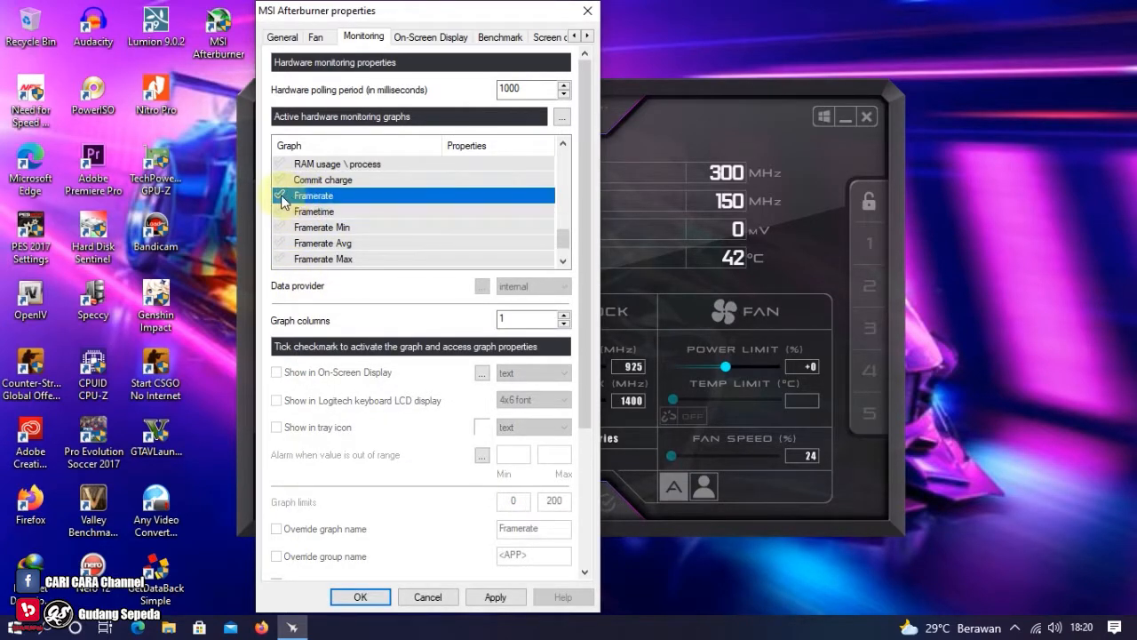
click(281, 196)
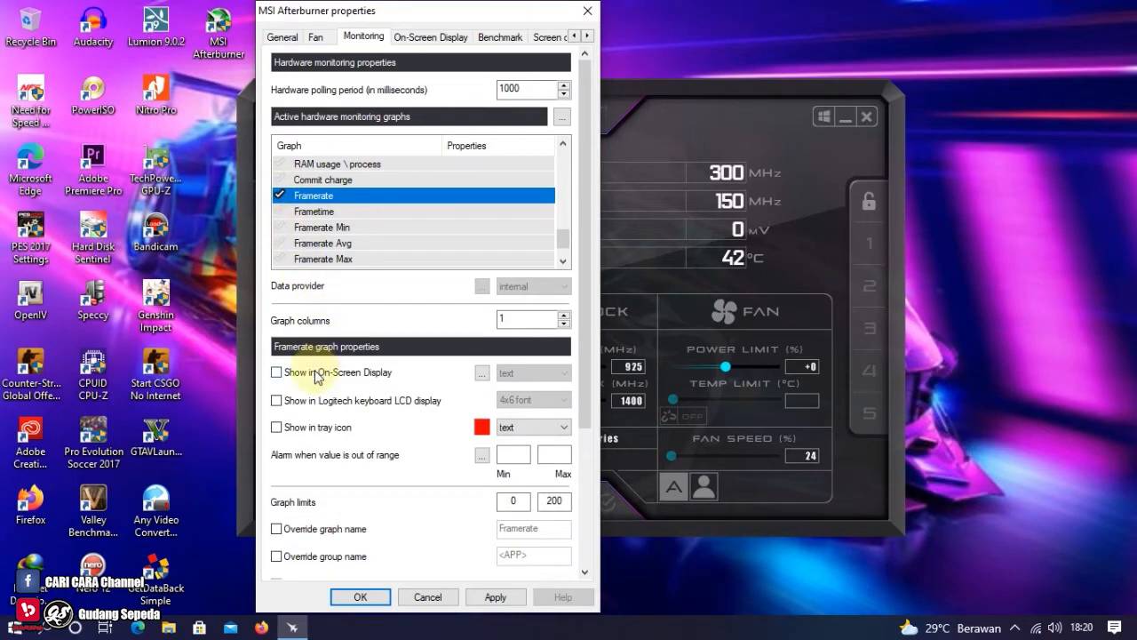
click(277, 371)
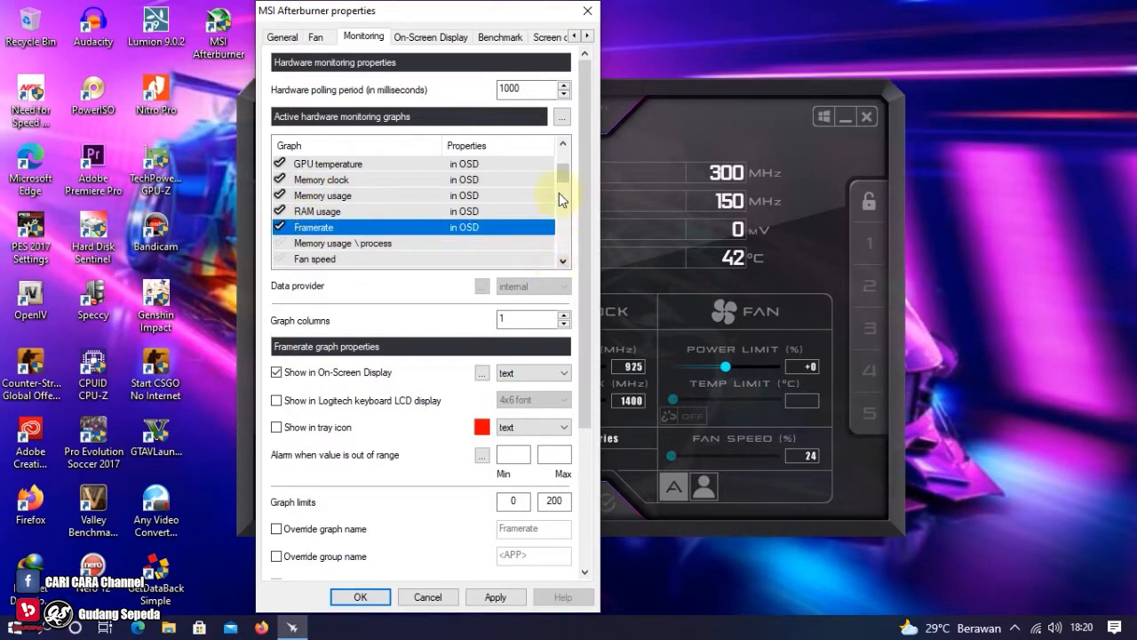
scroll(down, 3)
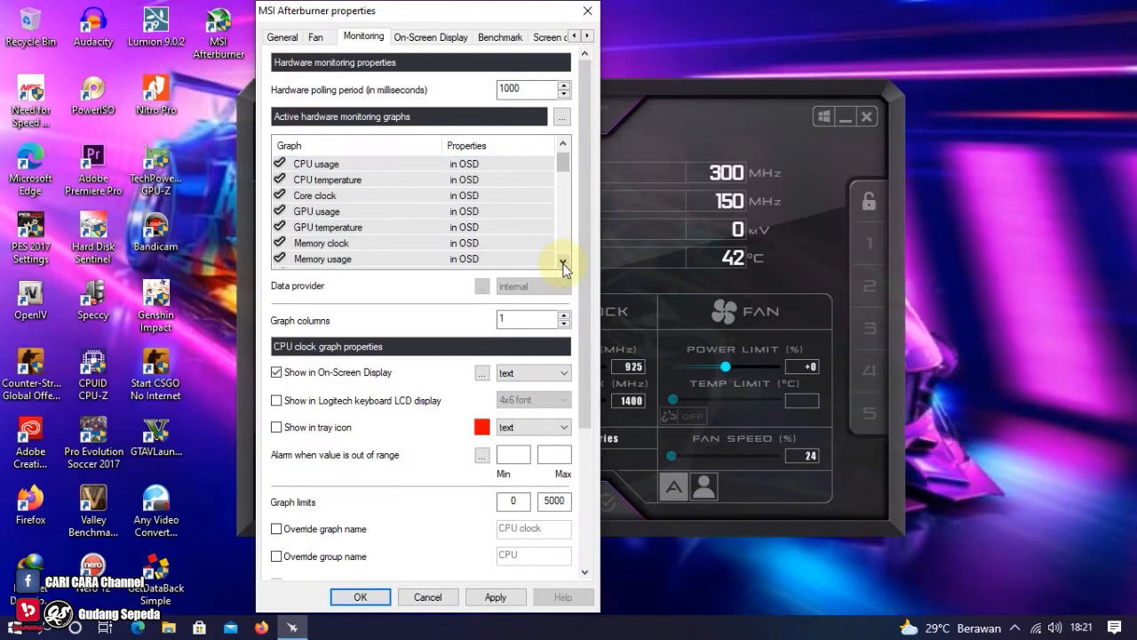
scroll(down, 3)
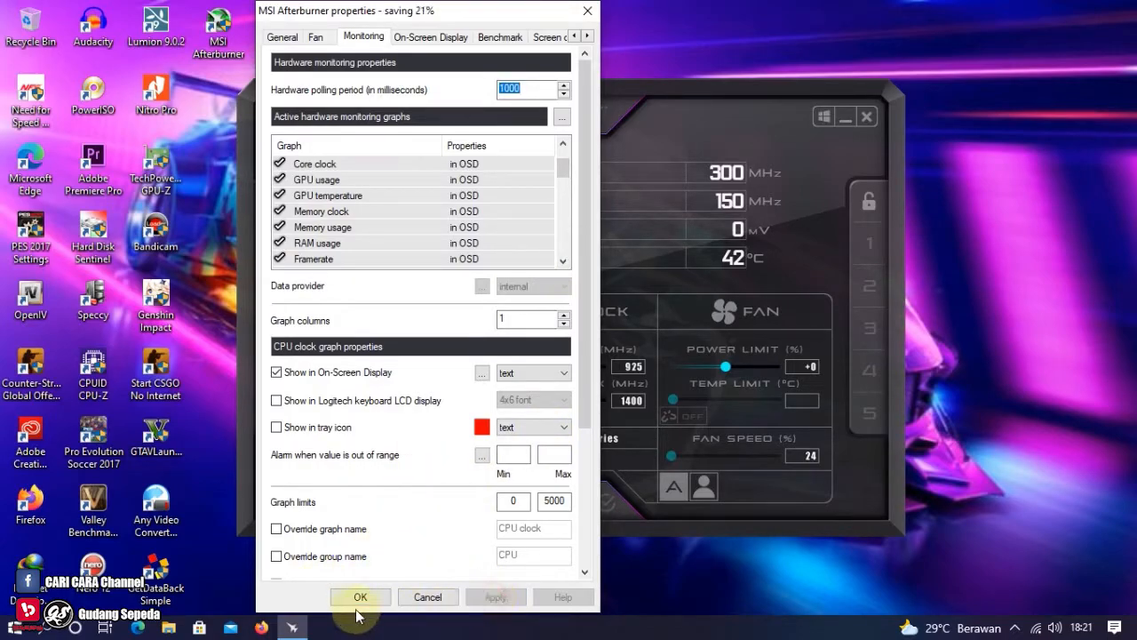
Save the monitoring settings with OK and return to the properties' Monitoring page.
click(359, 596)
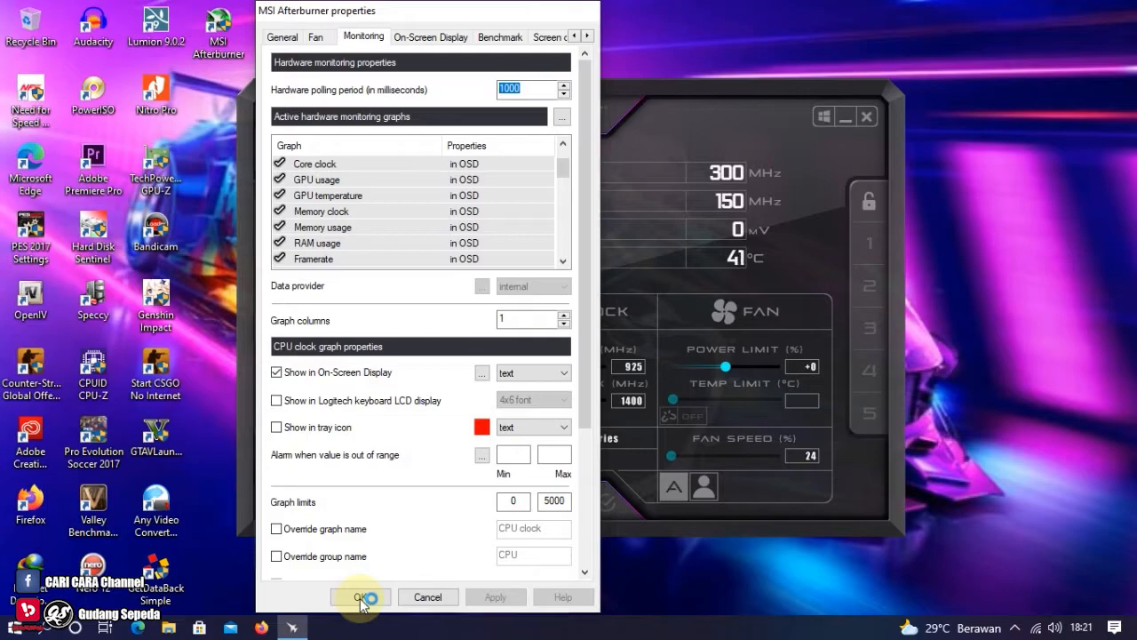
click(359, 597)
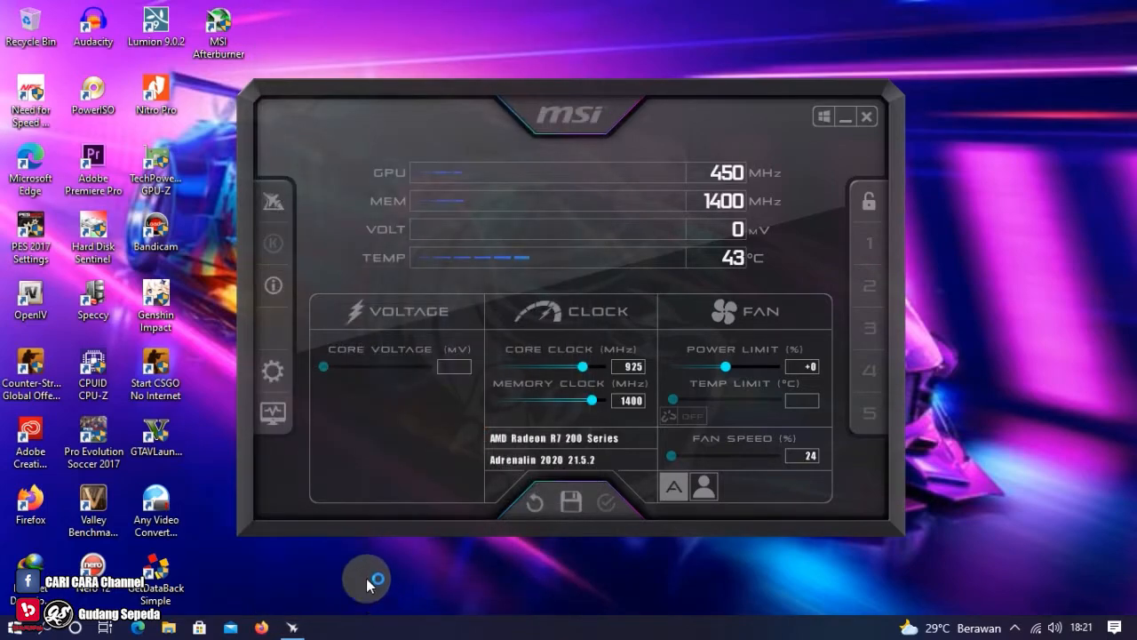
click(274, 371)
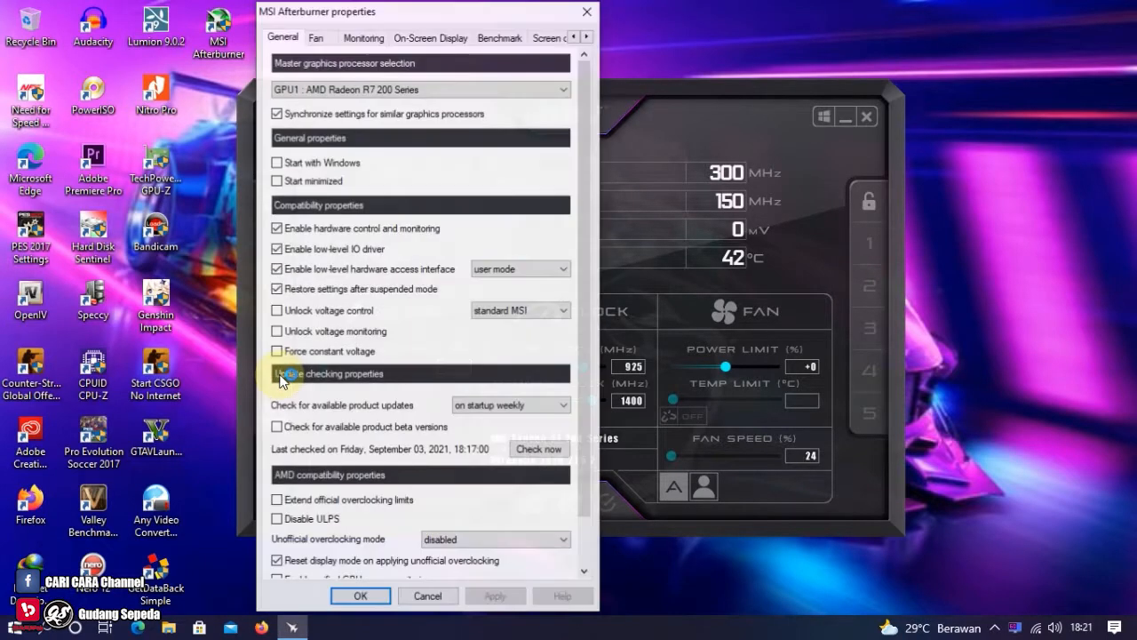
click(363, 38)
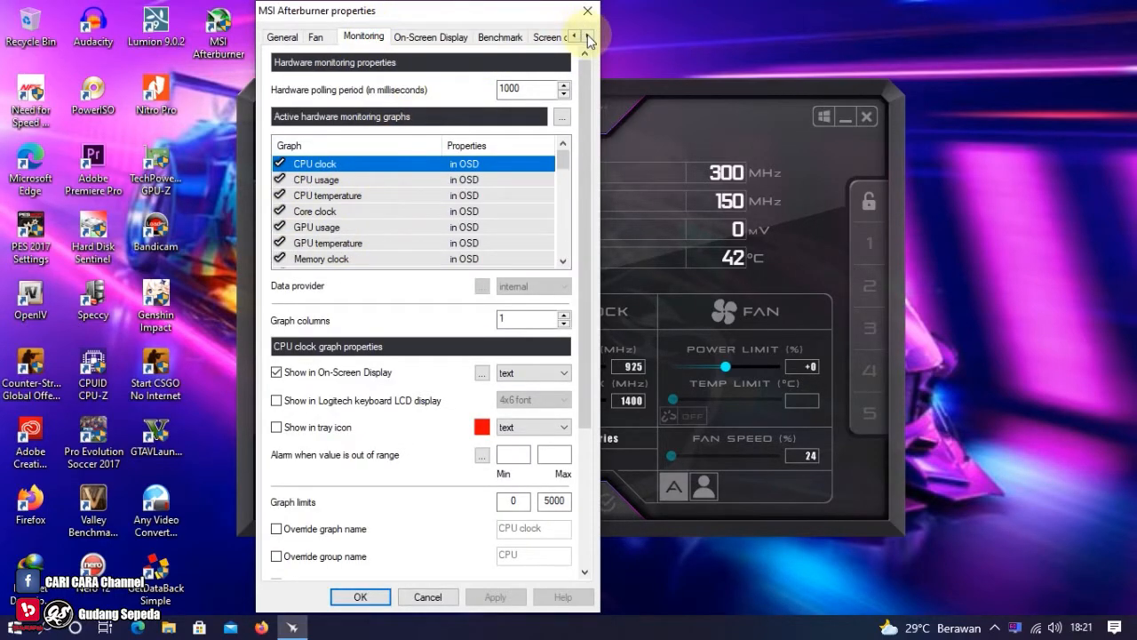
In the Video capture settings, choose 16:9 720p as the frame size.
click(588, 35)
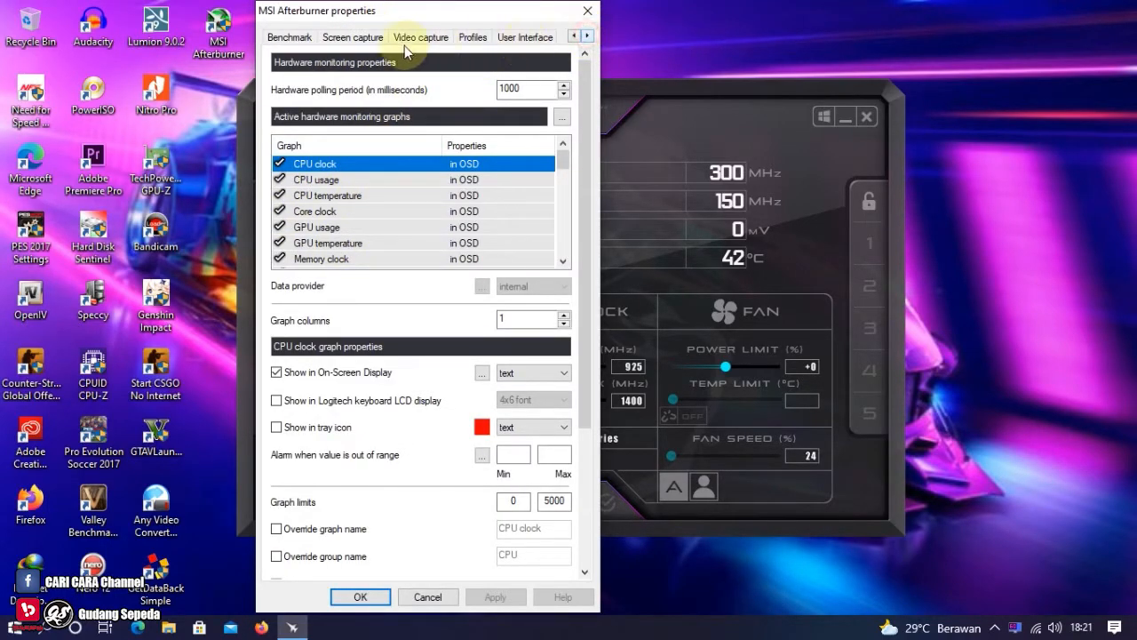
click(419, 36)
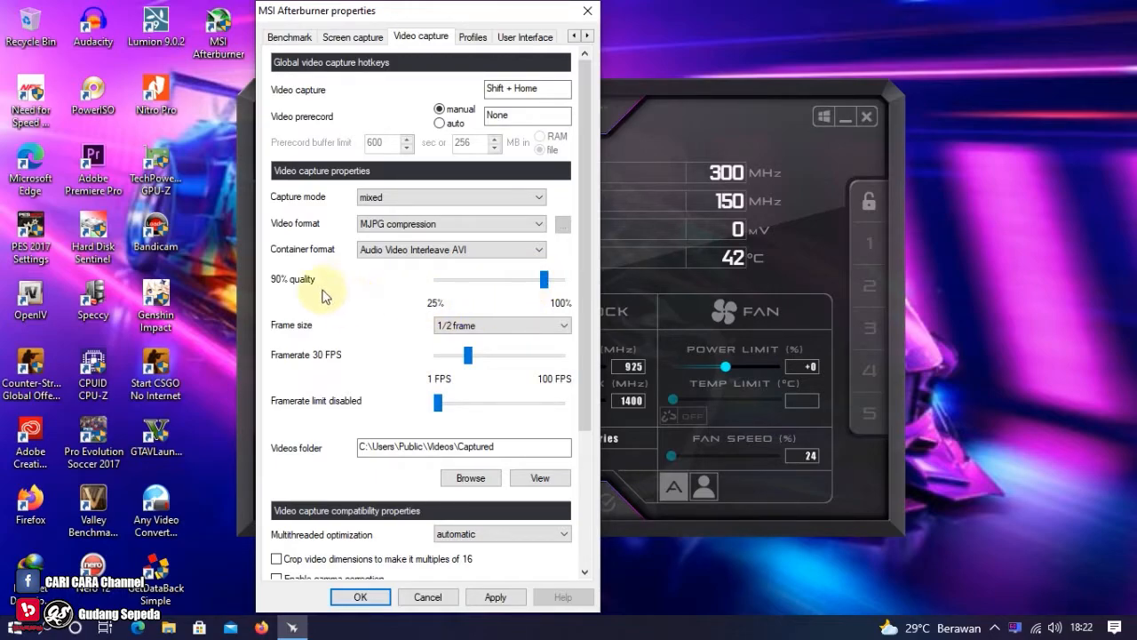
mouse_move(384, 286)
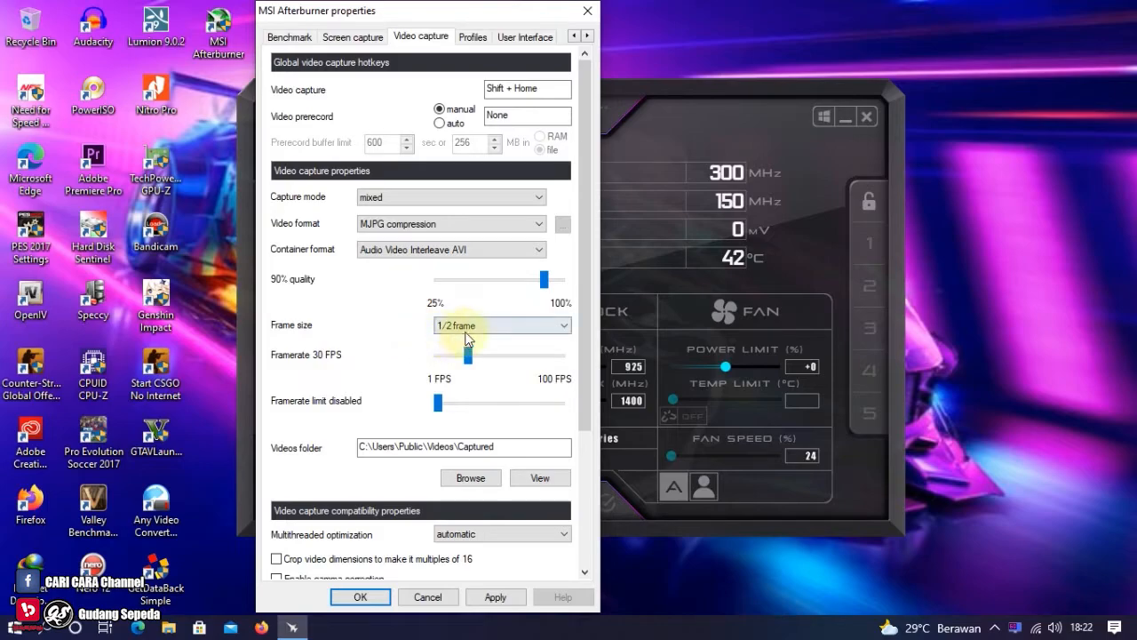
click(501, 323)
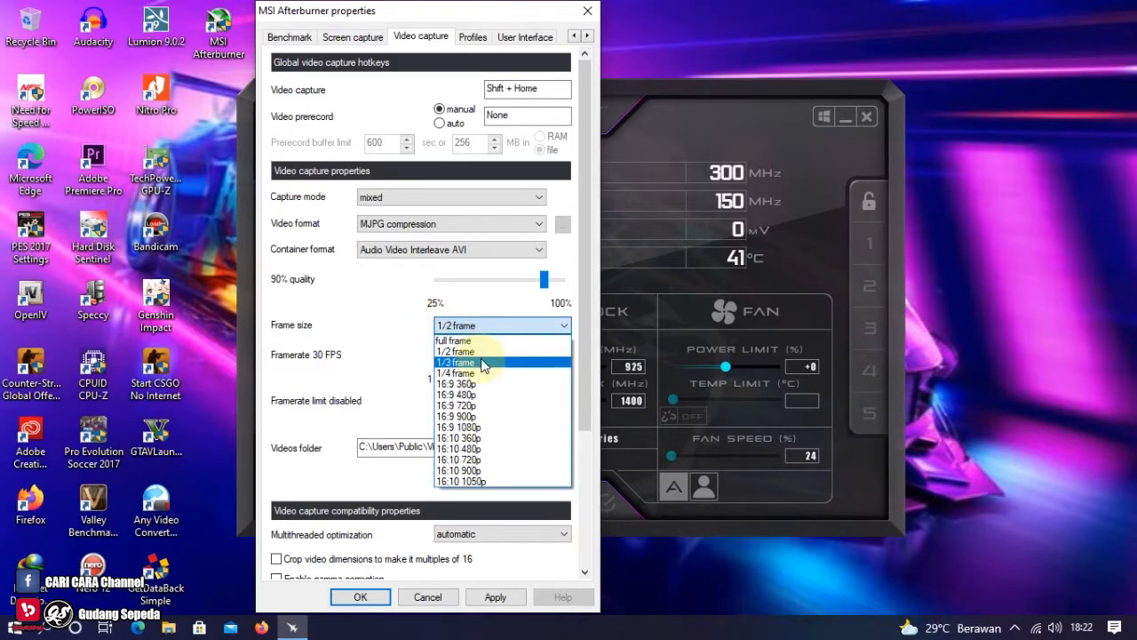
mouse_move(486, 405)
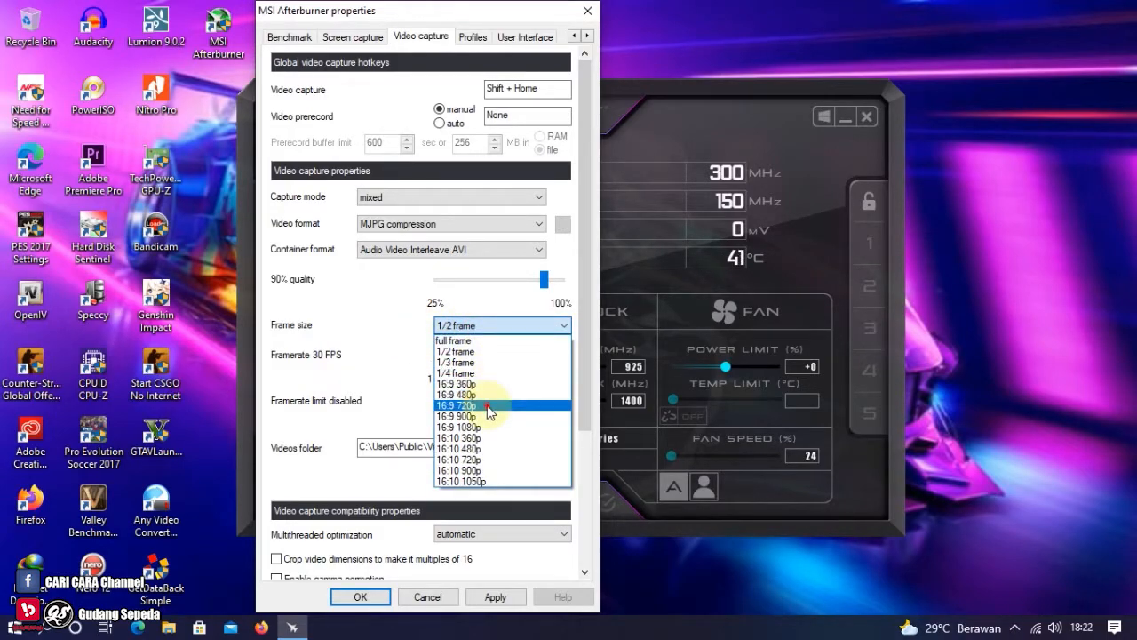
click(455, 405)
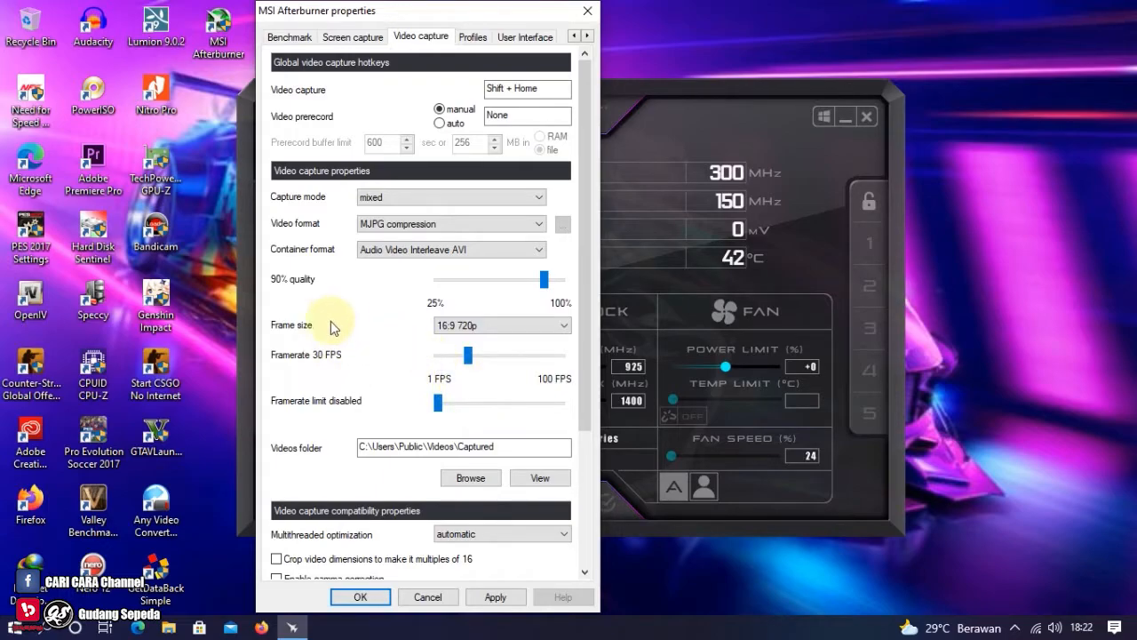
mouse_move(462, 376)
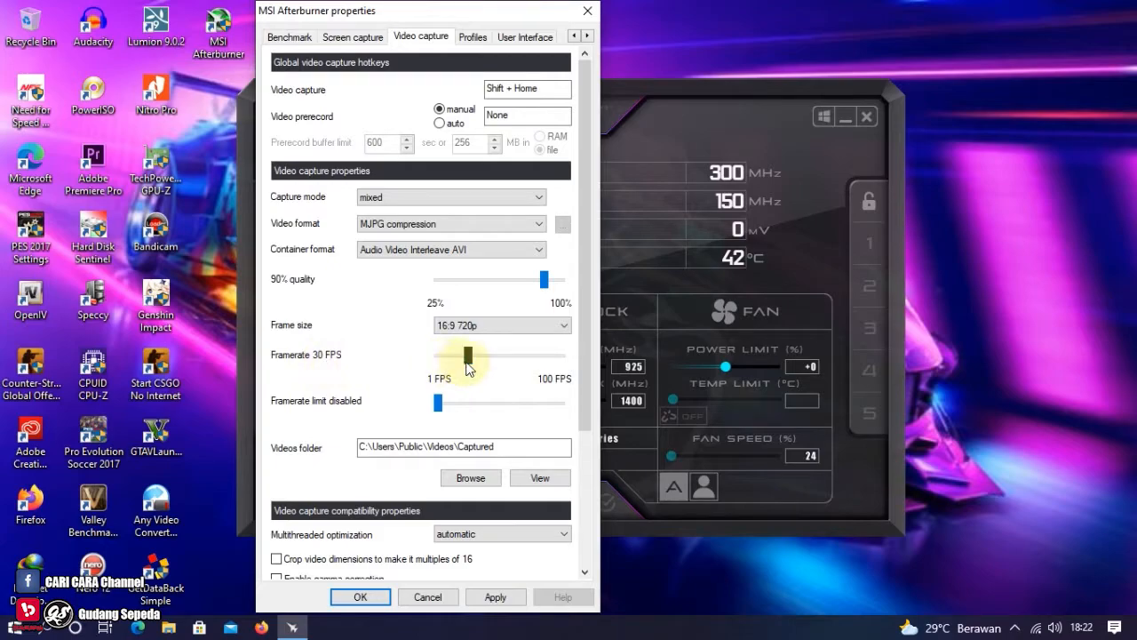
Raise the capture framerate slider from 30 to 60 FPS.
drag(469, 356, 479, 356)
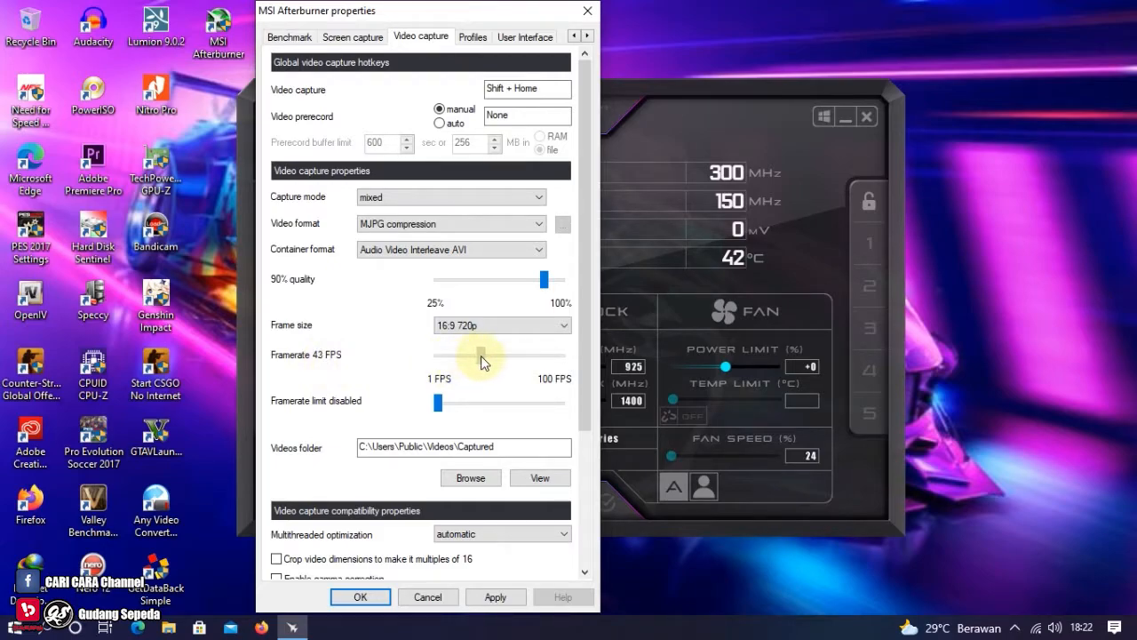
drag(479, 355, 494, 355)
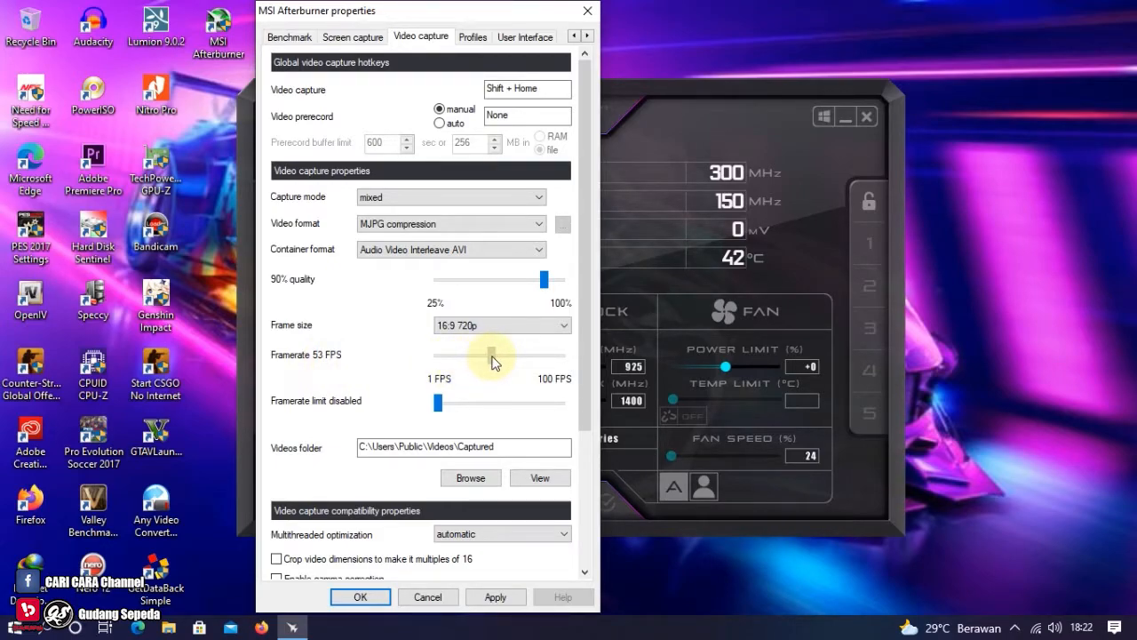
drag(494, 355, 500, 356)
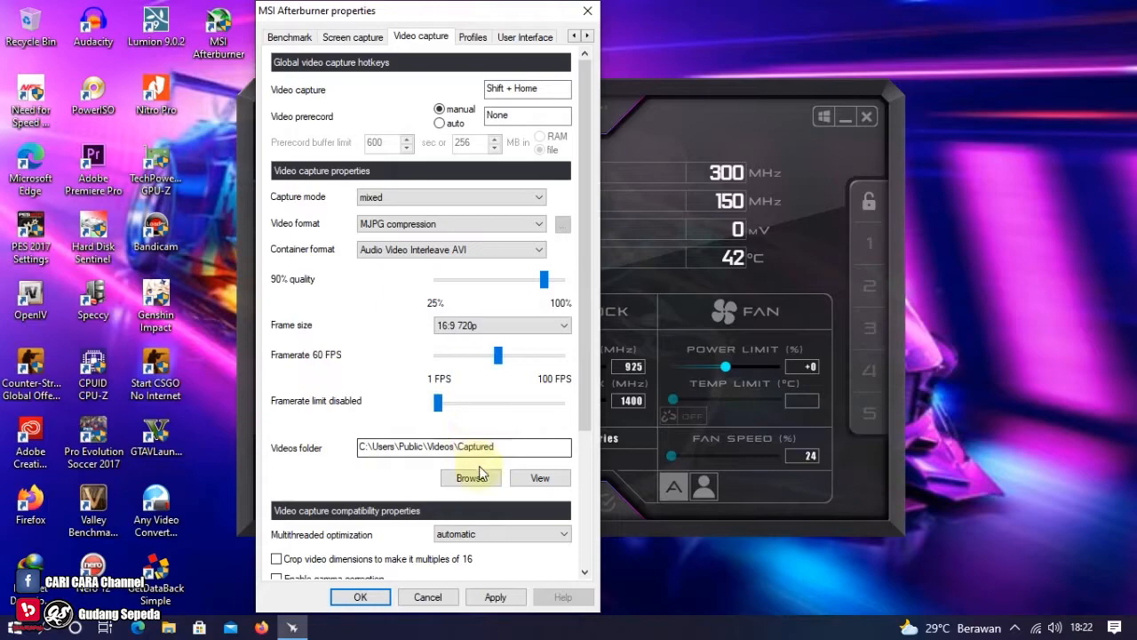
Choose the Game Recorder folder inside Videos as the captured-video location.
click(469, 476)
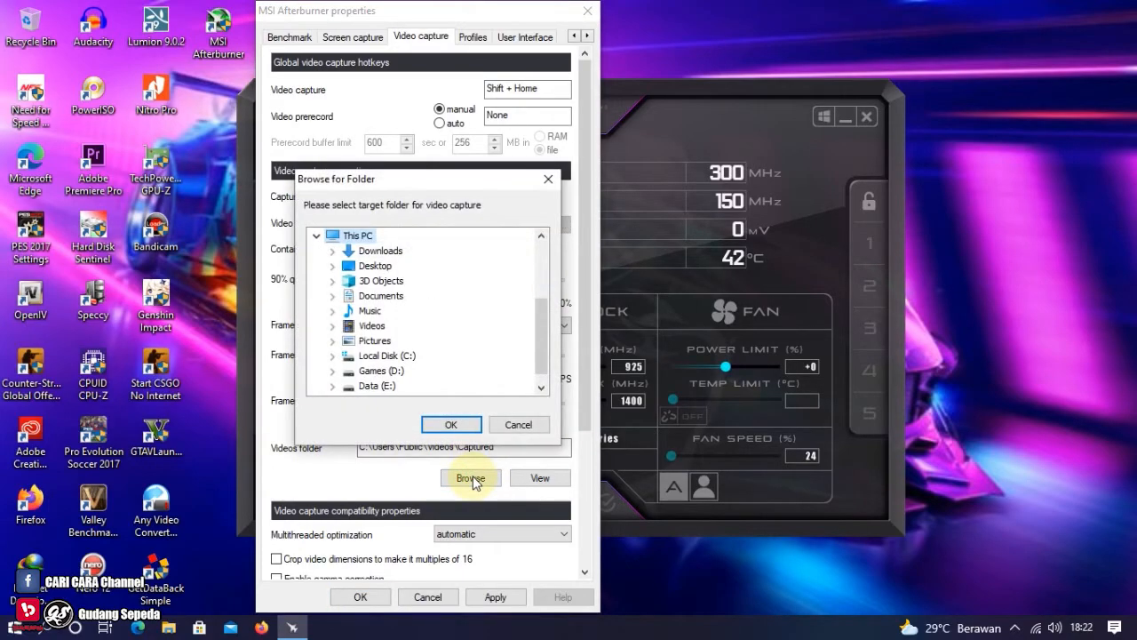
mouse_move(335, 336)
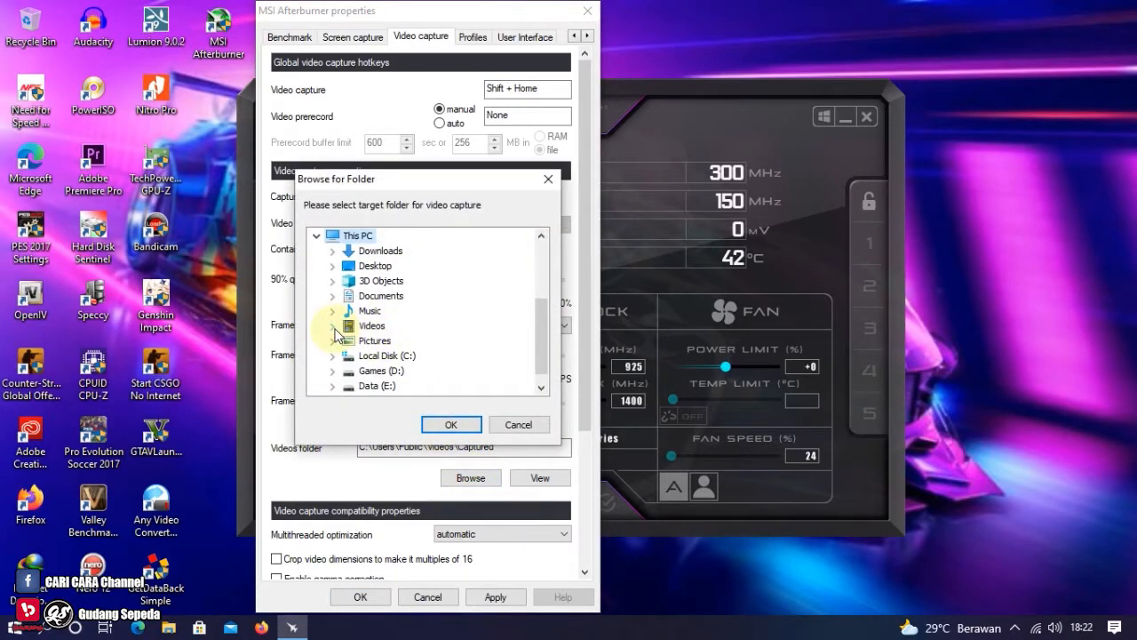
click(334, 325)
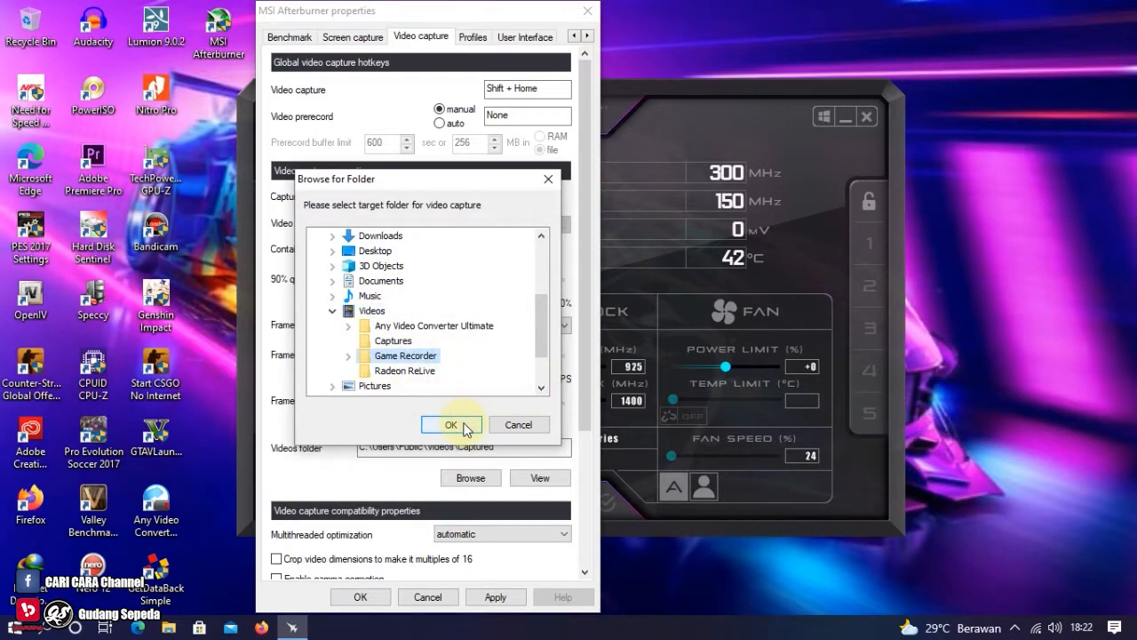
click(452, 423)
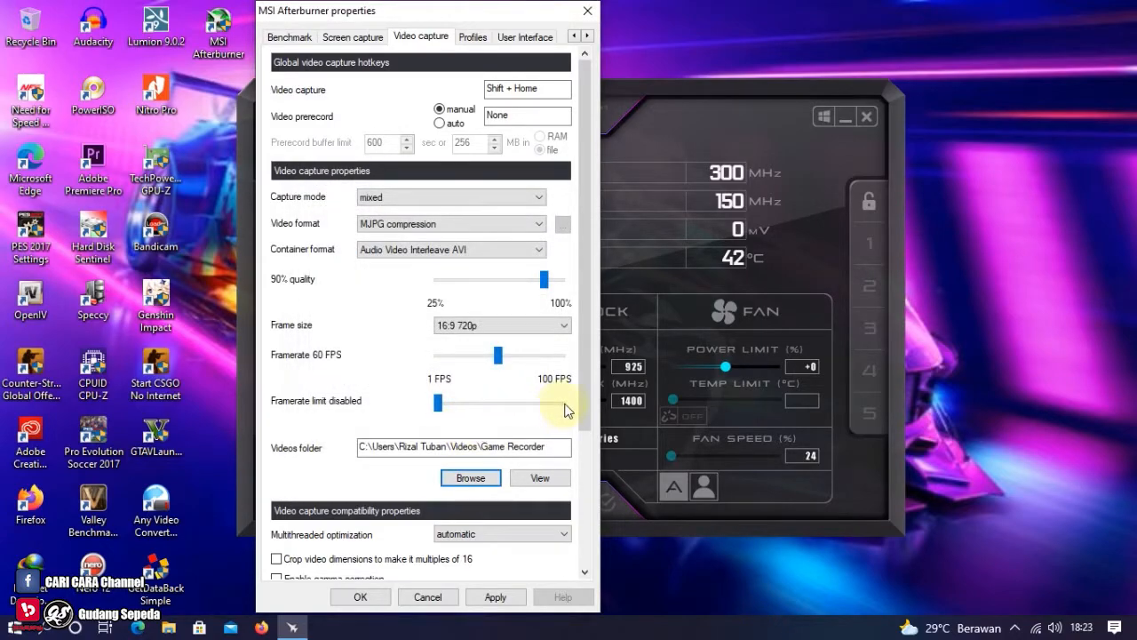
Apply the video capture settings and confirm to close the properties window.
scroll(down, 3)
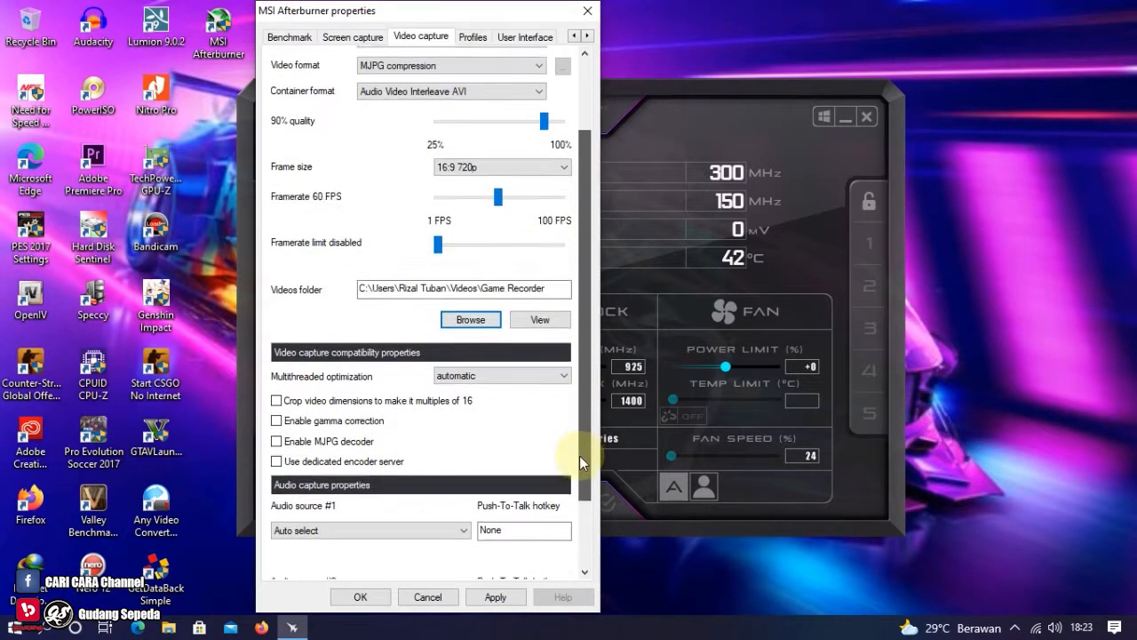
scroll(down, 3)
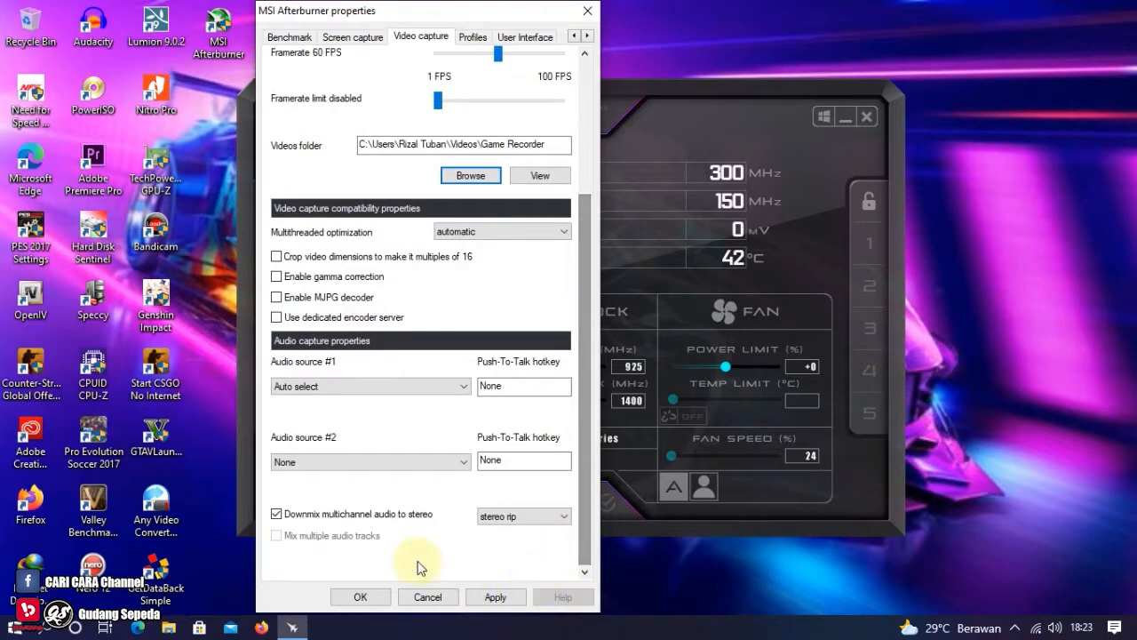
click(359, 597)
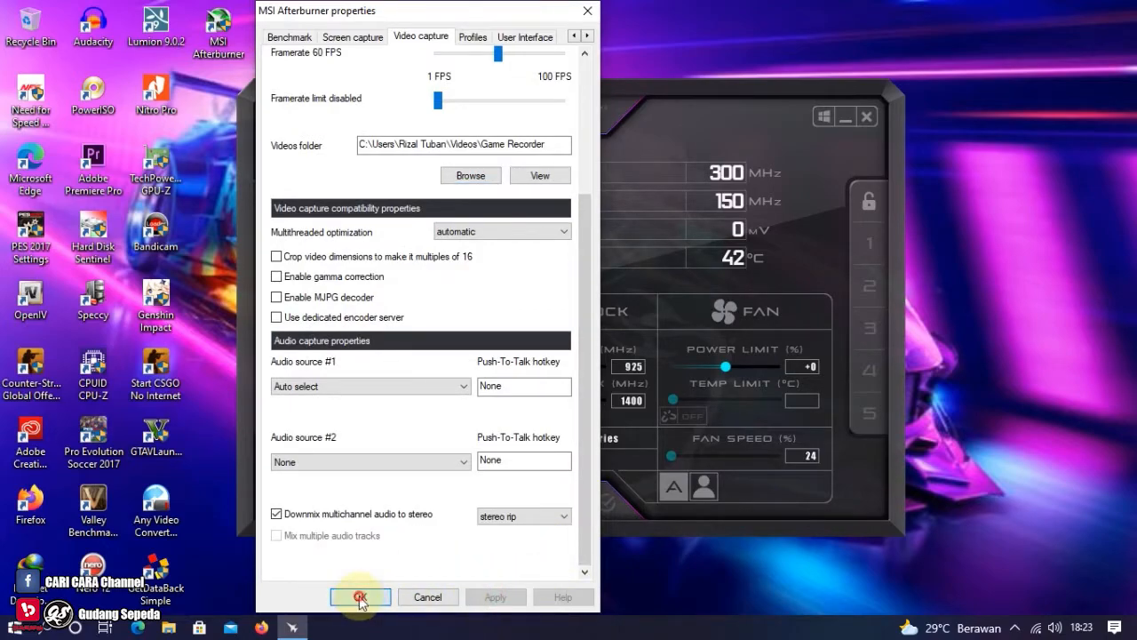
click(359, 597)
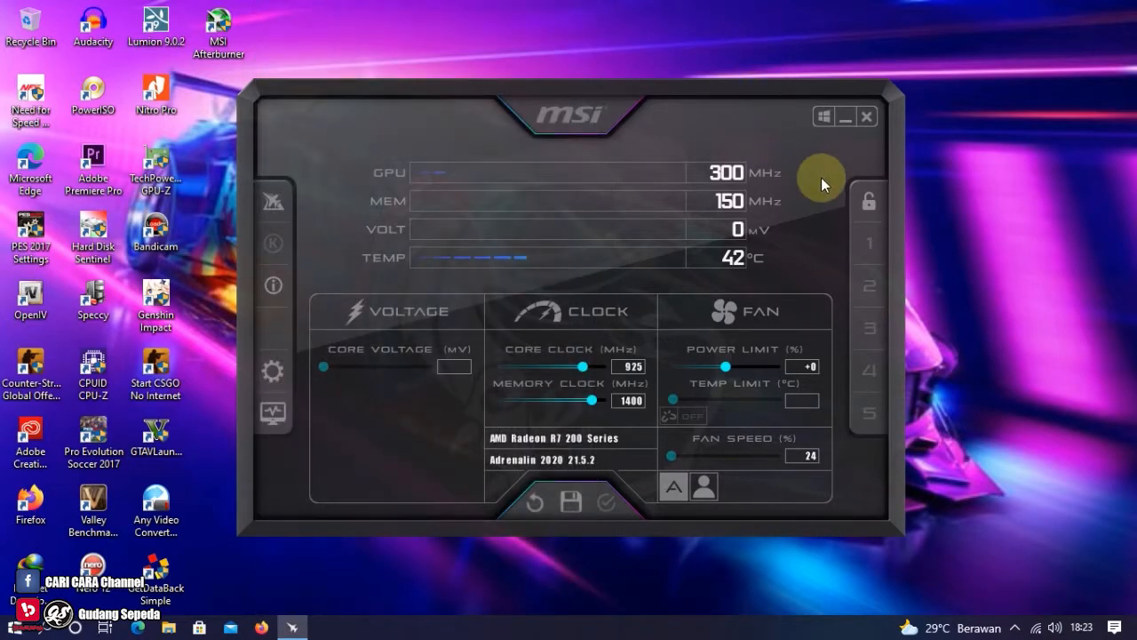
mouse_move(785, 305)
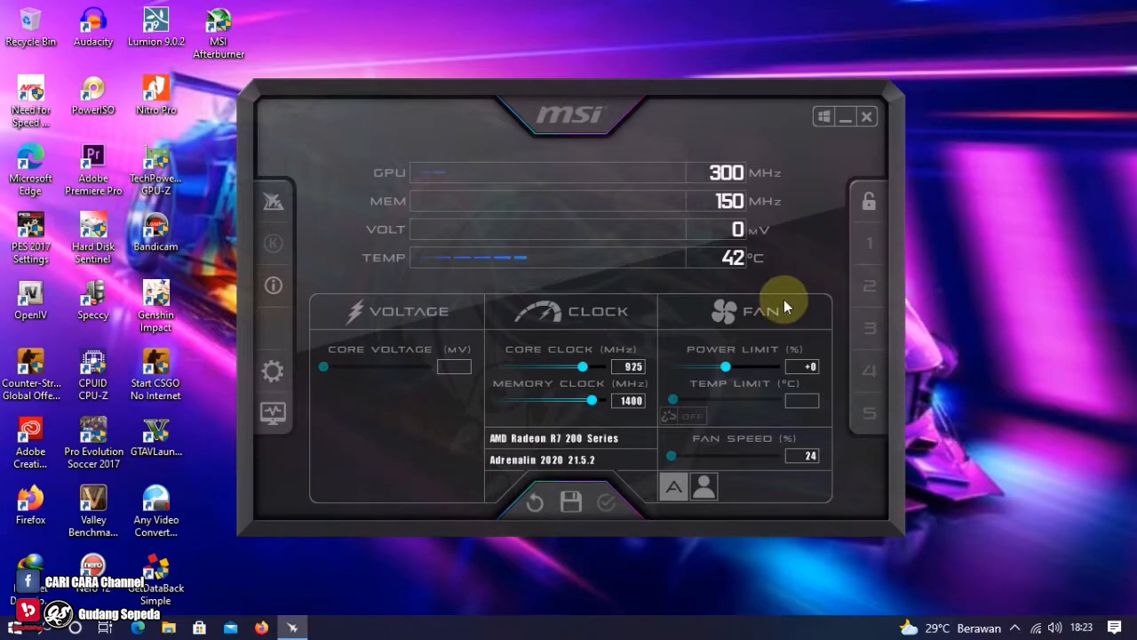
mouse_move(732, 517)
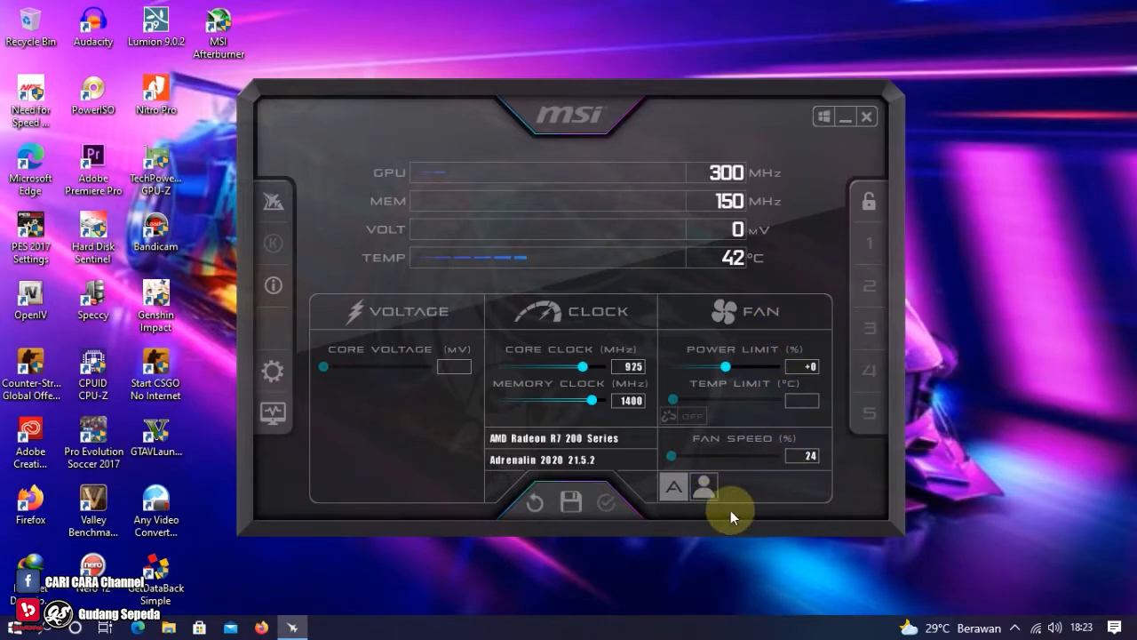
mouse_move(709, 508)
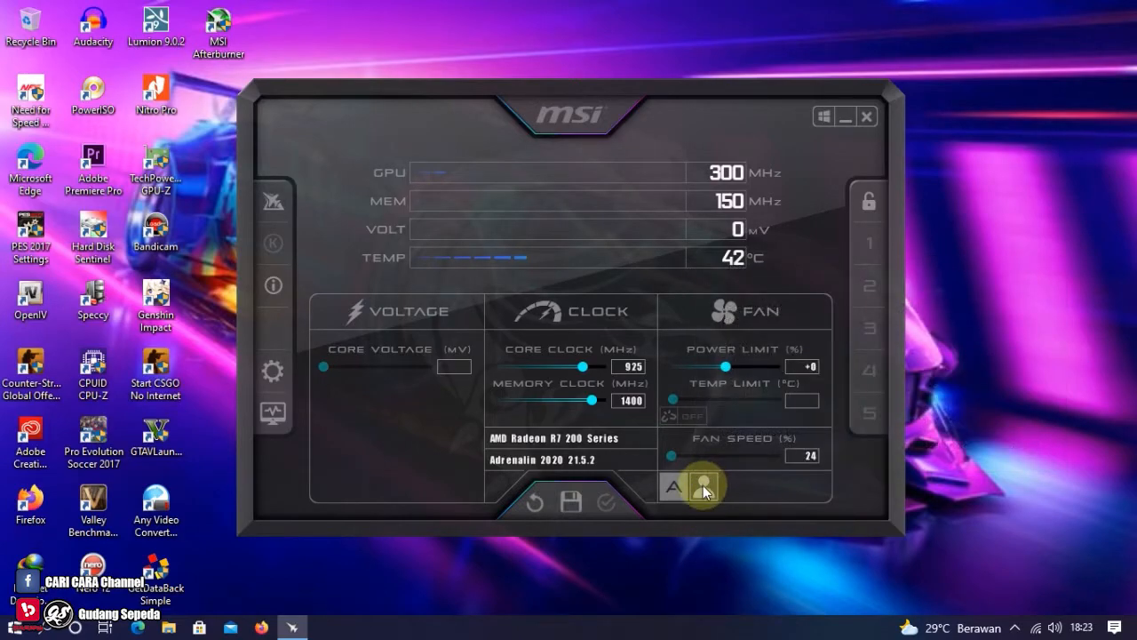
mouse_move(703, 487)
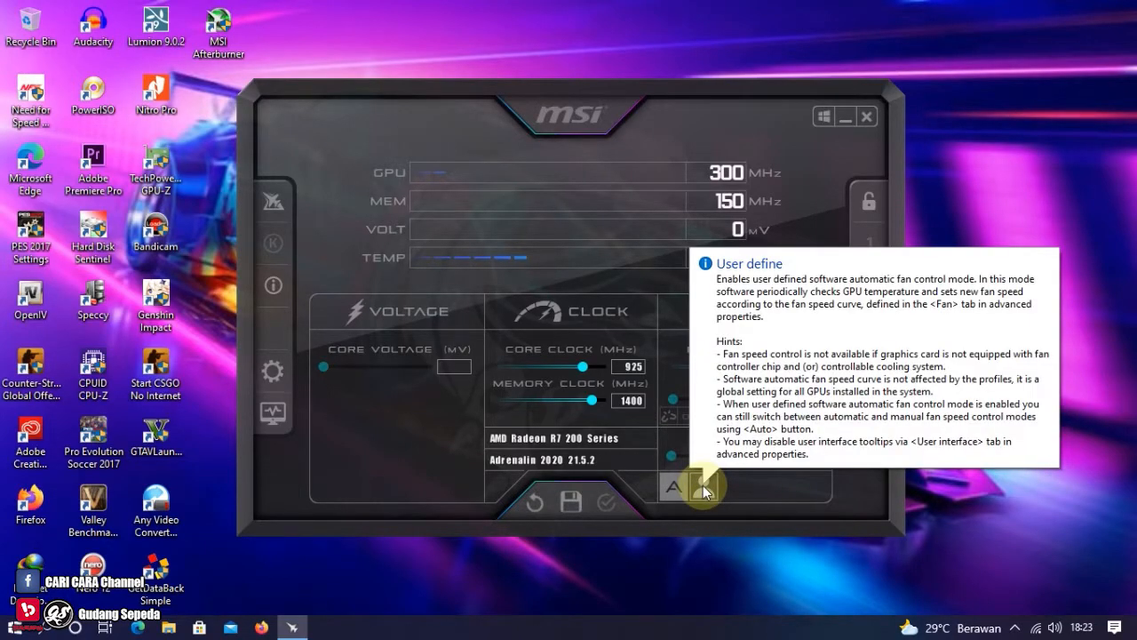
Enable user-defined software automatic fan control on the Fan tab.
click(671, 487)
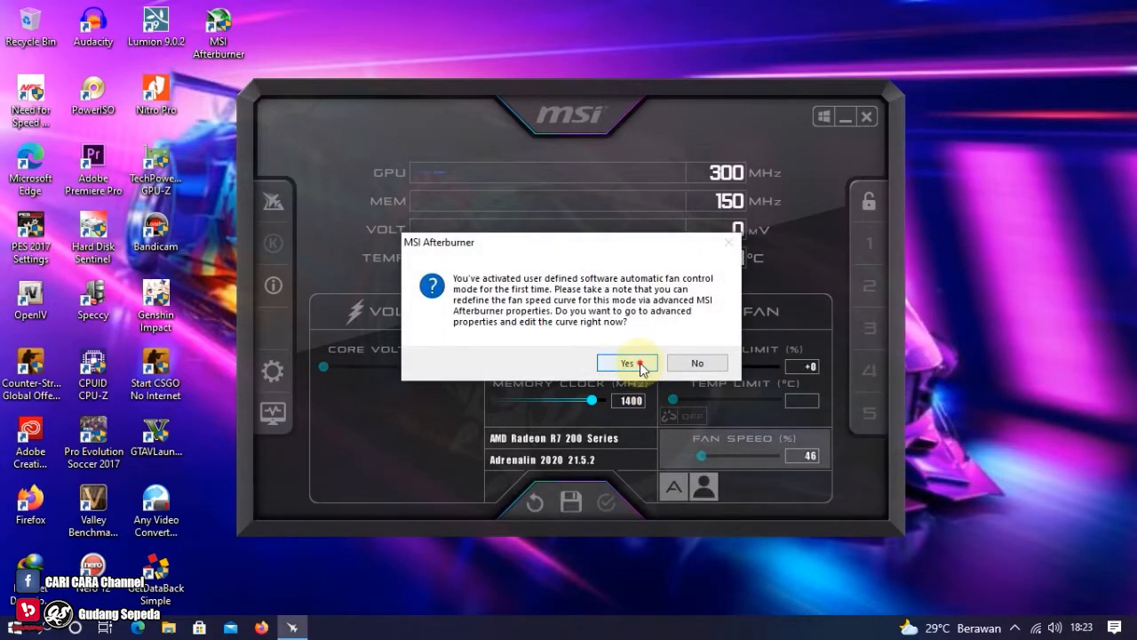
Accept editing the fan curve and lower the 30°C point to about 35% fan speed.
click(625, 362)
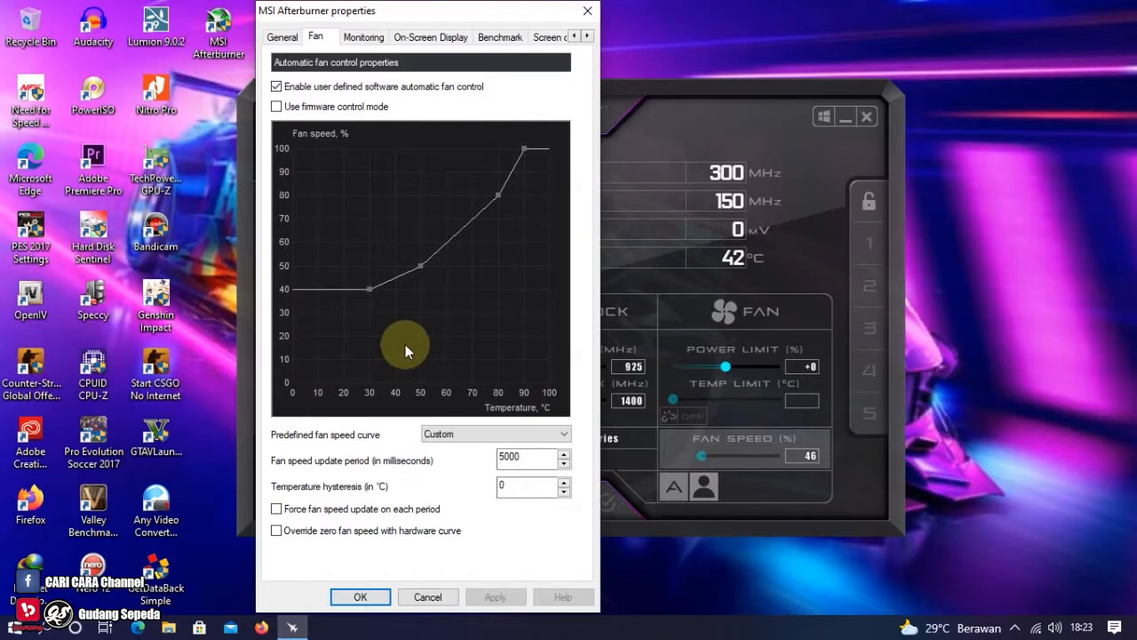
mouse_move(341, 298)
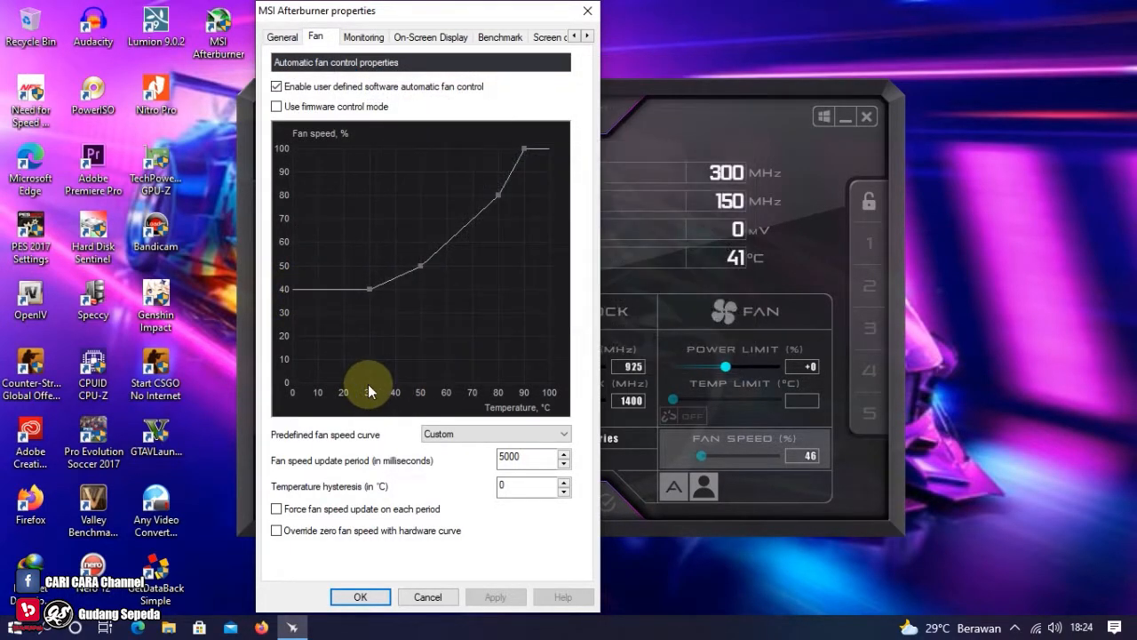
mouse_move(288, 293)
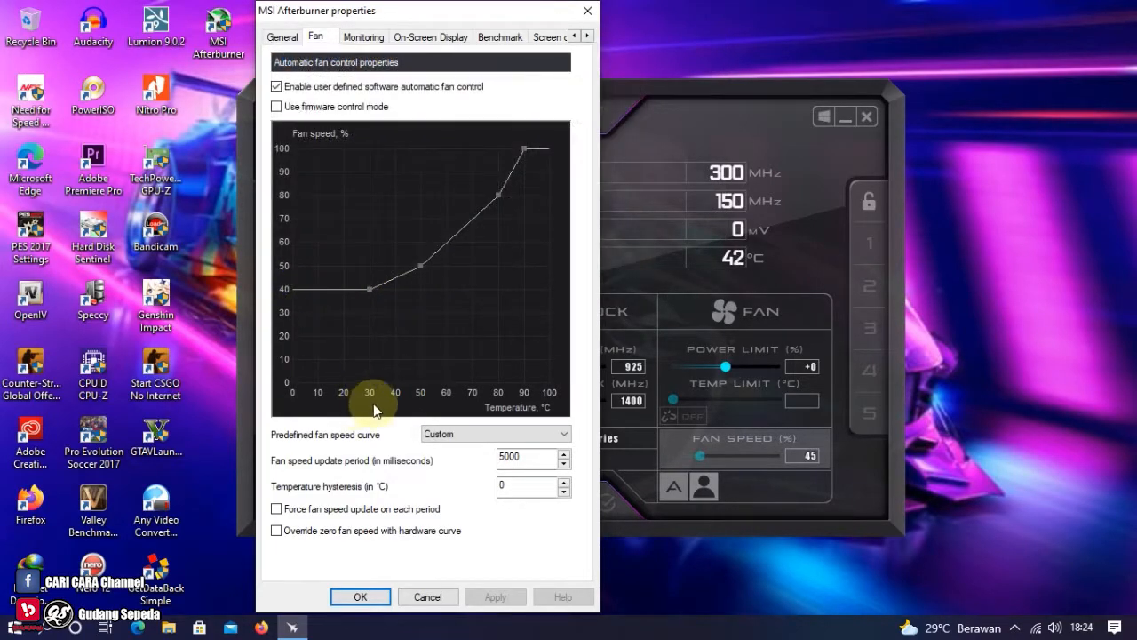
mouse_move(293, 323)
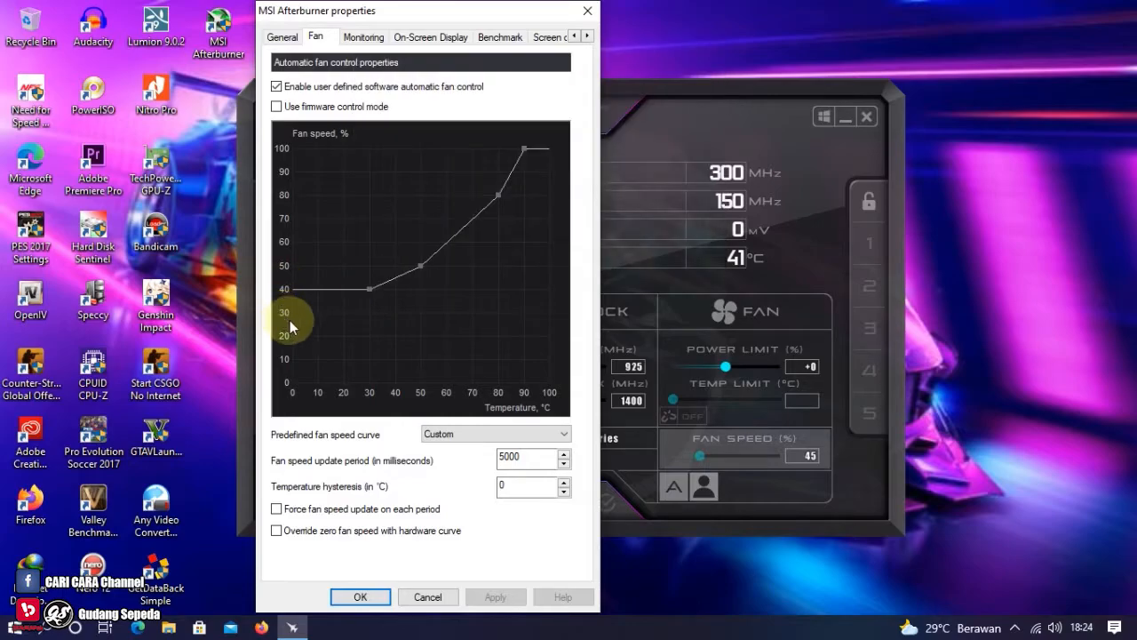
mouse_move(372, 293)
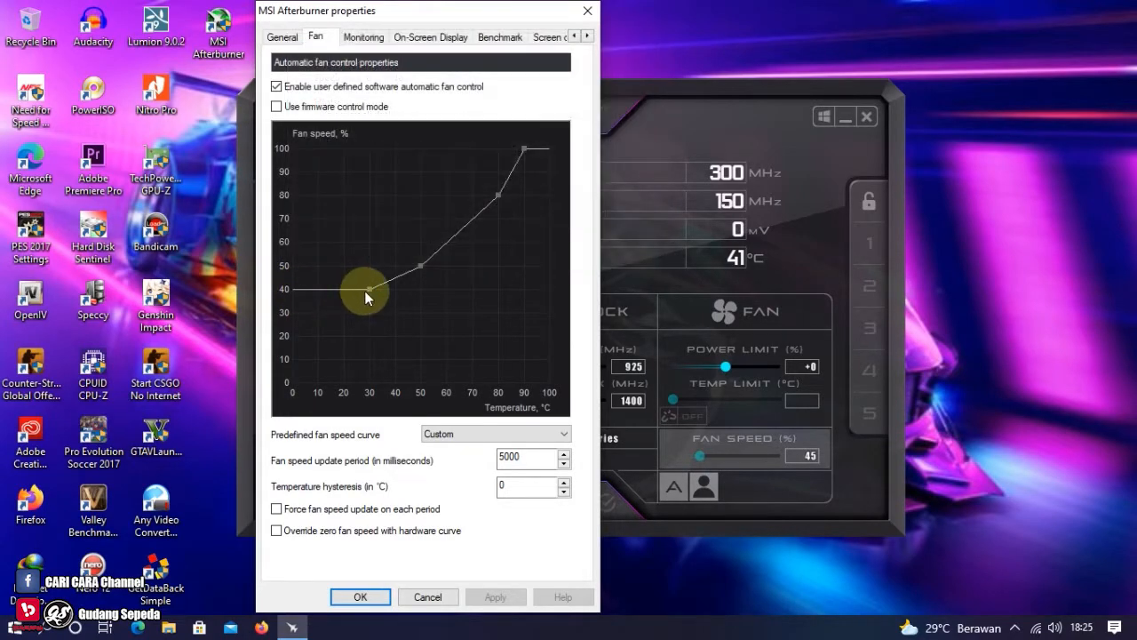
drag(366, 291, 370, 295)
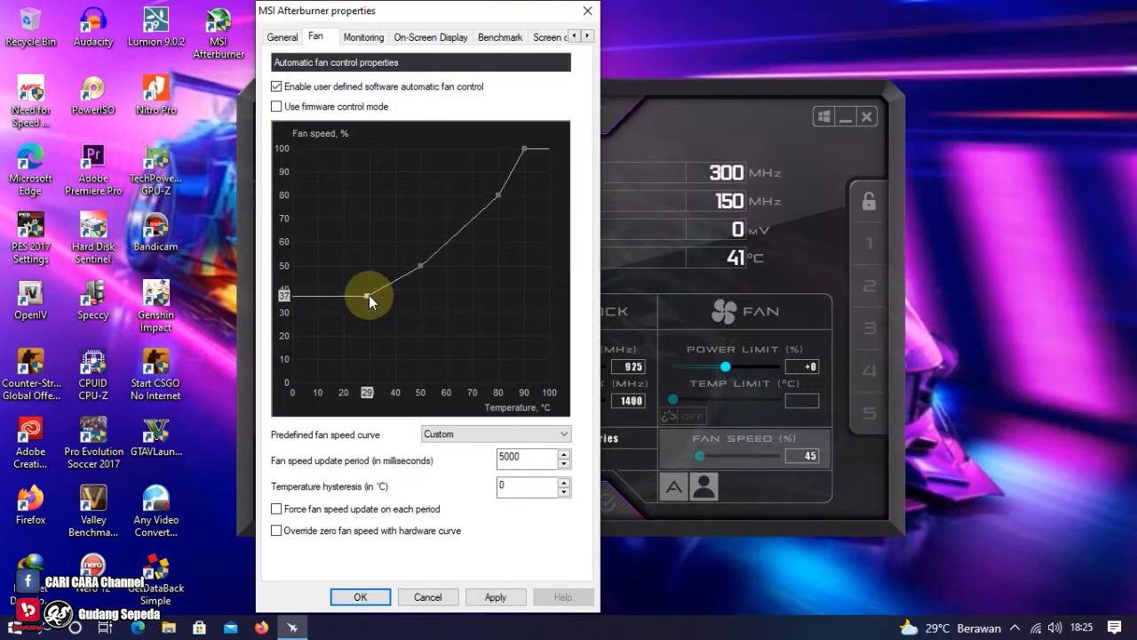
drag(366, 295, 372, 302)
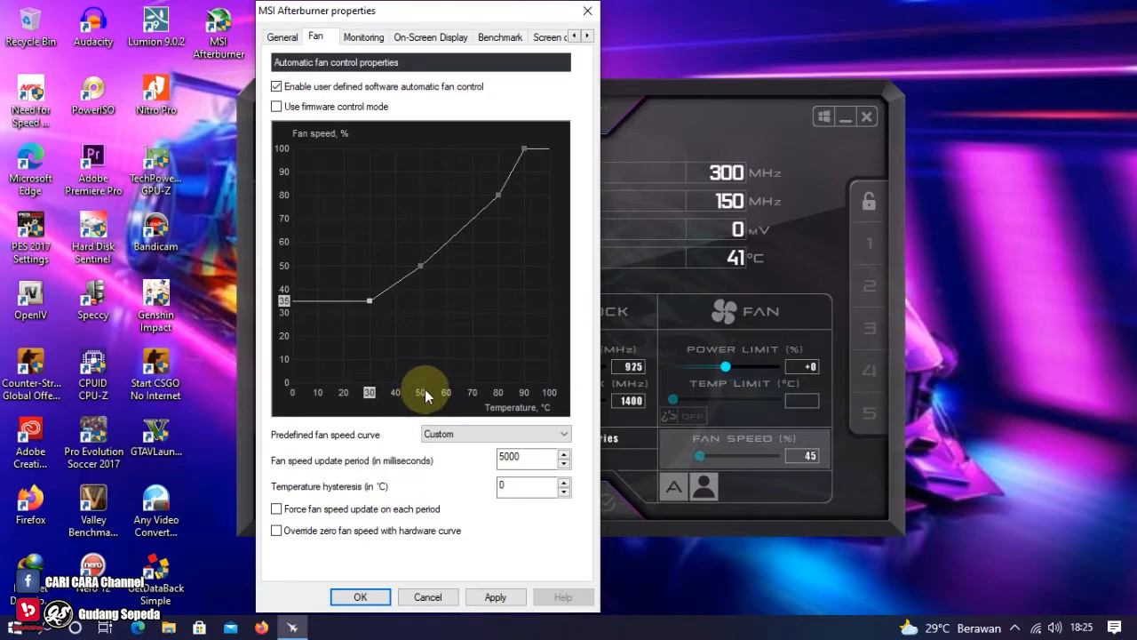
mouse_move(424, 405)
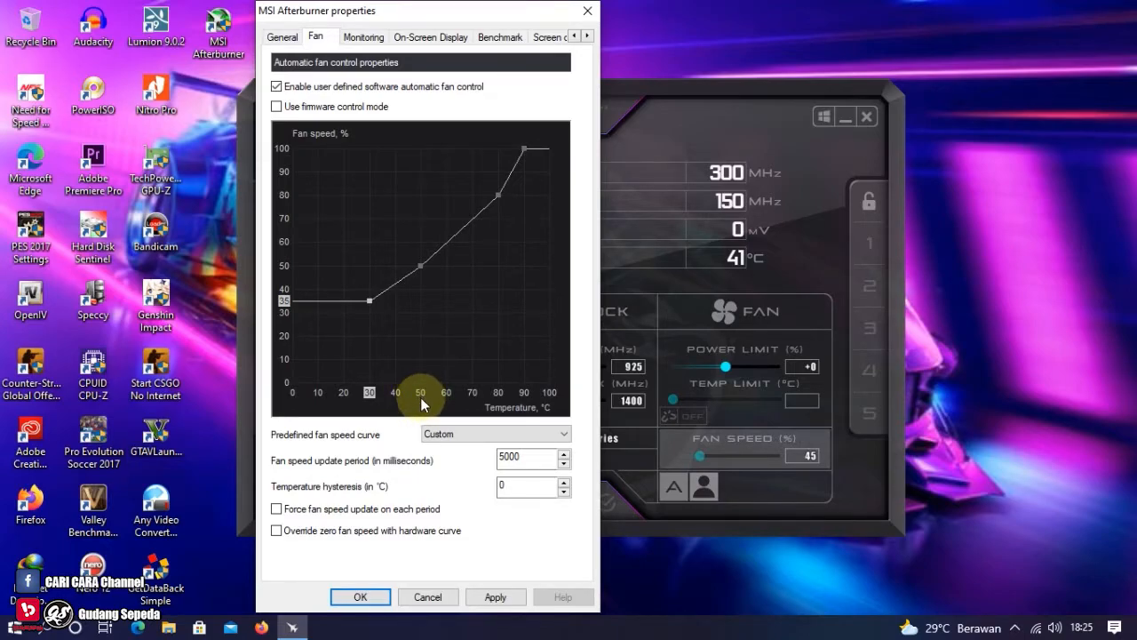
Raise the 50°C curve point to about 60% fan speed.
drag(423, 405, 423, 270)
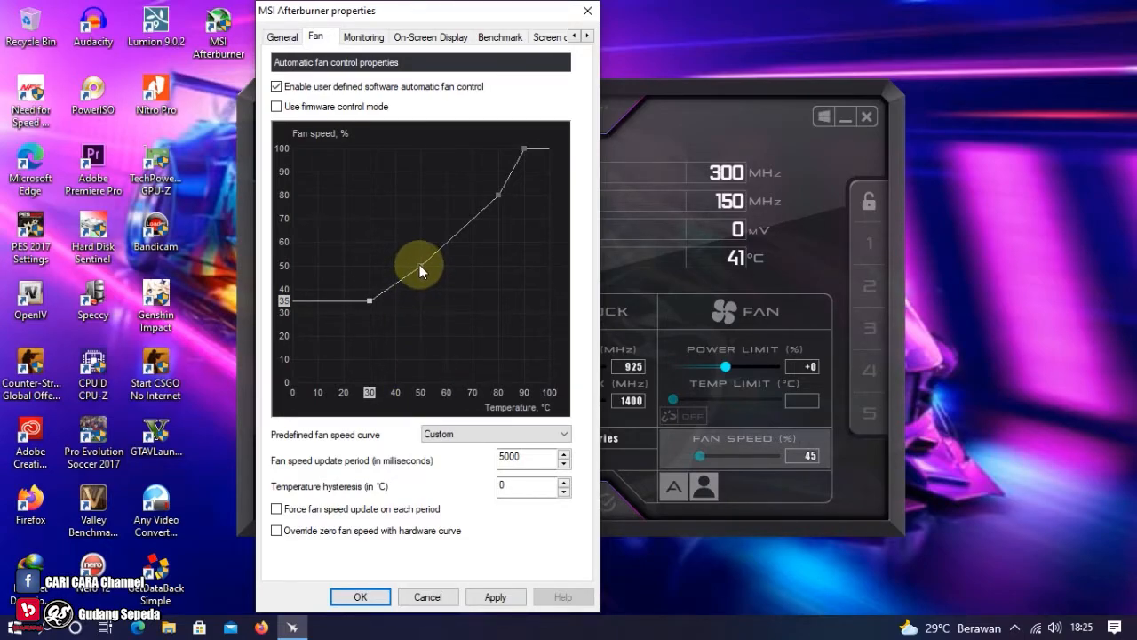
drag(419, 265, 435, 253)
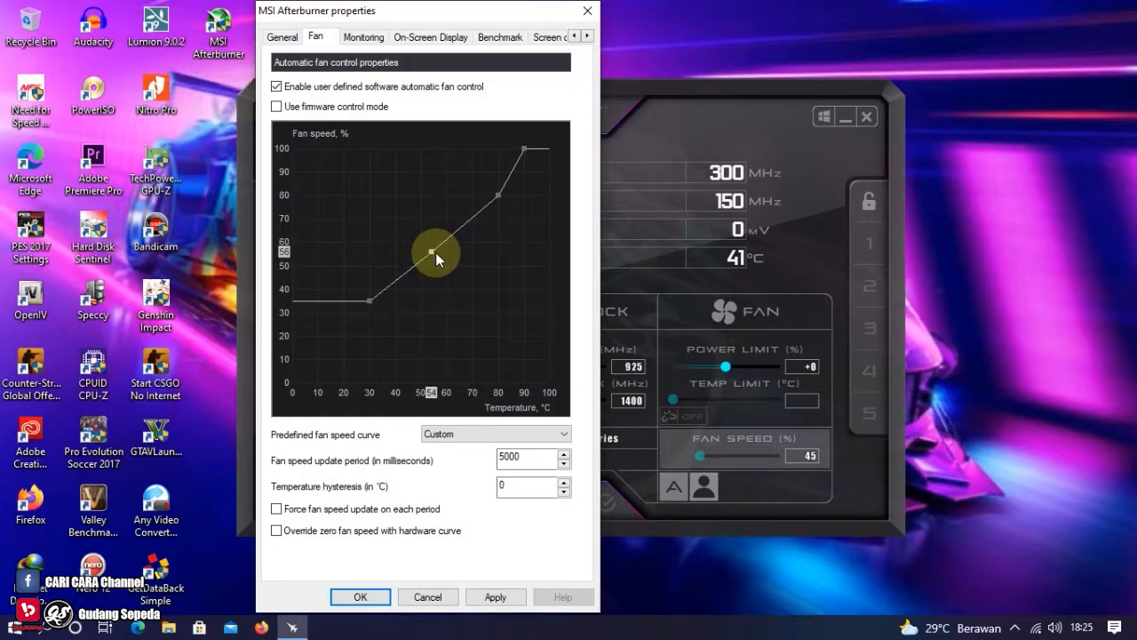
drag(435, 253, 423, 256)
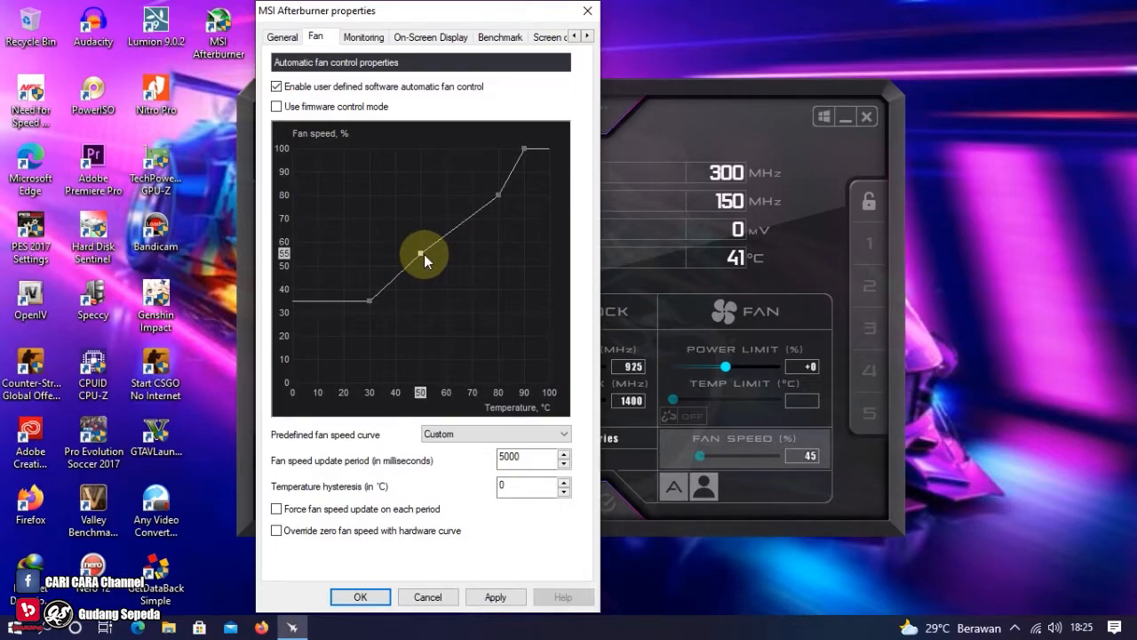
drag(419, 256, 424, 249)
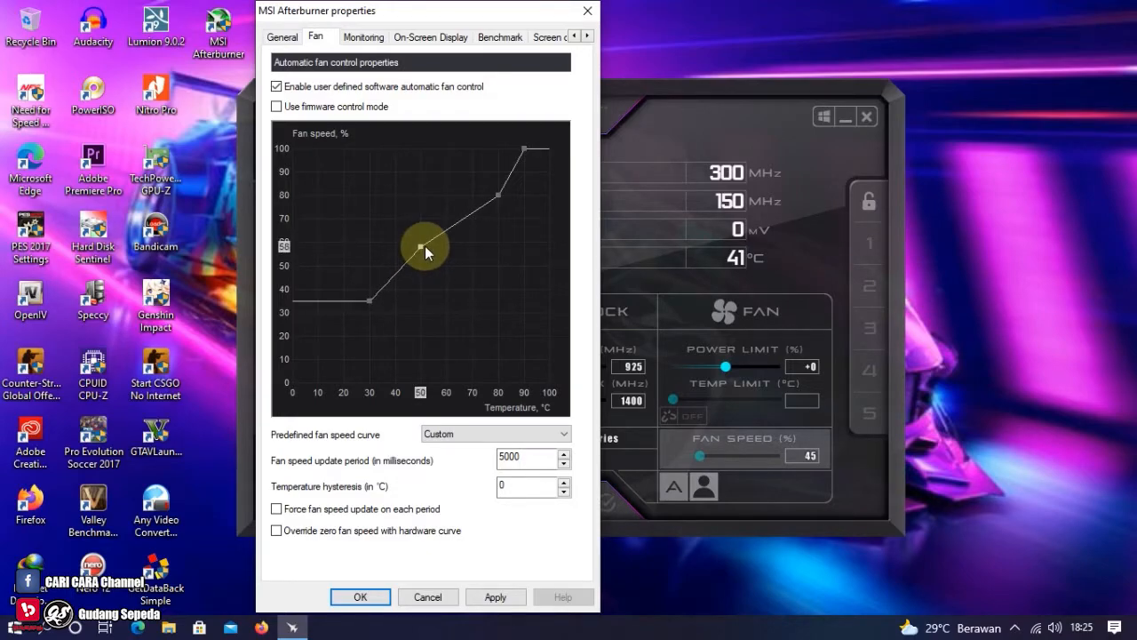
drag(419, 247, 419, 238)
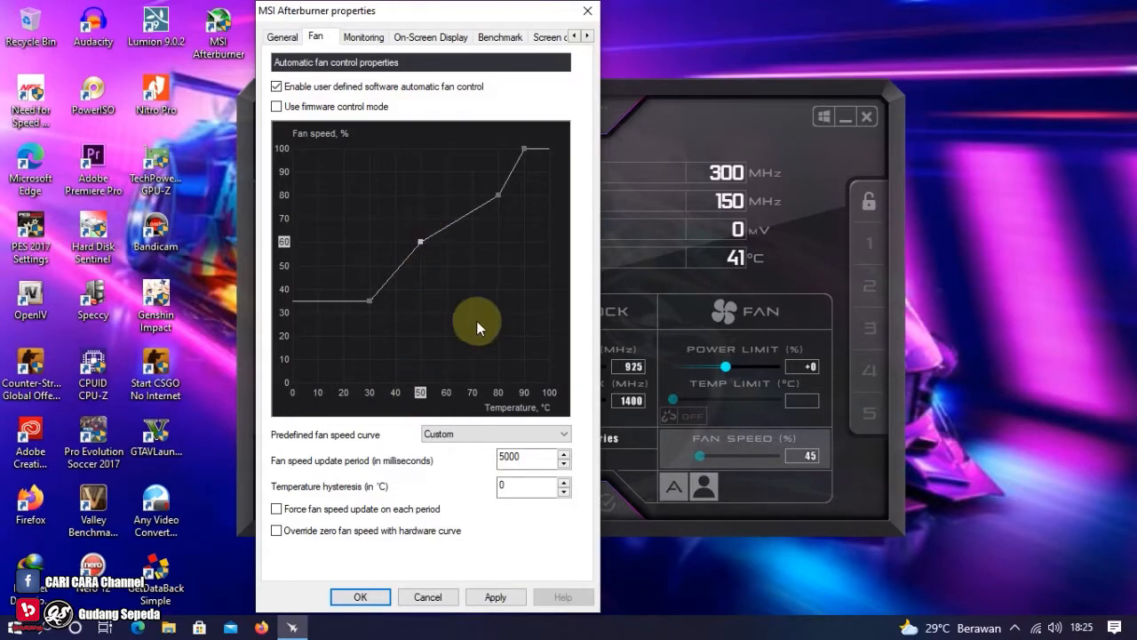
mouse_move(477, 394)
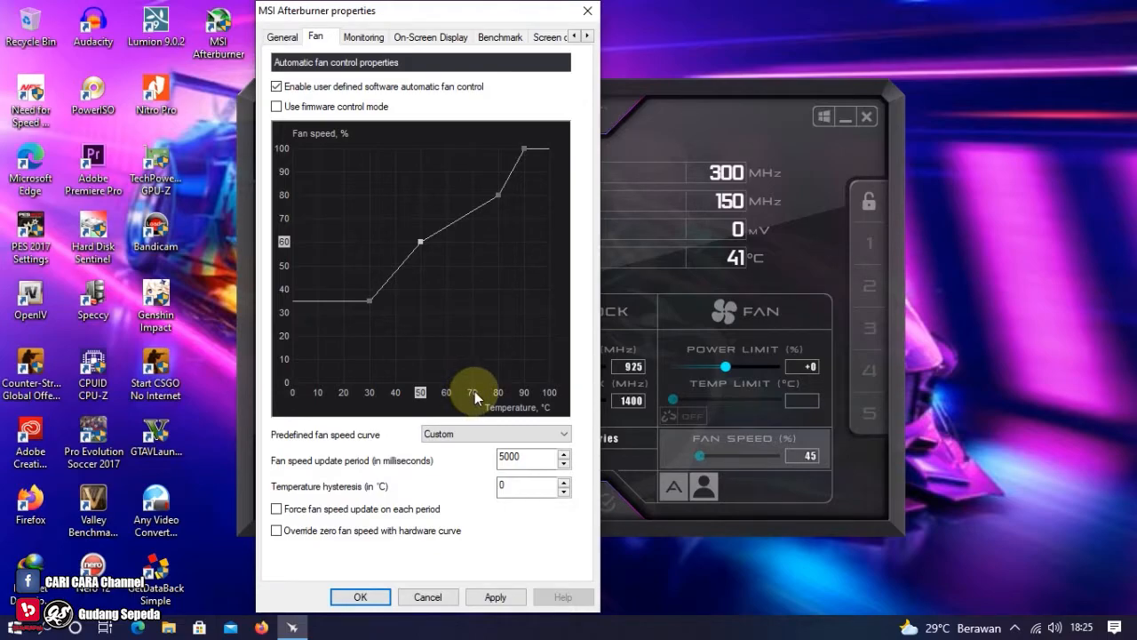
mouse_move(472, 371)
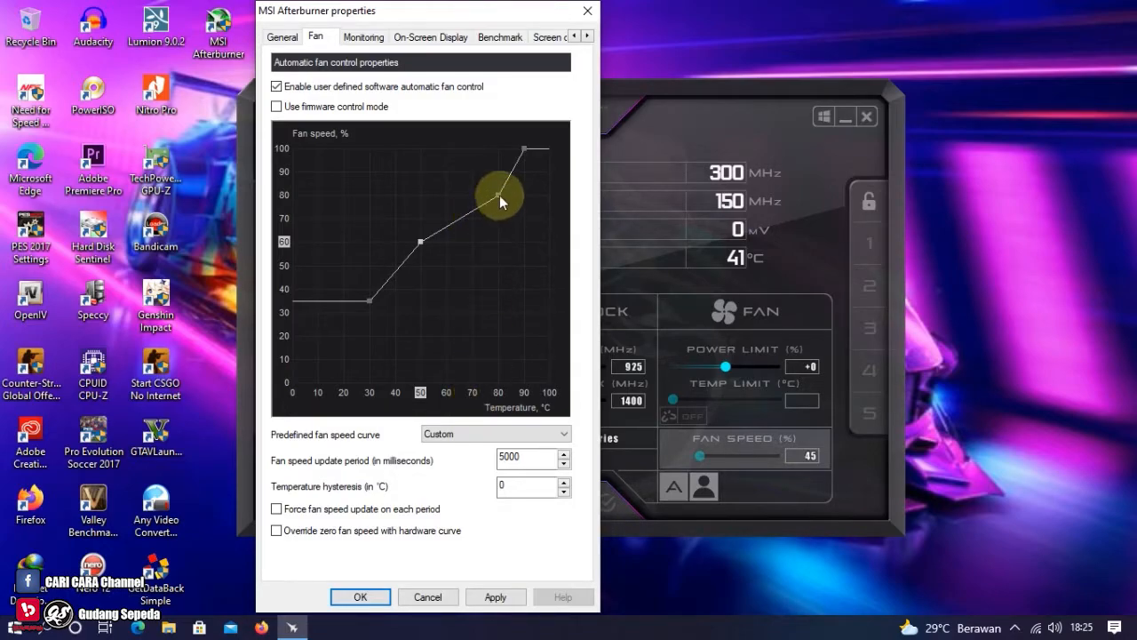
Reposition the upper curve point near 70°C at about 85% fan speed.
drag(501, 196, 491, 194)
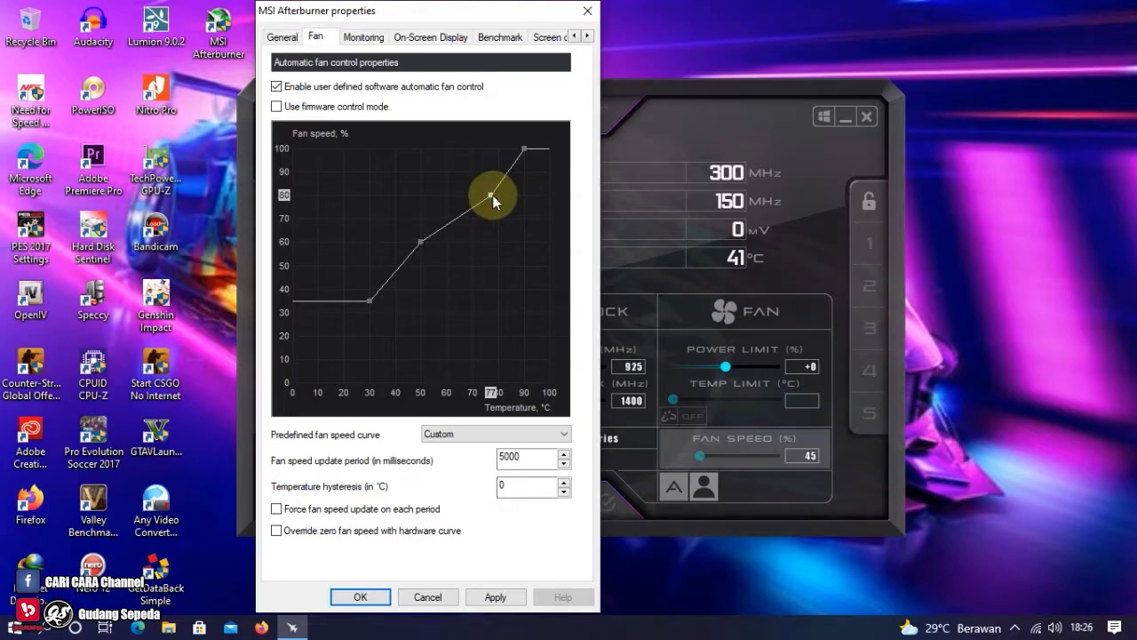
drag(494, 194, 476, 199)
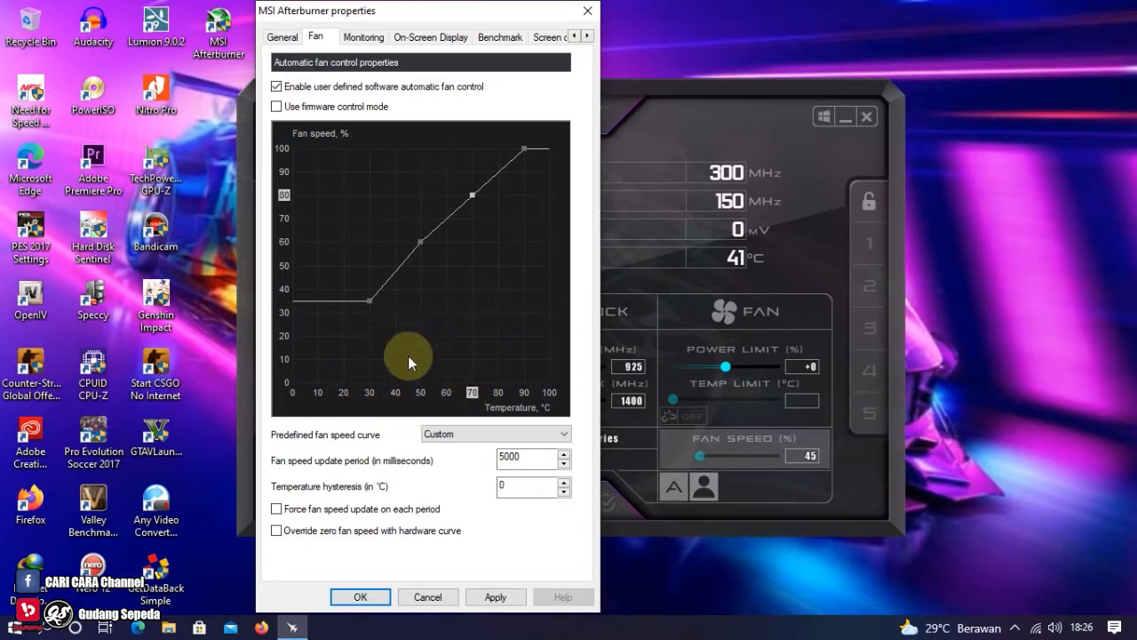
mouse_move(220, 540)
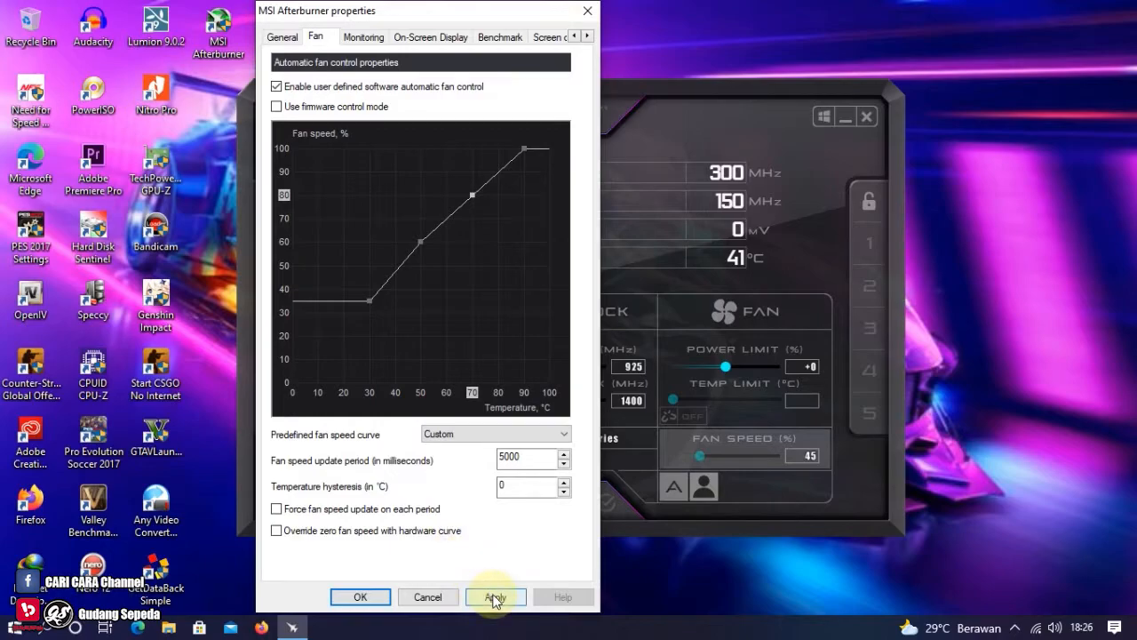
Apply the custom fan speed curve and close the properties window.
click(494, 597)
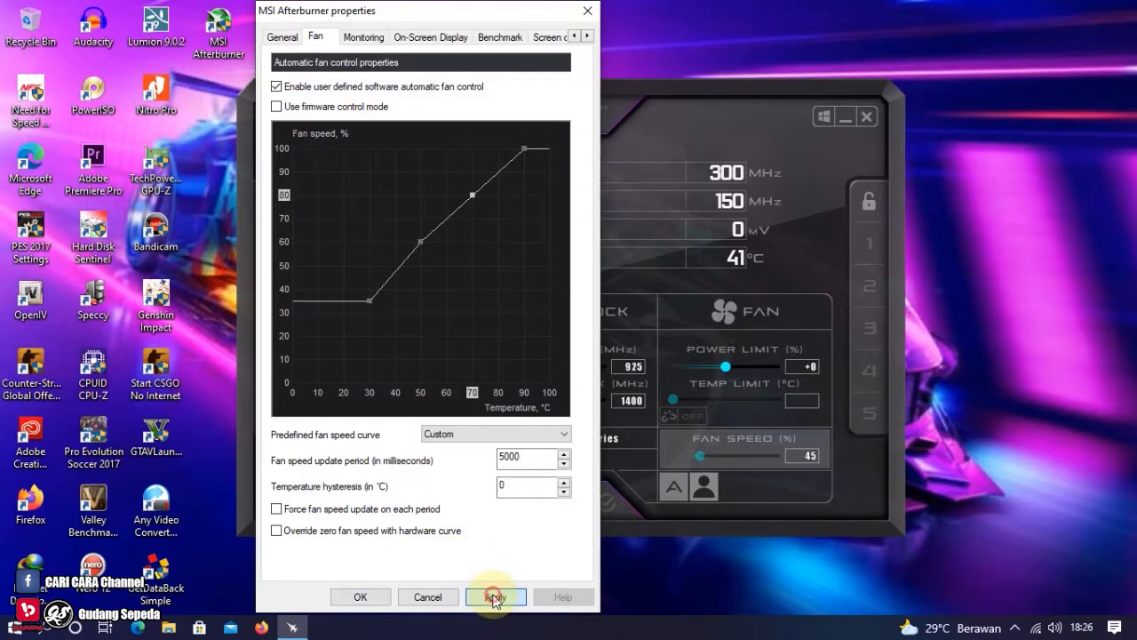
click(494, 597)
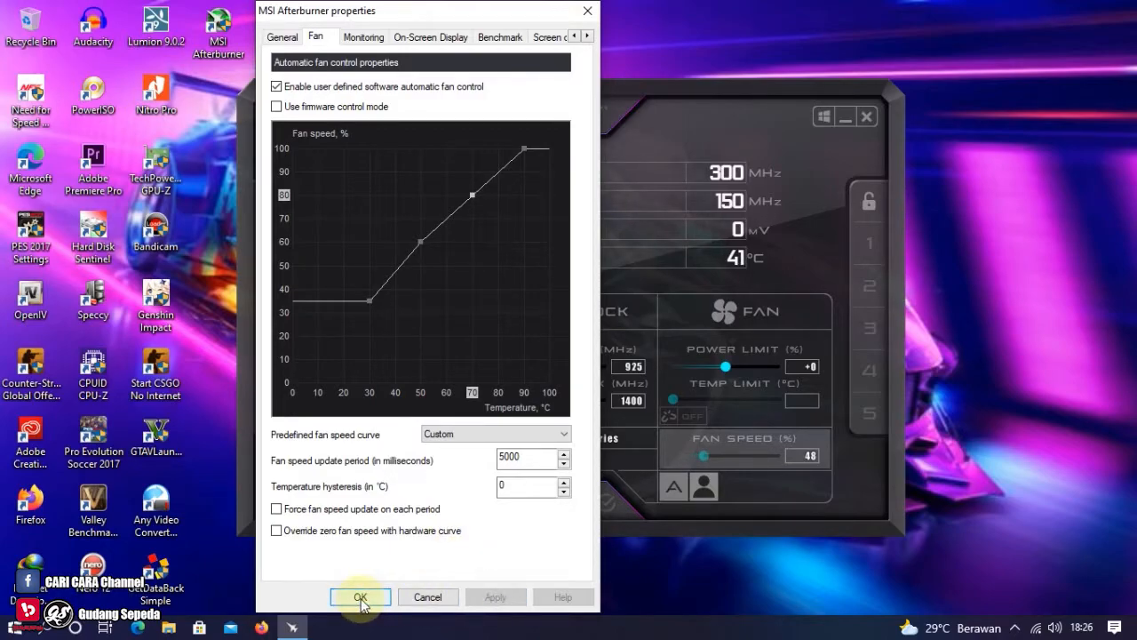
click(358, 597)
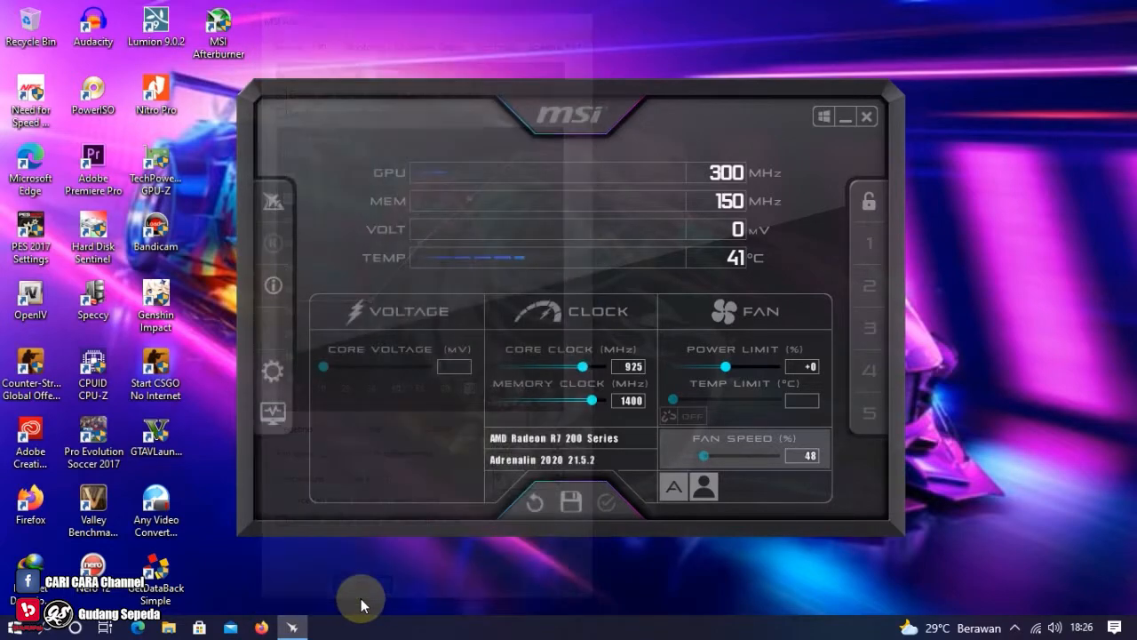
mouse_move(611, 558)
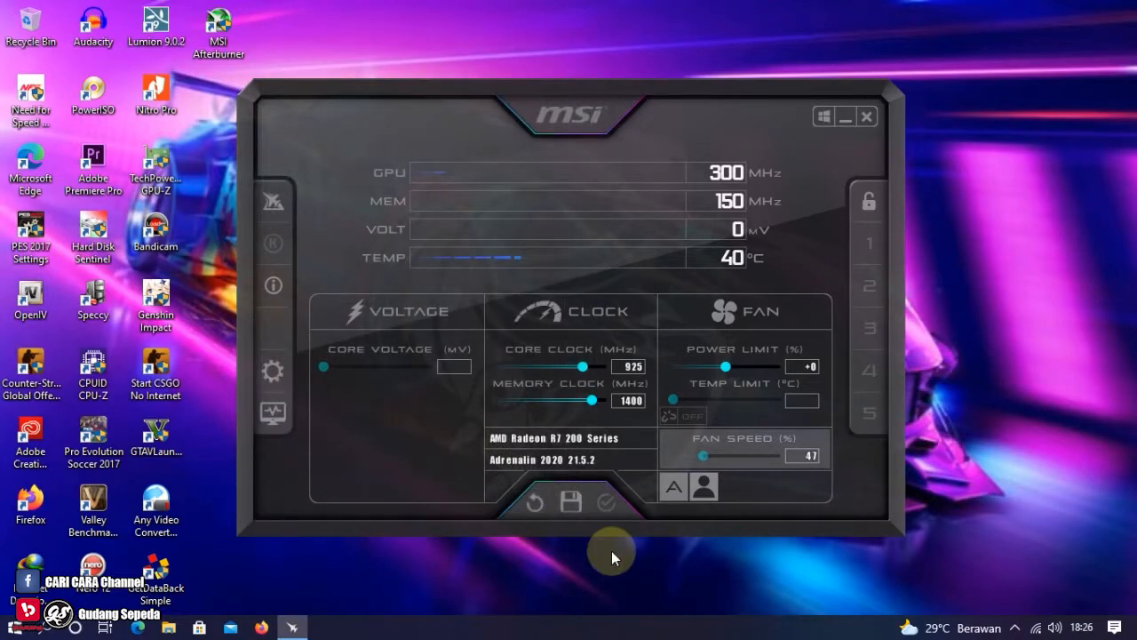
mouse_move(773, 266)
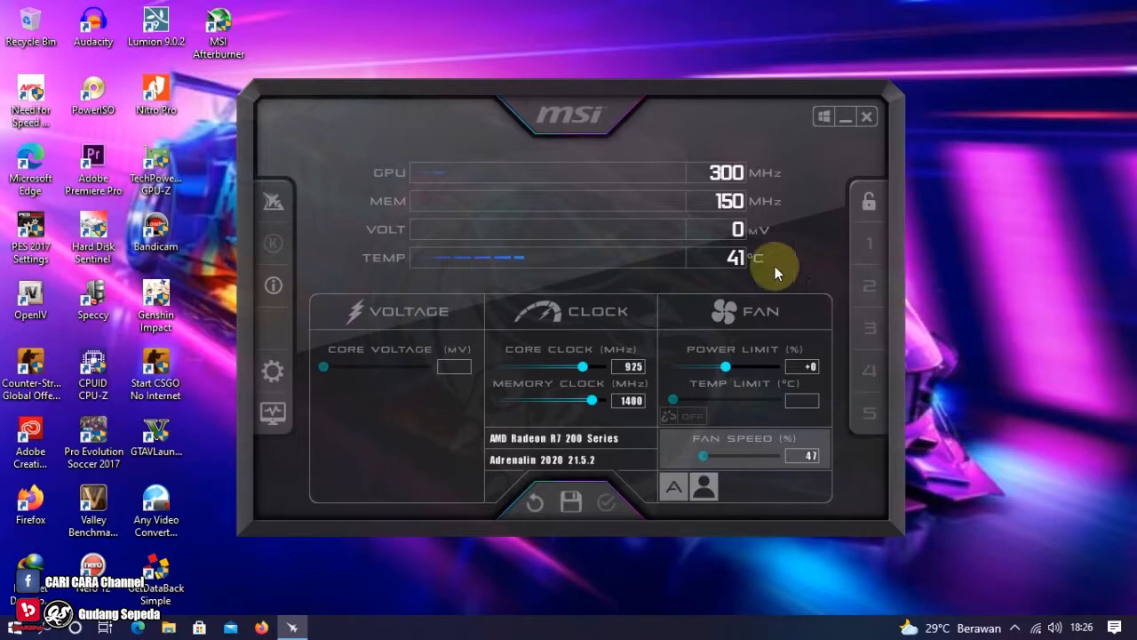
mouse_move(657, 328)
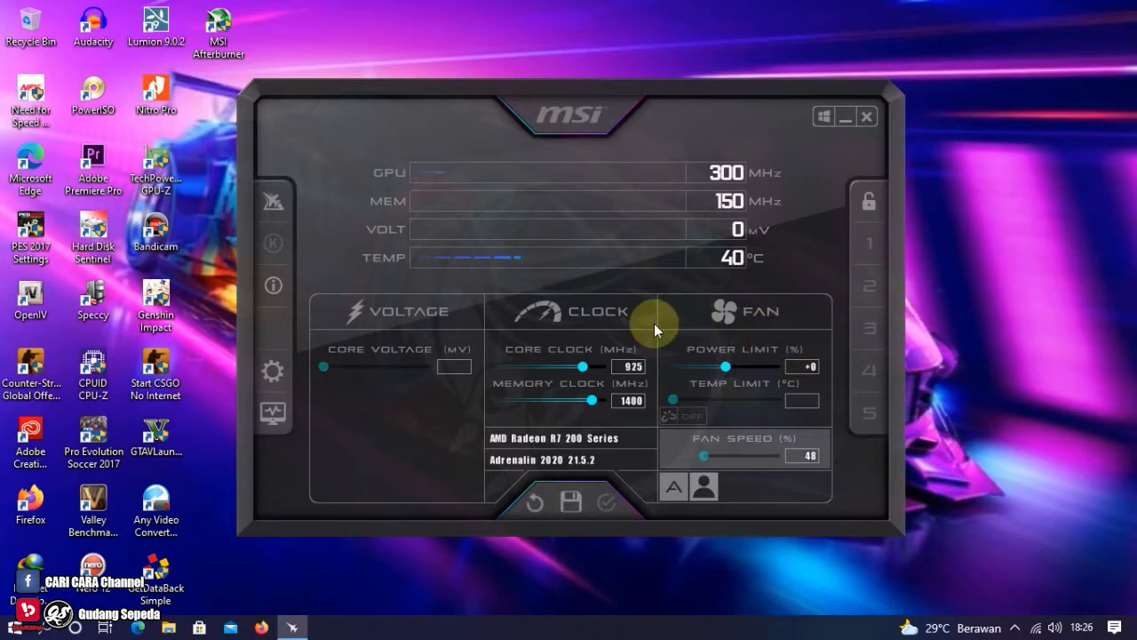
mouse_move(199, 373)
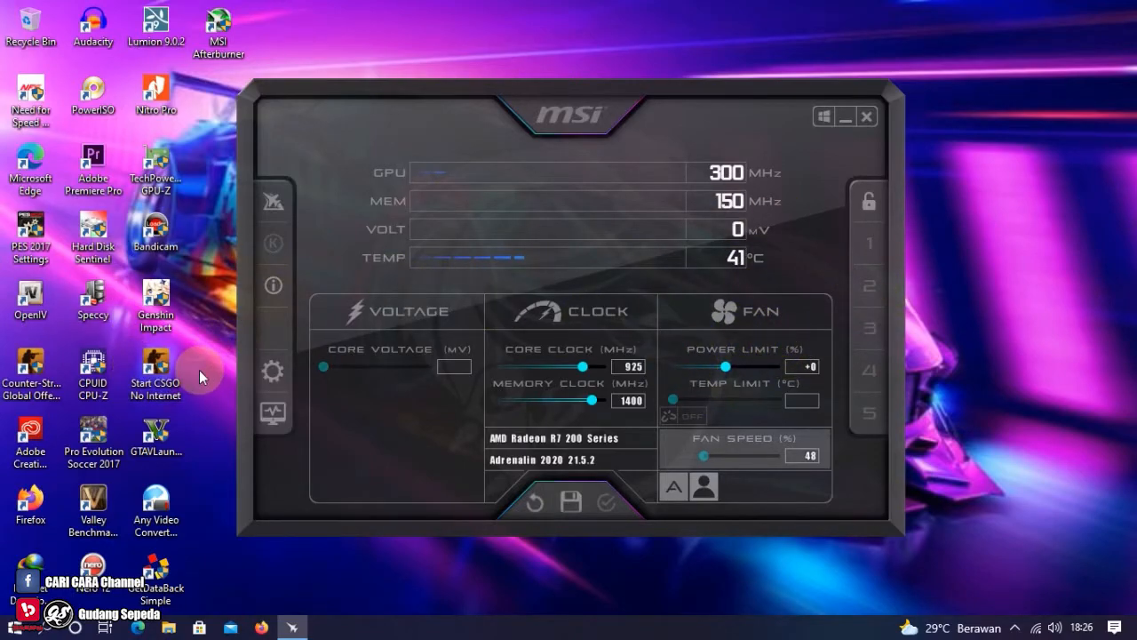